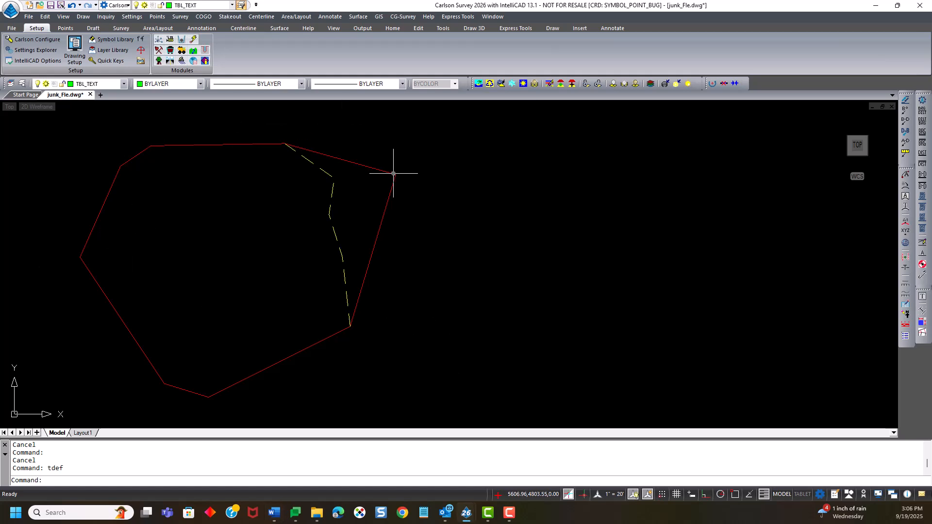
{"action": "mouse_move", "coordinate": [369, 152]}
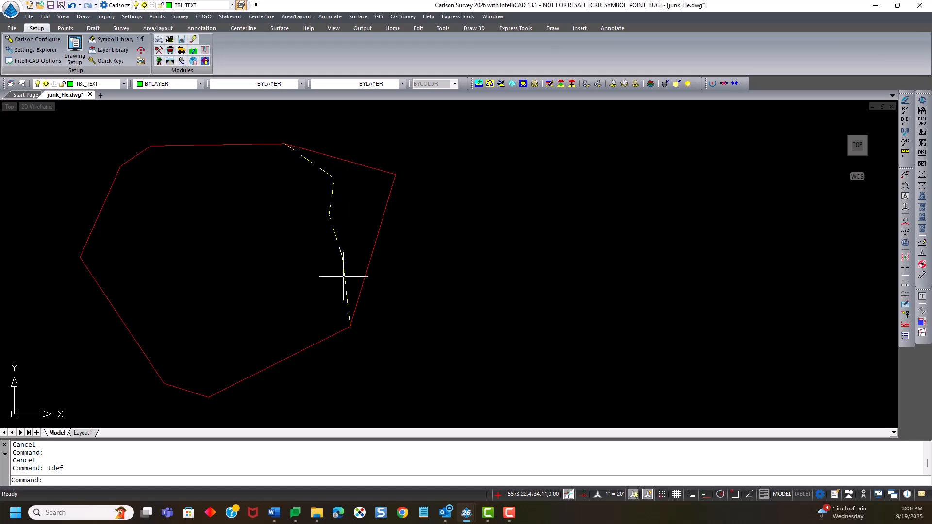
{"action": "mouse_move", "coordinate": [416, 333]}
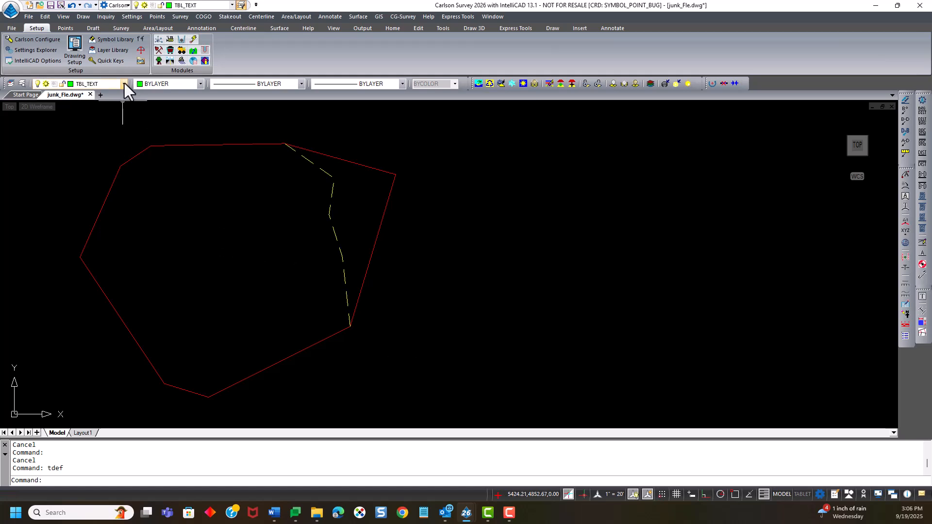
Launch Auto Annotate with line labels always going into a new line table.
{"action": "left_click", "coordinate": [201, 29]}
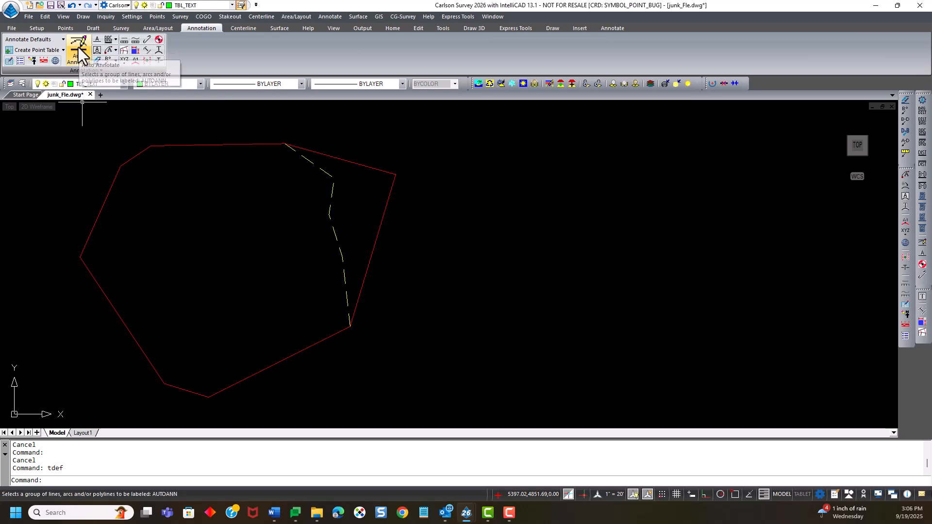
{"action": "left_click", "coordinate": [78, 43]}
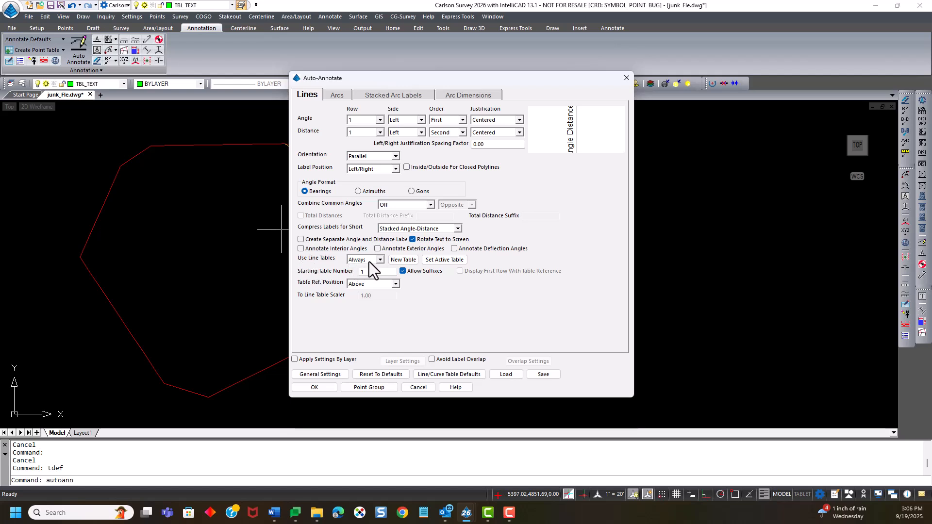
{"action": "mouse_move", "coordinate": [397, 269]}
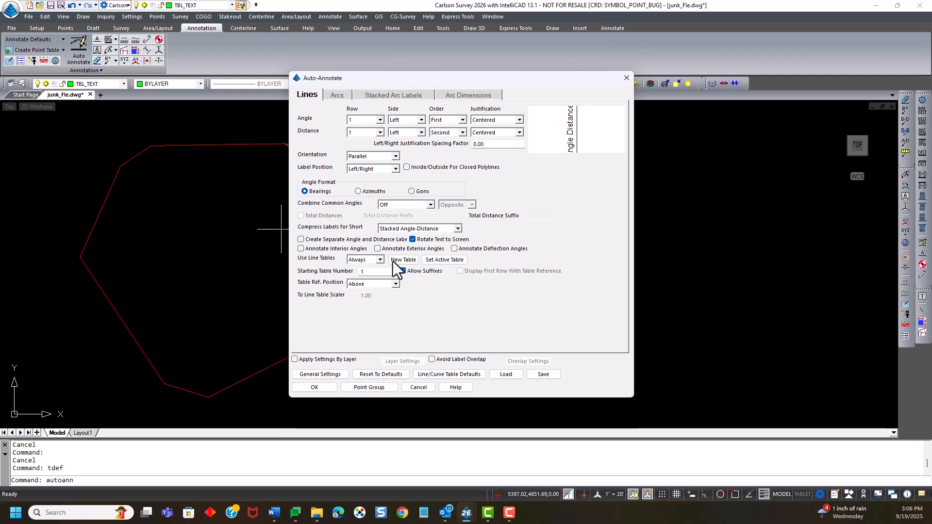
{"action": "left_click", "coordinate": [407, 270]}
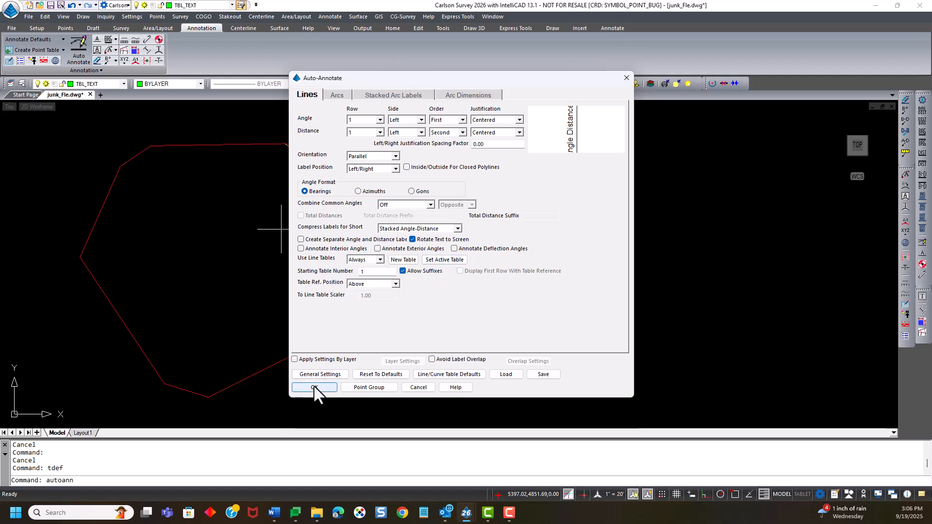
Auto-label the red parcel boundary sides L1–L8 and place their line table right of the parcel.
{"action": "left_click", "coordinate": [315, 387]}
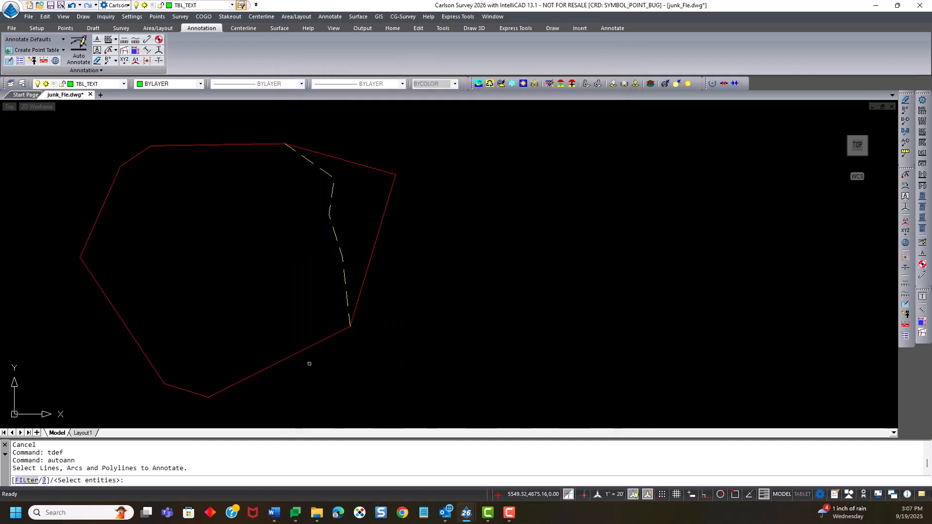
{"action": "left_click", "coordinate": [292, 354]}
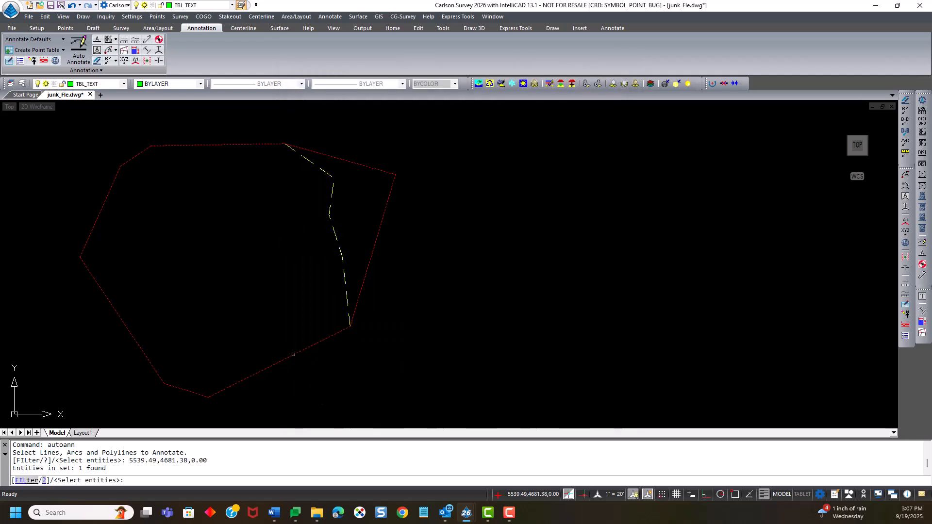
{"action": "mouse_move", "coordinate": [352, 366]}
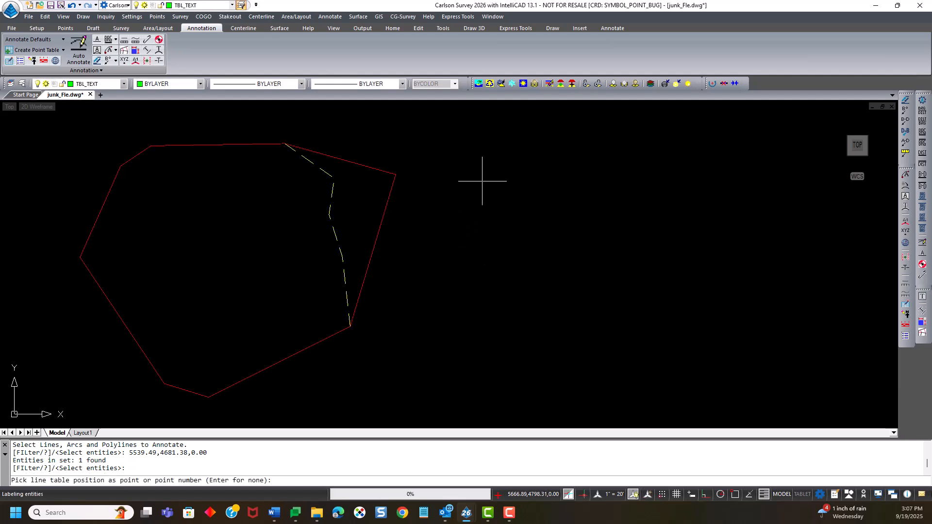
{"action": "left_click", "coordinate": [458, 185]}
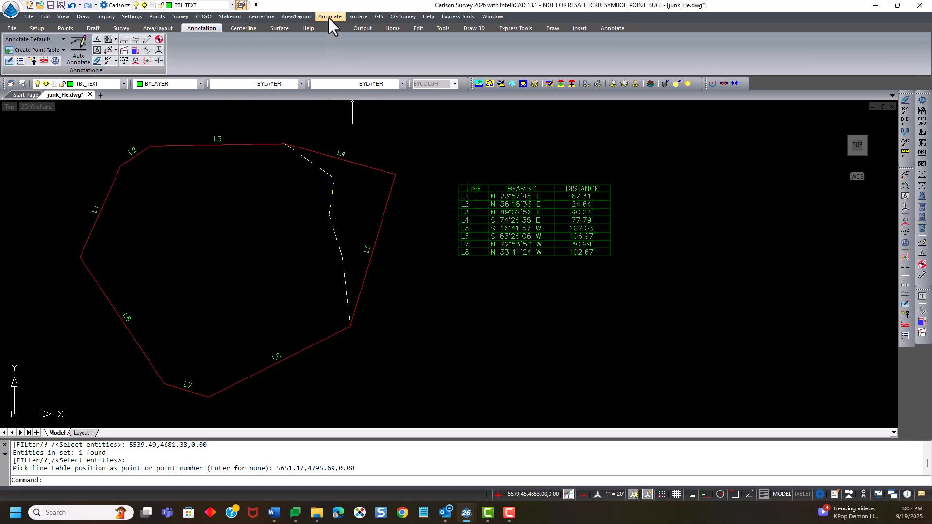
Set the table default titles to LINE TABLE and CURVE TABLE.
{"action": "left_click", "coordinate": [331, 16]}
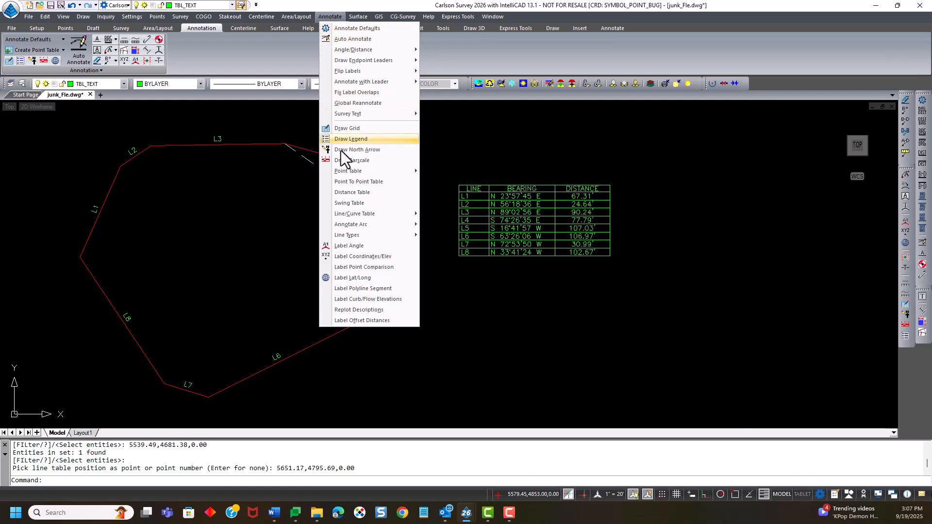
{"action": "mouse_move", "coordinate": [351, 160]}
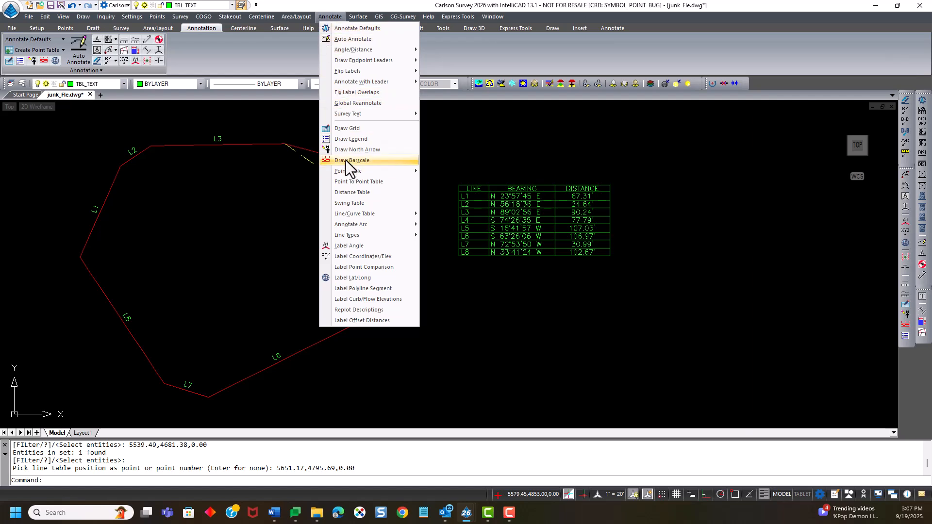
{"action": "mouse_move", "coordinate": [348, 170]}
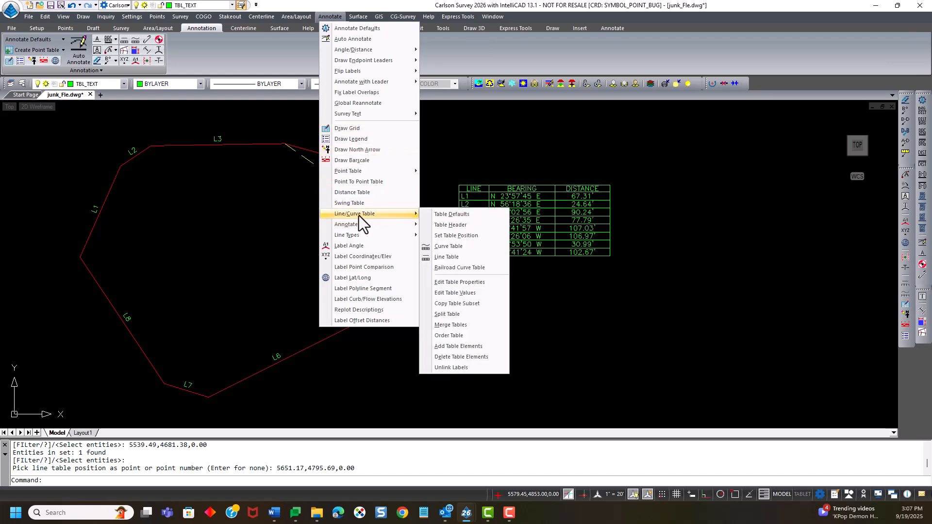
{"action": "mouse_move", "coordinate": [452, 214]}
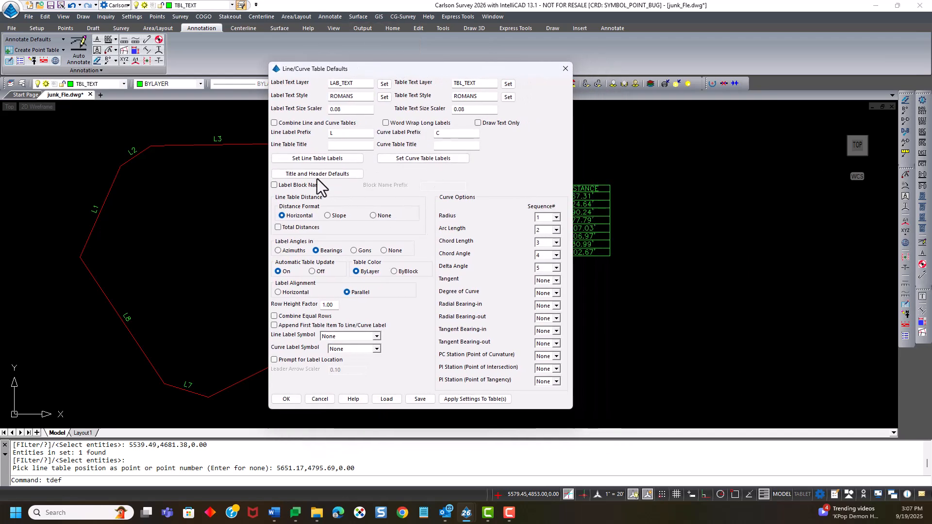
{"action": "mouse_move", "coordinate": [378, 191]}
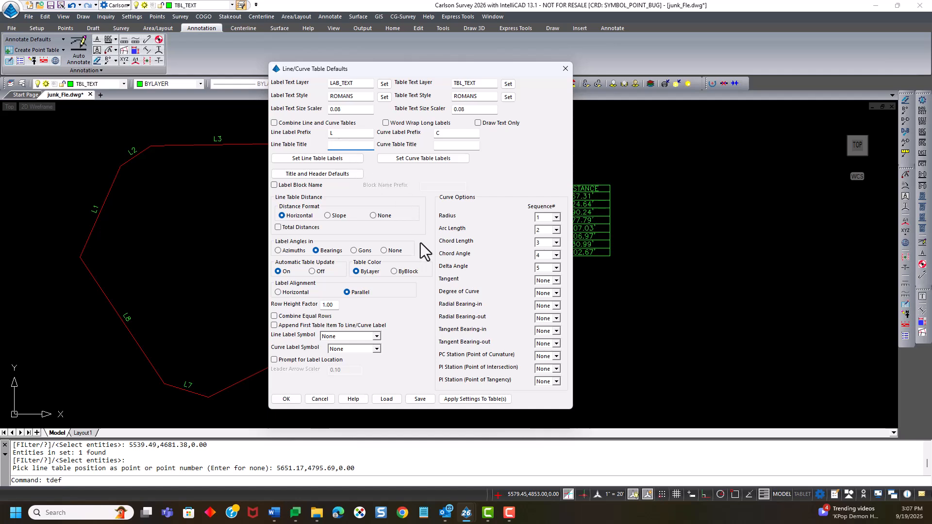
{"action": "type", "text": "L"}
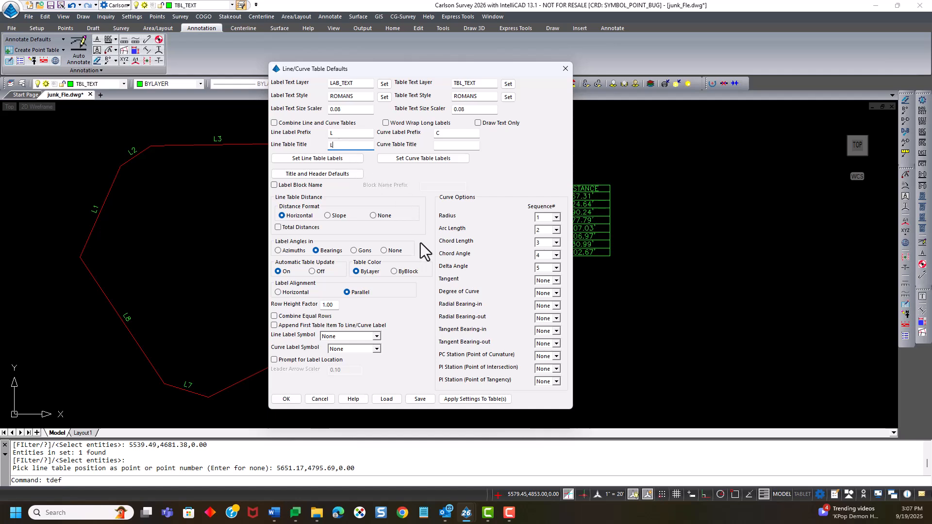
{"action": "type", "text": "INE TABLE"}
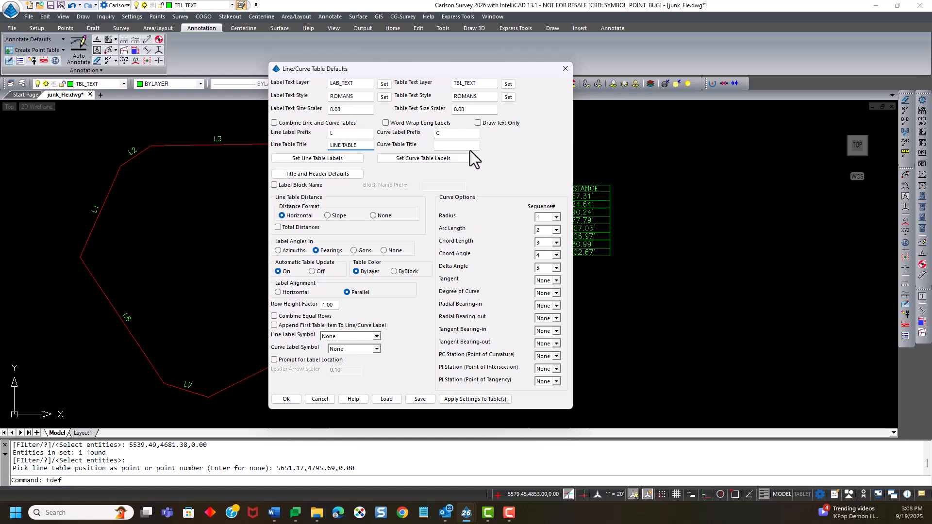
{"action": "type", "text": "CURVE"}
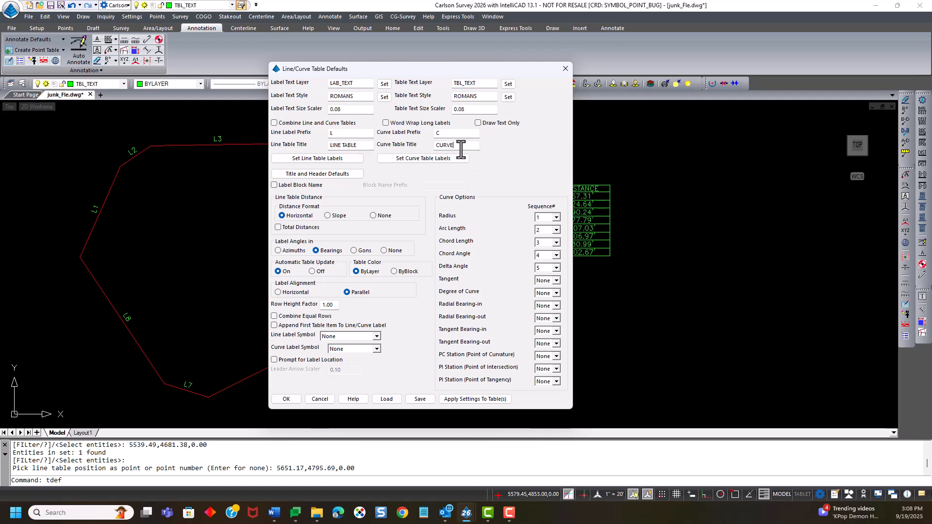
{"action": "type", "text": "TABLE"}
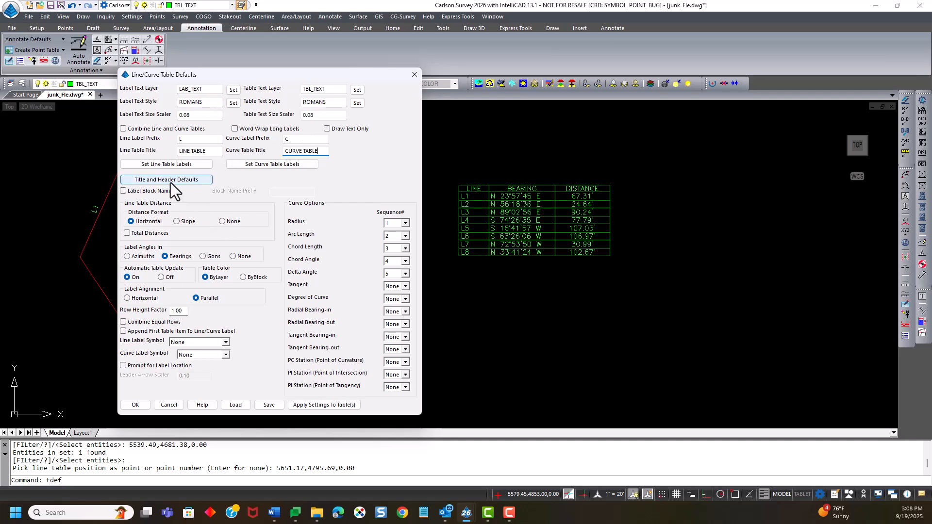
Accept header scale 0.1 and title scale 0.12, and move the defaults window off the line table.
{"action": "left_click", "coordinate": [166, 179]}
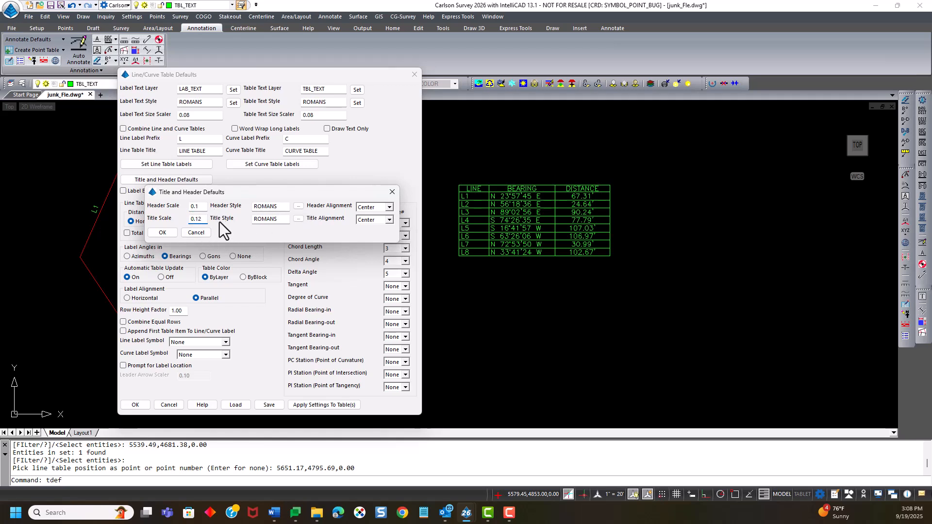
{"action": "left_click", "coordinate": [162, 233]}
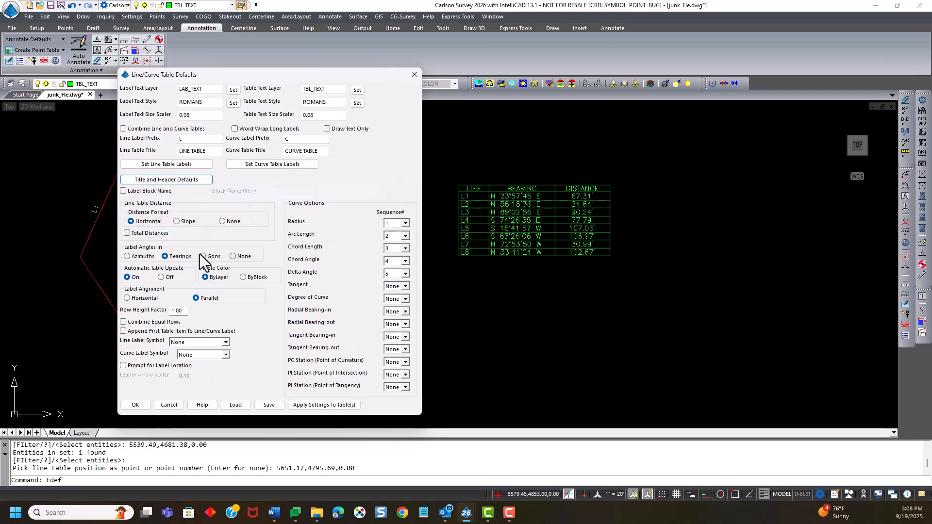
{"action": "left_click_drag", "start_coordinate": [268, 74], "coordinate": [249, 42]}
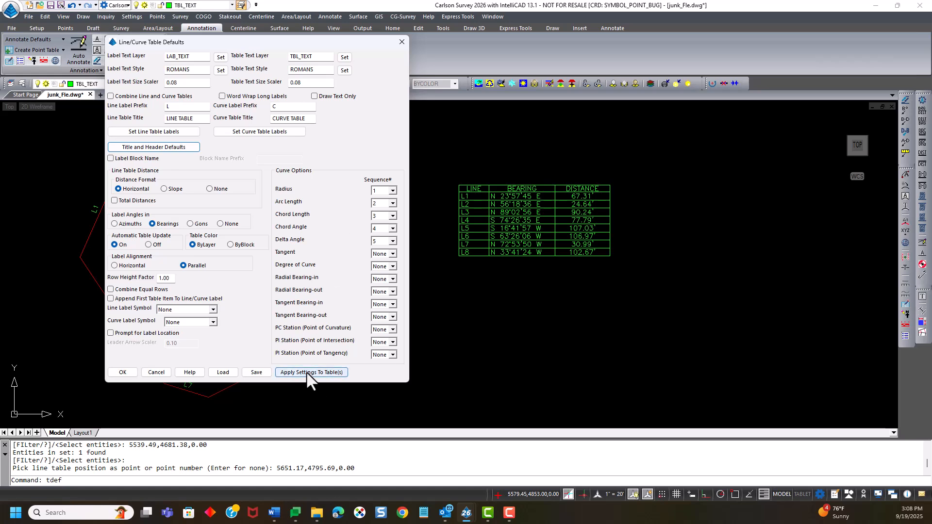
Apply the new defaults to the parcel's line table and close Line/Curve Table Defaults.
{"action": "left_click", "coordinate": [311, 373]}
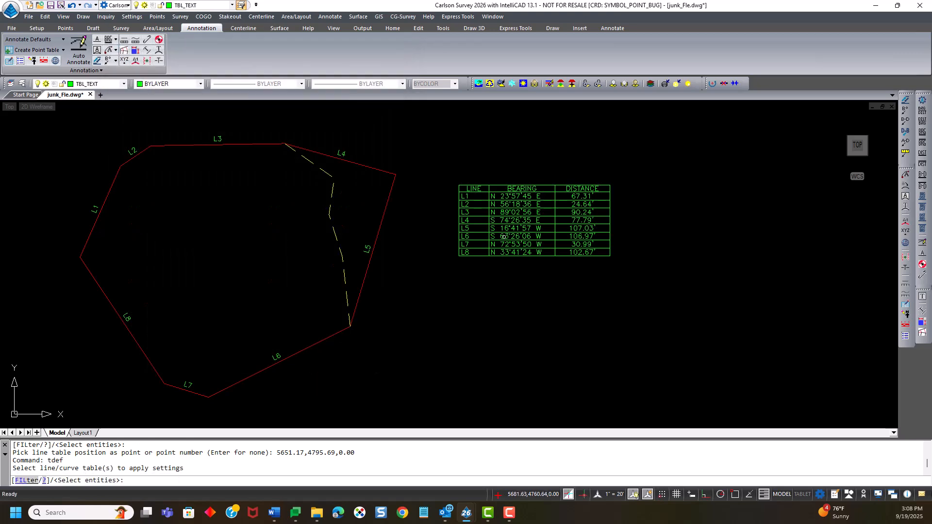
{"action": "left_click", "coordinate": [533, 220]}
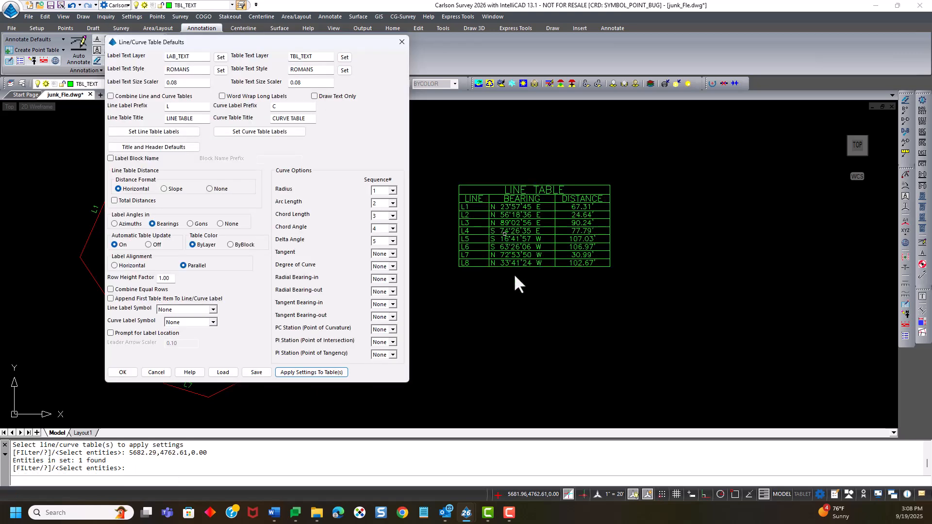
{"action": "mouse_move", "coordinate": [510, 199]}
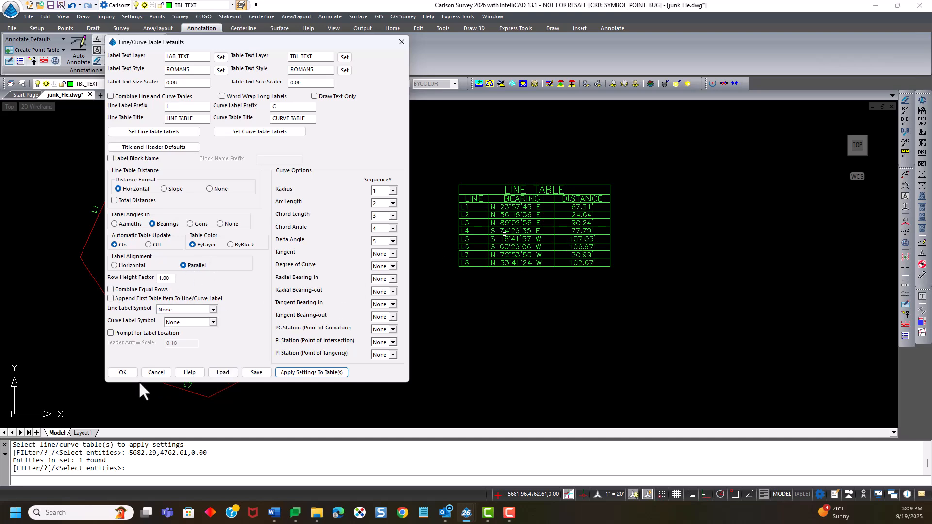
{"action": "left_click", "coordinate": [122, 372]}
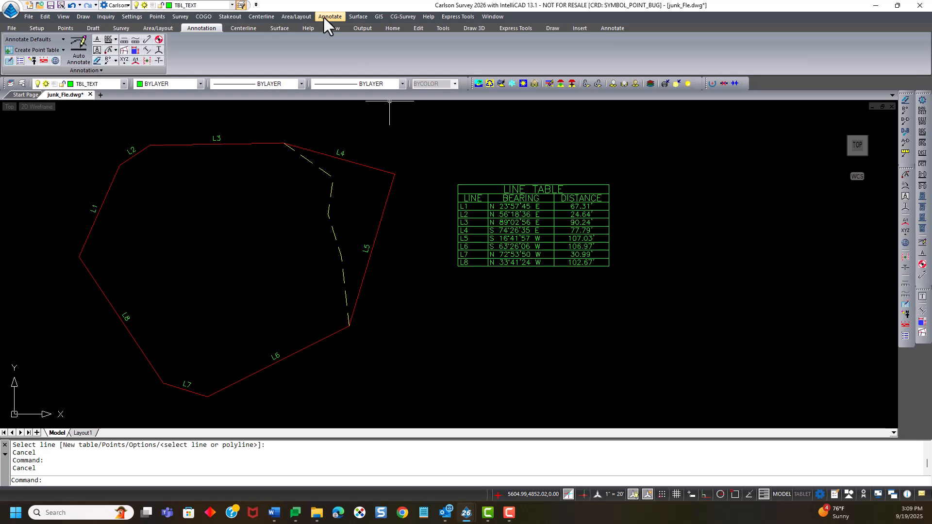
Start the Line Table command with the New table option to reach the L prefix prompt.
{"action": "left_click", "coordinate": [331, 16]}
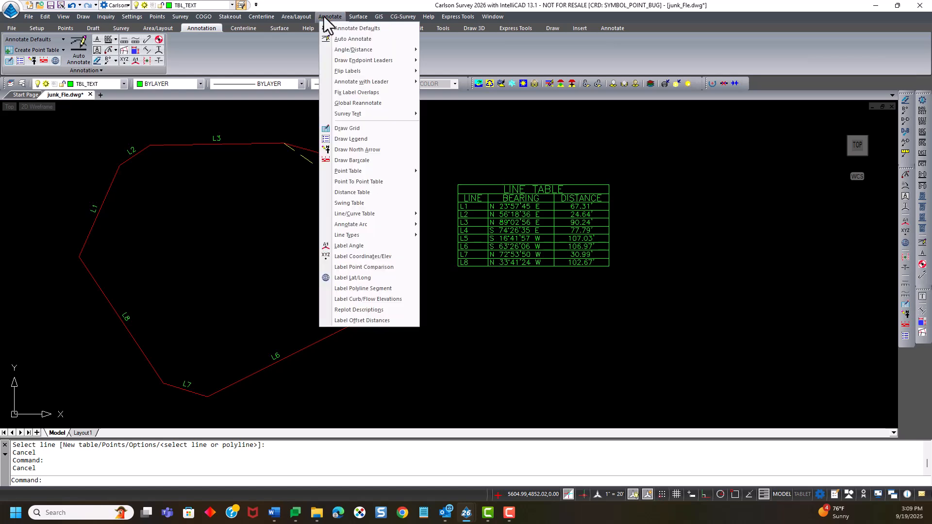
{"action": "mouse_move", "coordinate": [354, 214]}
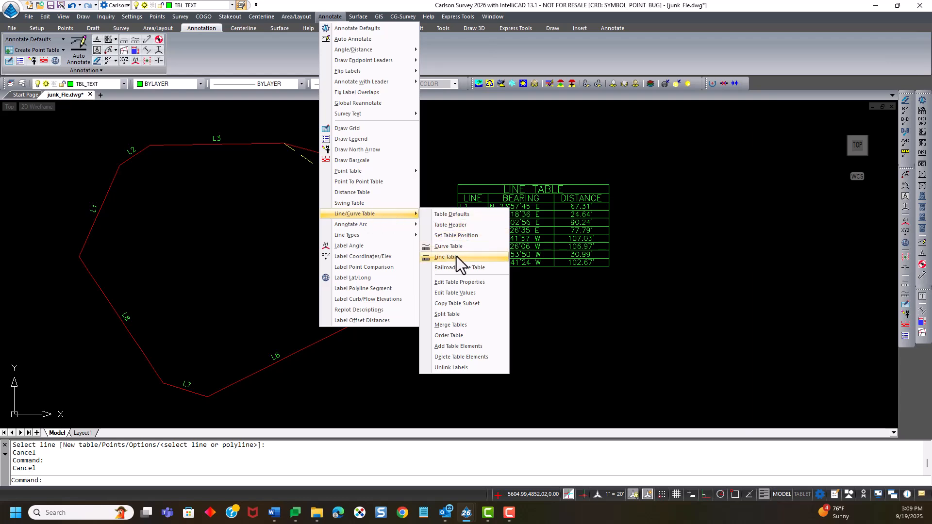
{"action": "left_click", "coordinate": [445, 257]}
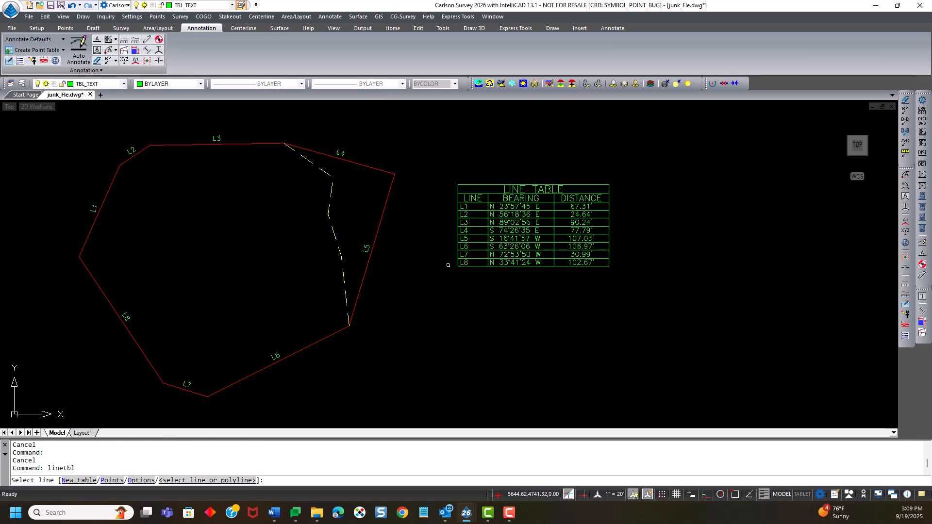
{"action": "mouse_move", "coordinate": [76, 491]}
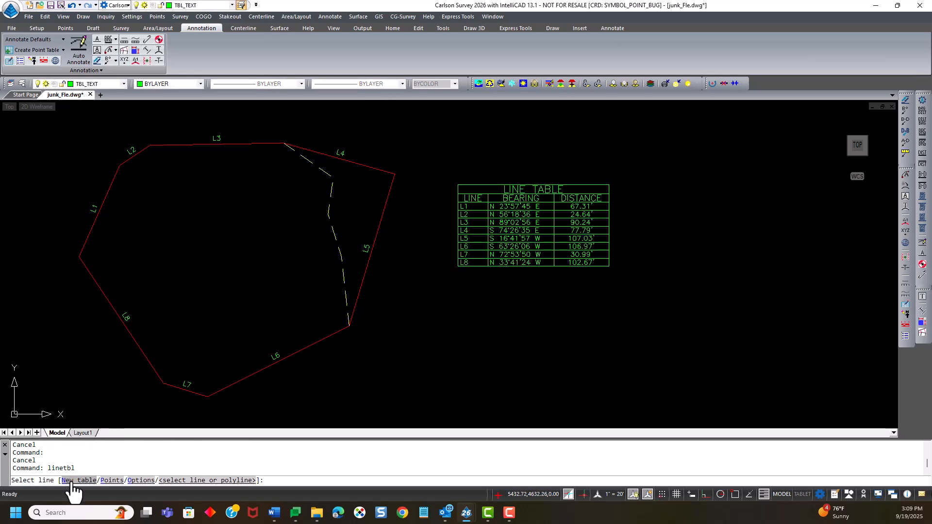
{"action": "mouse_move", "coordinate": [633, 179]}
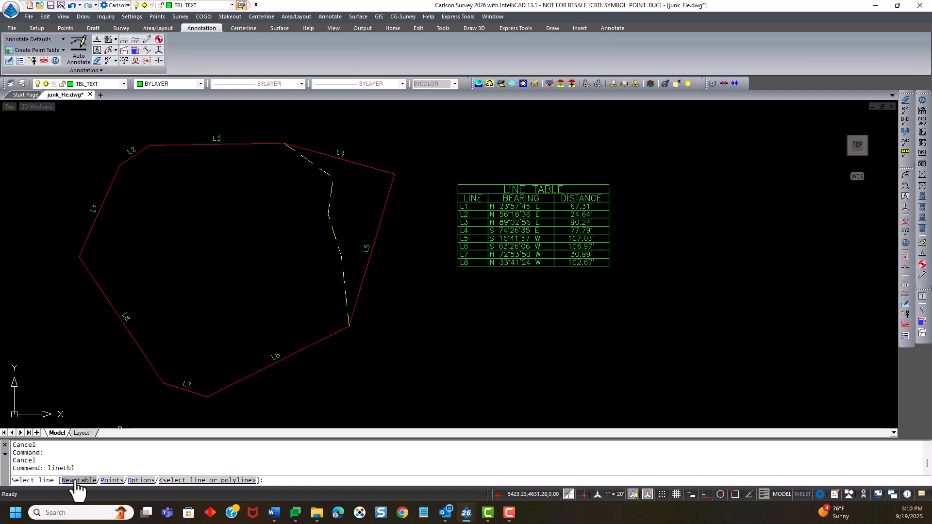
{"action": "left_click", "coordinate": [77, 480]}
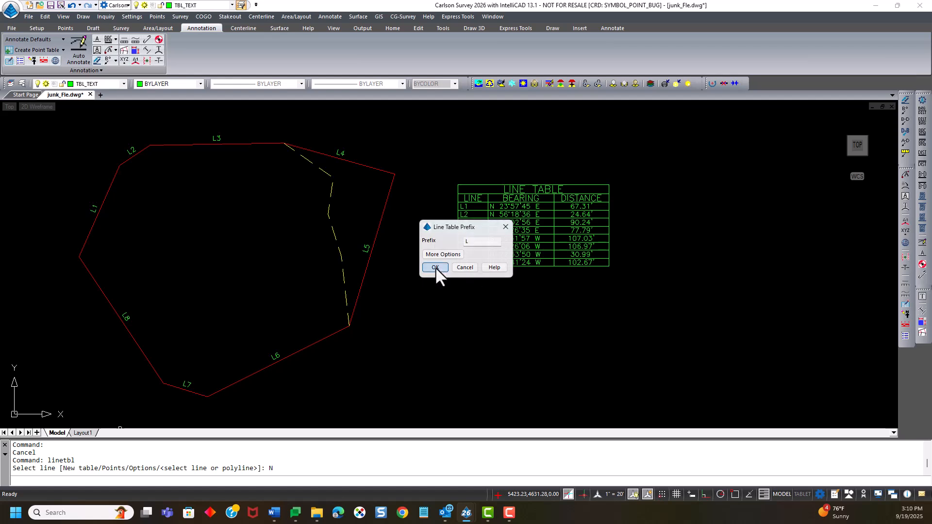
Place a second line table beside the first and label the dashed easements L1-E through L4-E.
{"action": "left_click", "coordinate": [434, 267]}
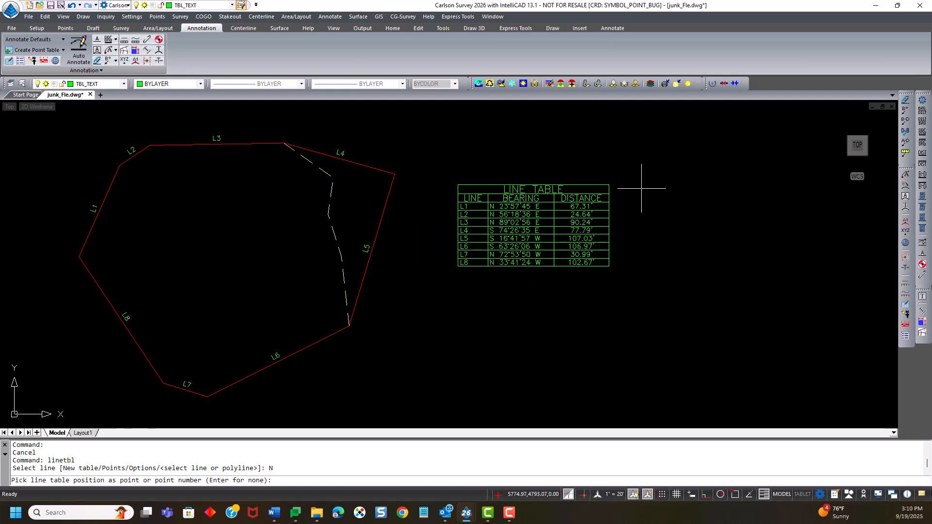
{"action": "left_click", "coordinate": [642, 188]}
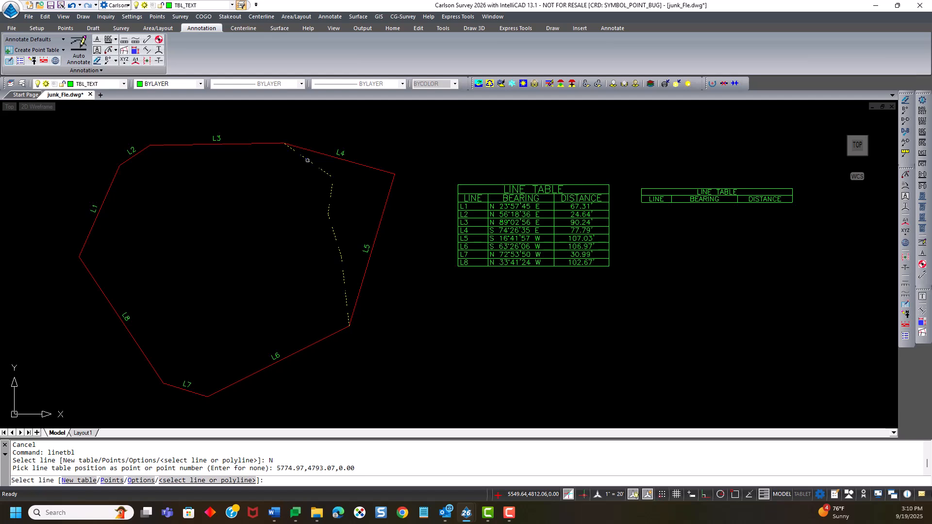
{"action": "left_click", "coordinate": [104, 294]}
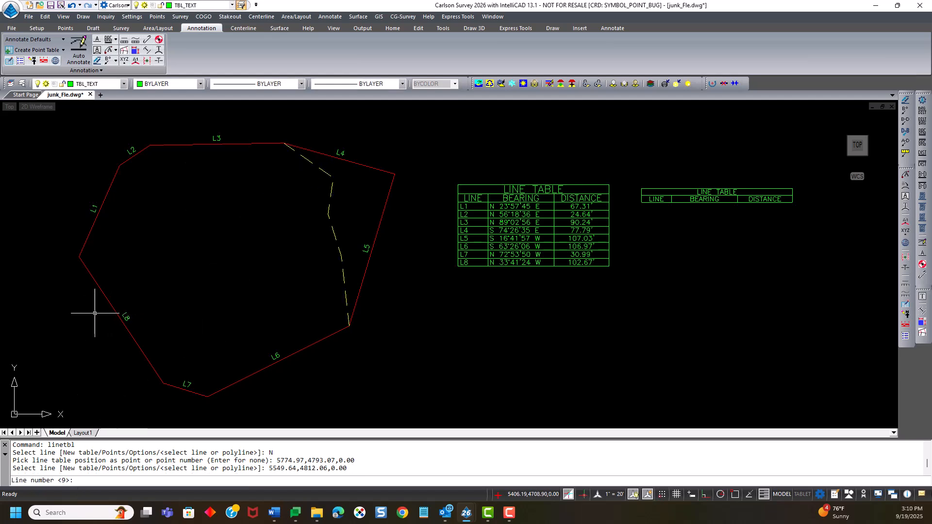
{"action": "mouse_move", "coordinate": [344, 331]}
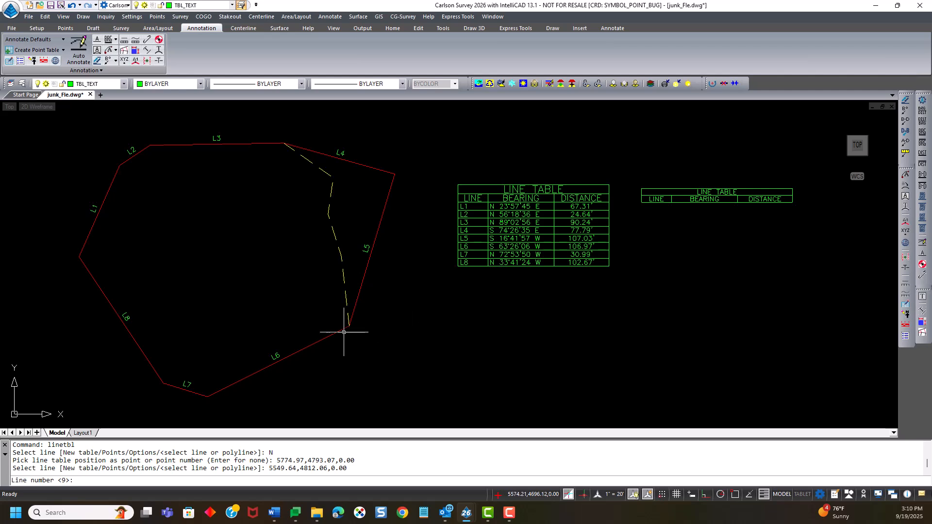
{"action": "mouse_move", "coordinate": [339, 328]}
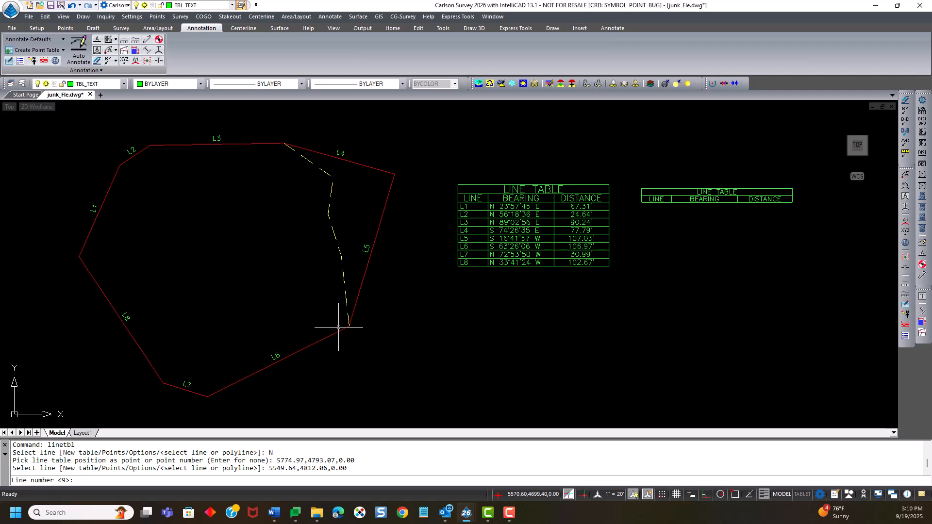
{"action": "type", "text": "1-E"}
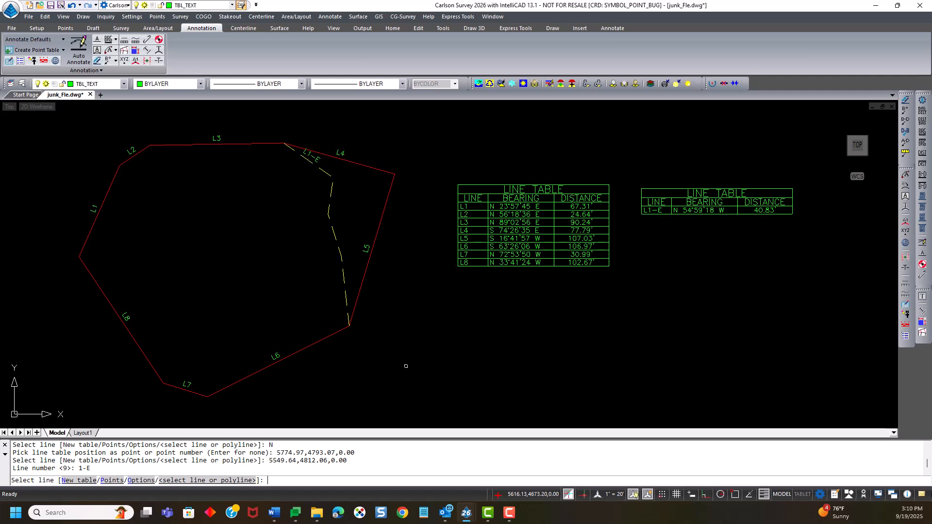
{"action": "mouse_move", "coordinate": [331, 193]}
{"action": "type", "text": "3-E"}
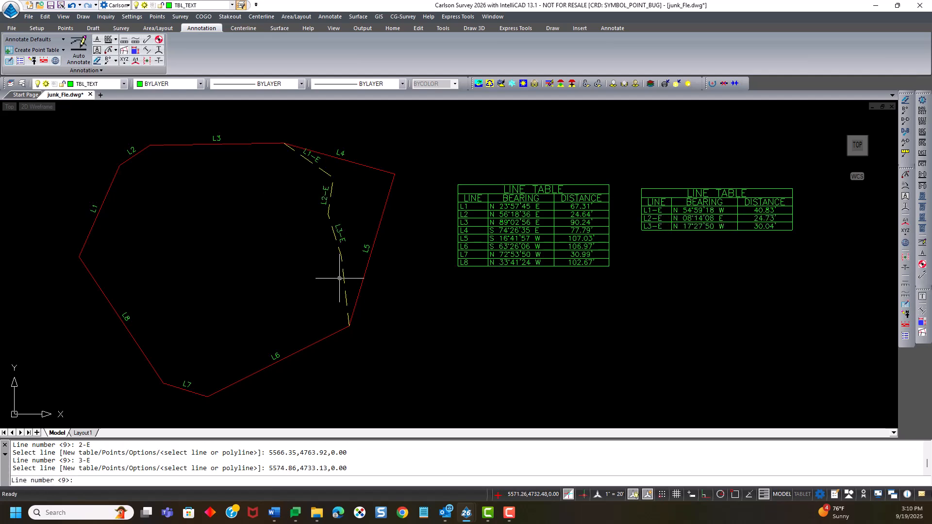
{"action": "left_click", "coordinate": [347, 289]}
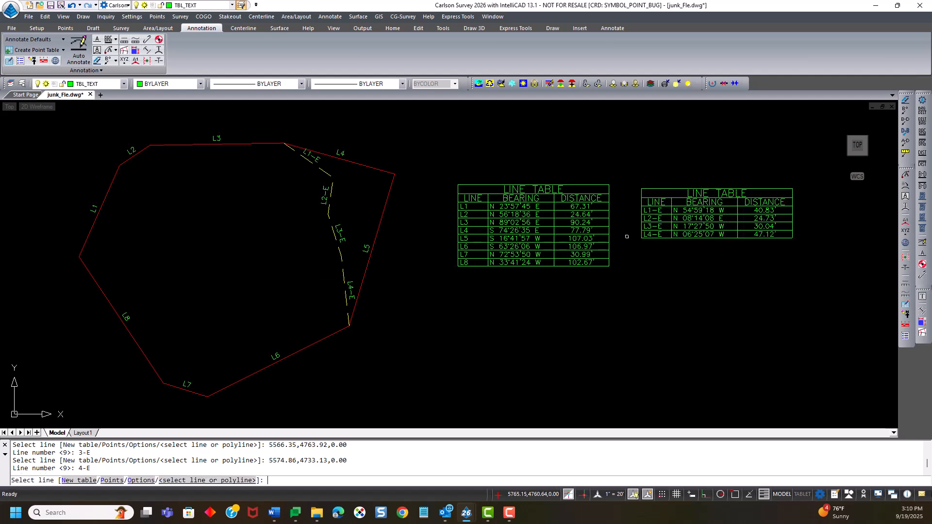
{"action": "mouse_move", "coordinate": [481, 332]}
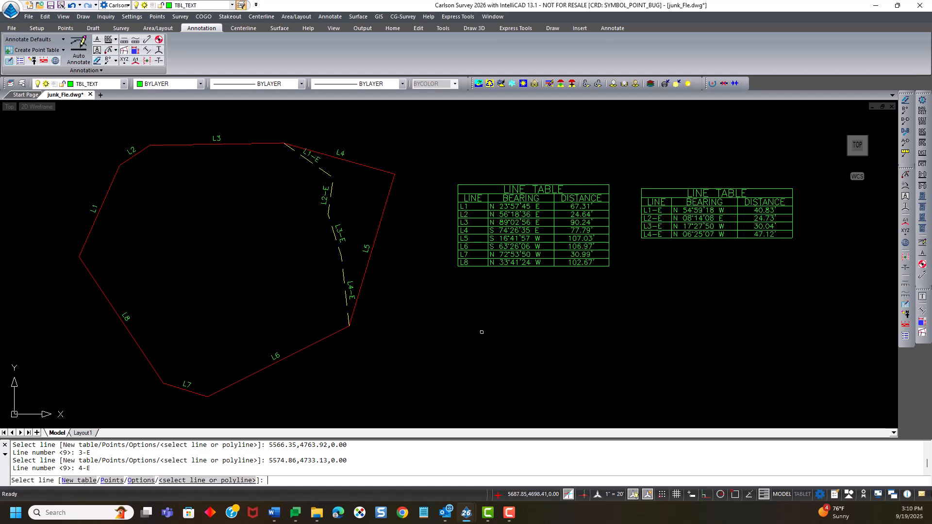
{"action": "mouse_move", "coordinate": [407, 332]}
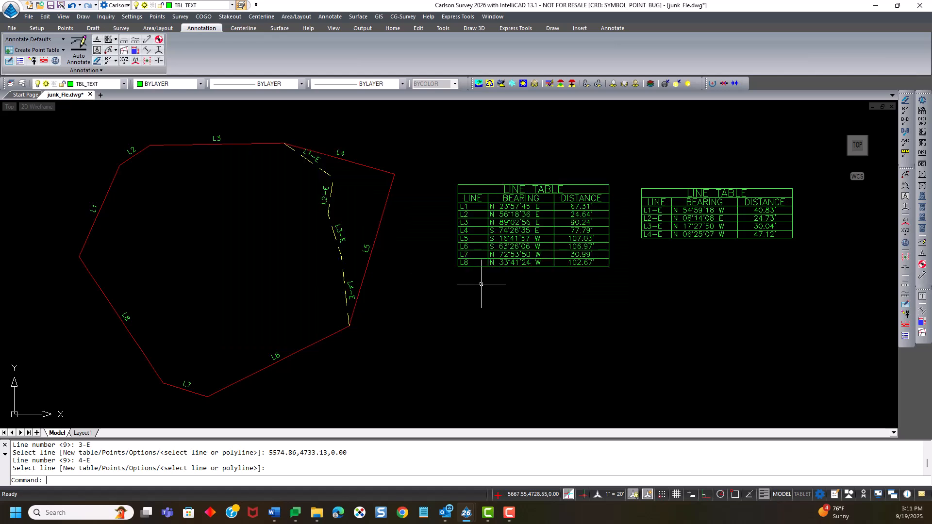
Retitle the second line table EASEMENT LINE TABLE in the General Table Editor.
{"action": "left_click", "coordinate": [330, 16]}
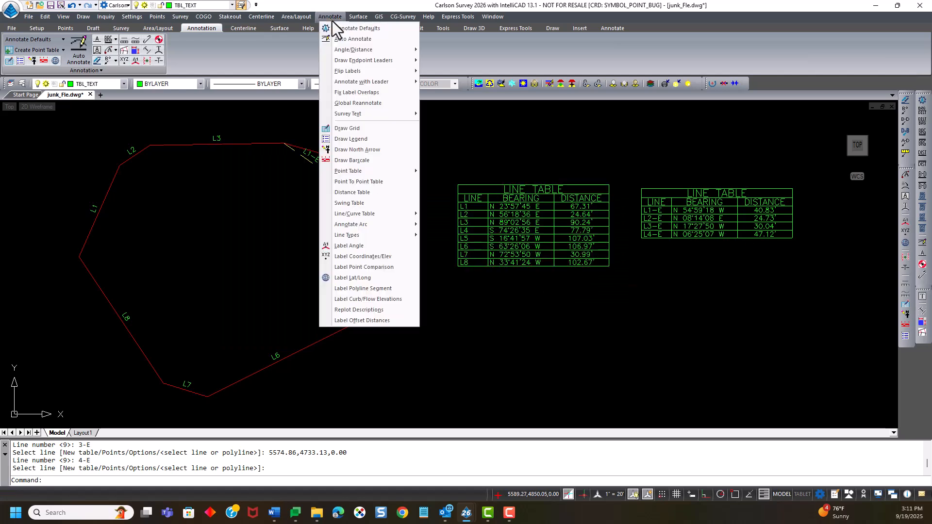
{"action": "mouse_move", "coordinate": [354, 213]}
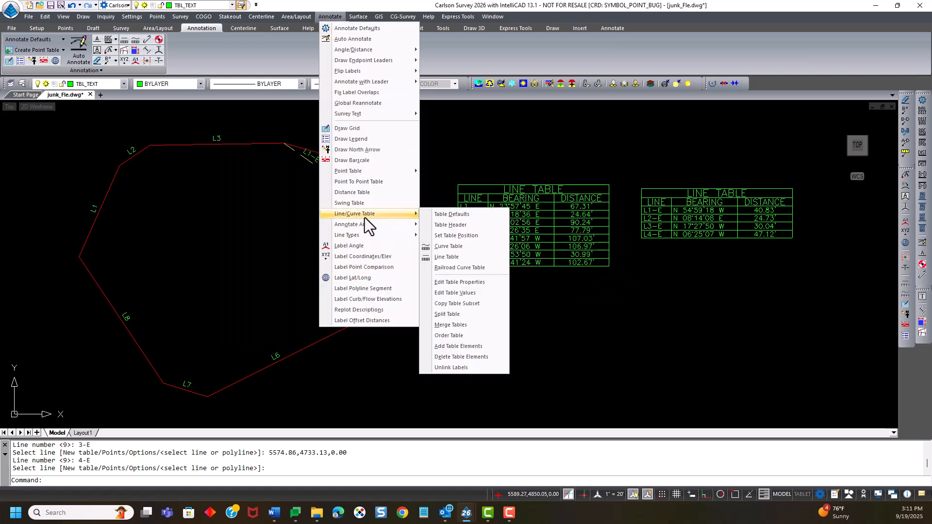
{"action": "mouse_move", "coordinate": [455, 293]}
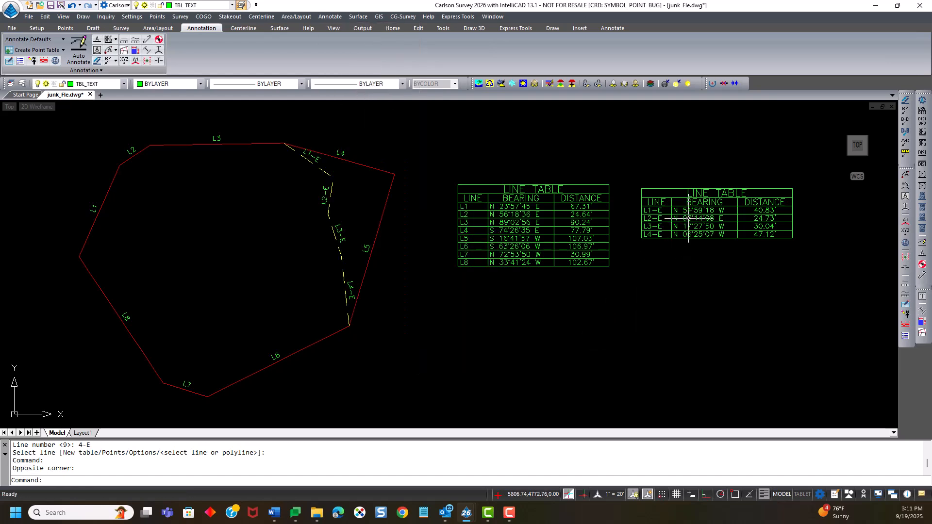
{"action": "mouse_move", "coordinate": [678, 194]}
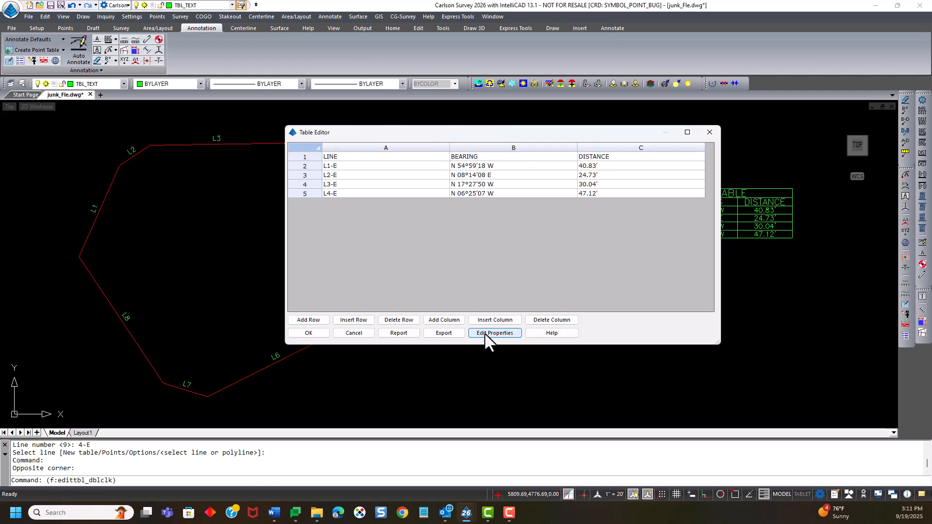
{"action": "left_click", "coordinate": [494, 334]}
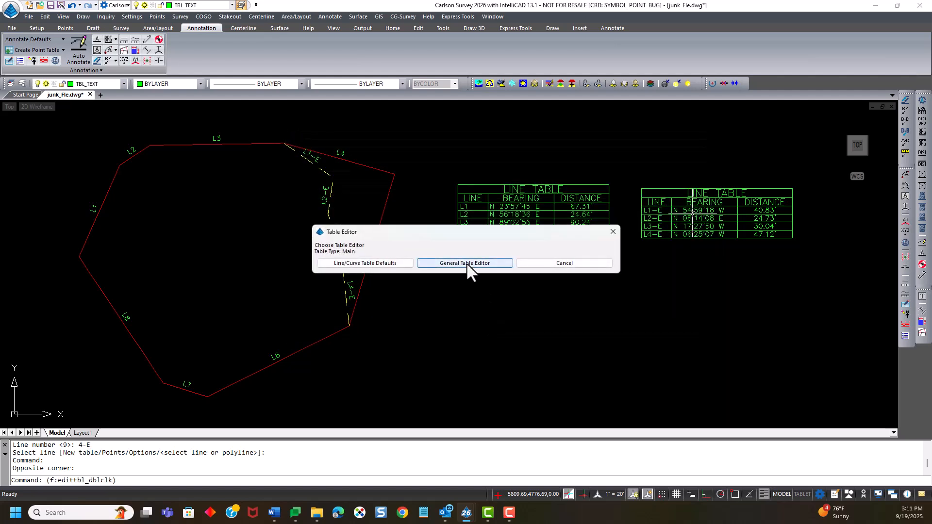
{"action": "left_click", "coordinate": [466, 263]}
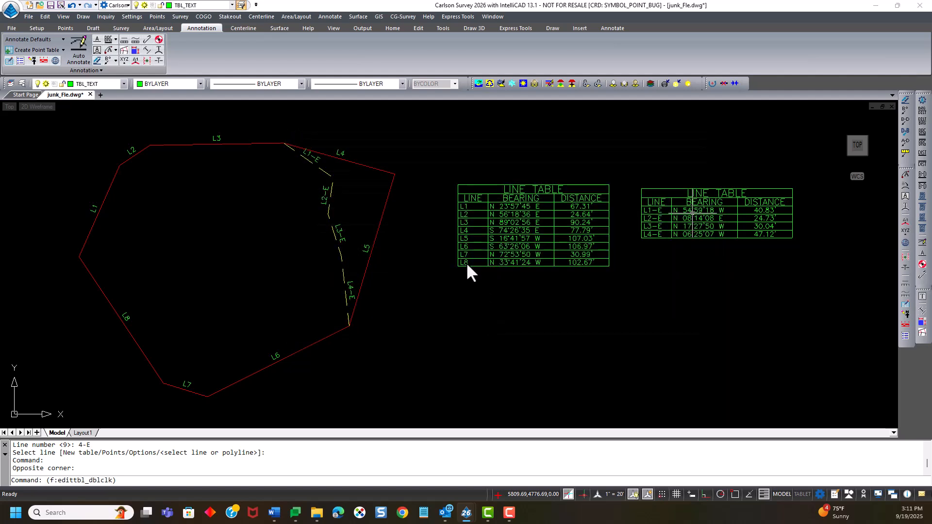
{"action": "double_click", "coordinate": [532, 226]}
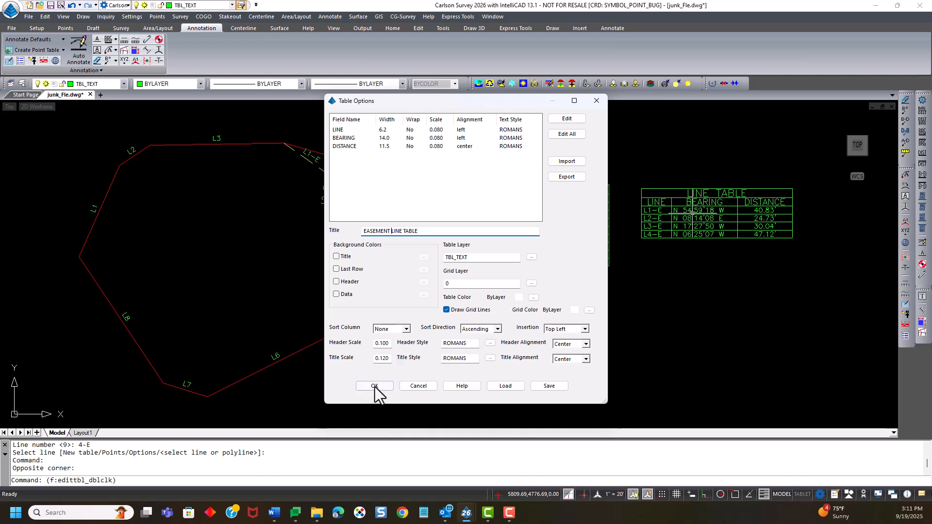
{"action": "left_click", "coordinate": [373, 386]}
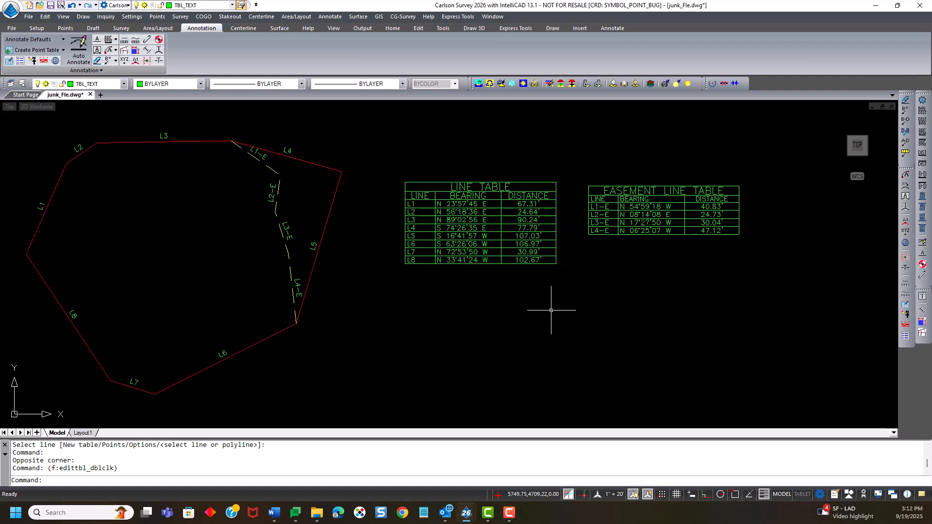
{"action": "mouse_move", "coordinate": [510, 321]}
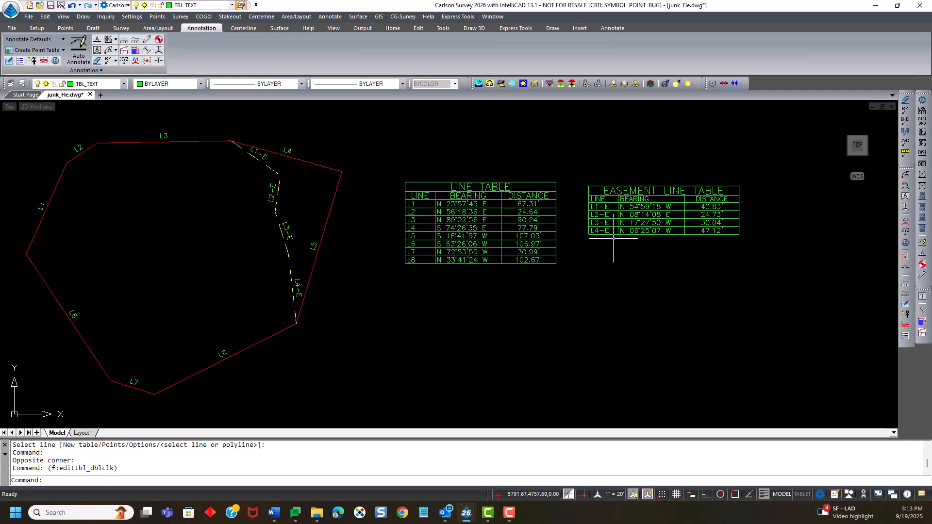
{"action": "mouse_move", "coordinate": [262, 159]}
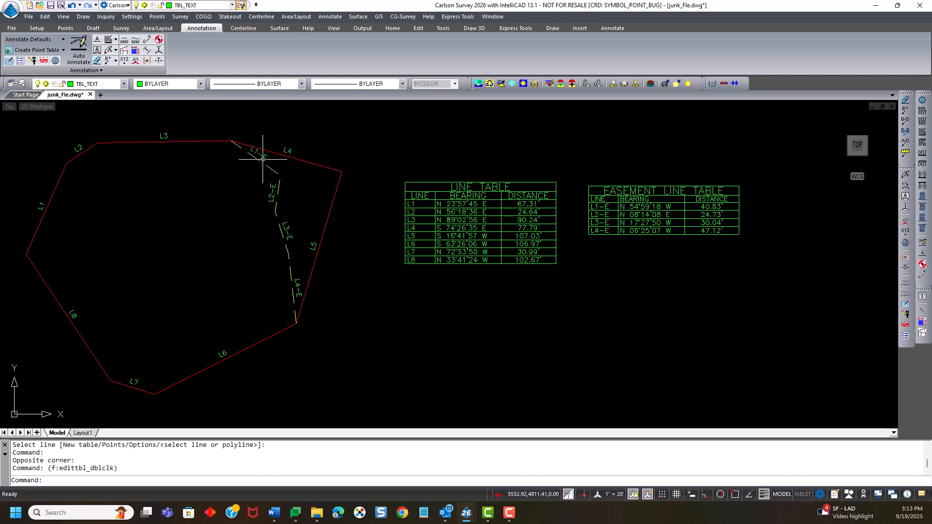
{"action": "mouse_move", "coordinate": [252, 150]}
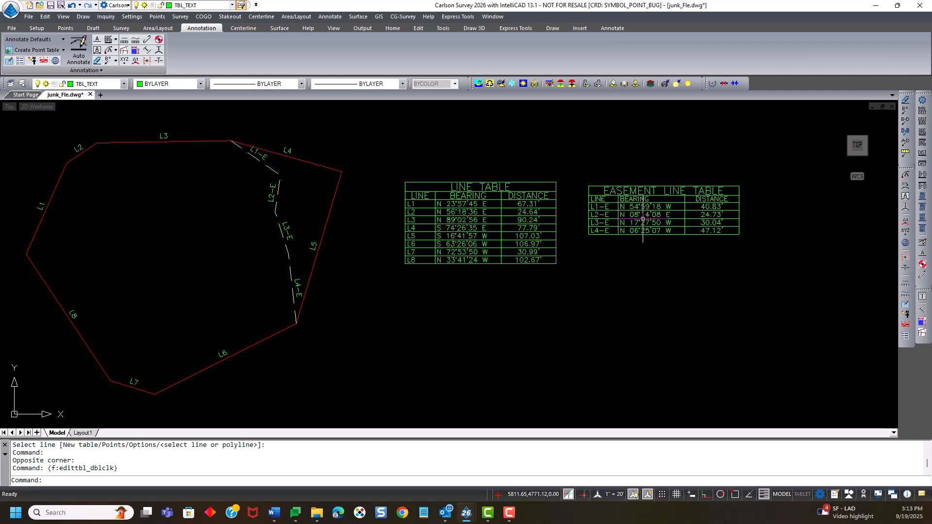
Rename the easement labels E1–E4 in the table editor, declining Auto Size Table.
{"action": "double_click", "coordinate": [642, 214]}
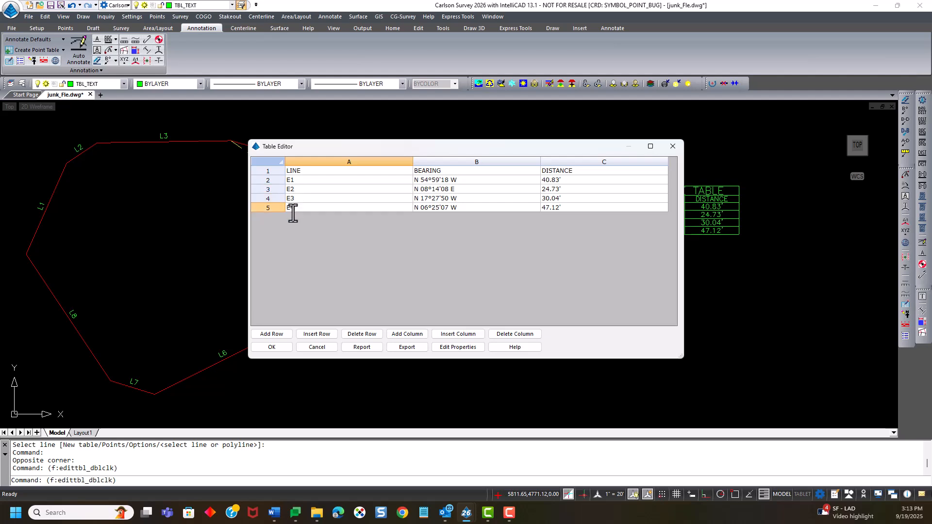
{"action": "type", "text": "E4"}
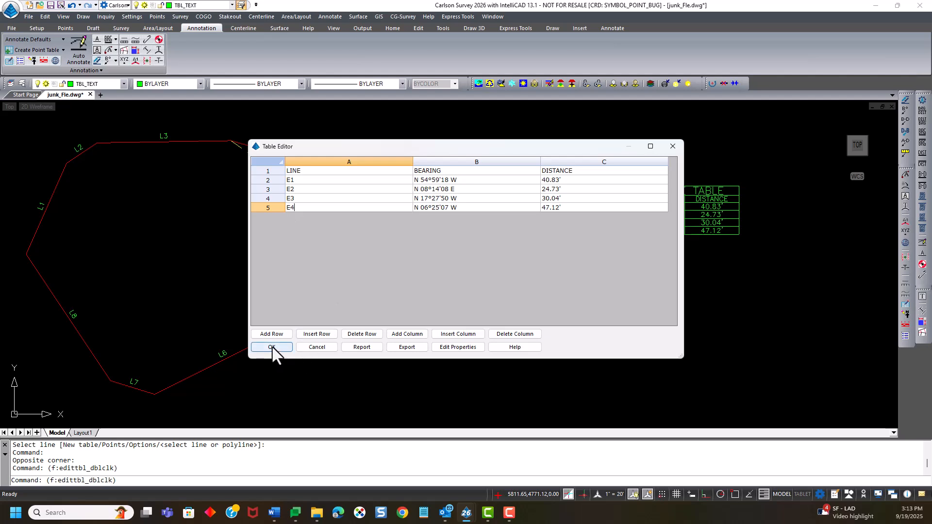
{"action": "left_click", "coordinate": [271, 347]}
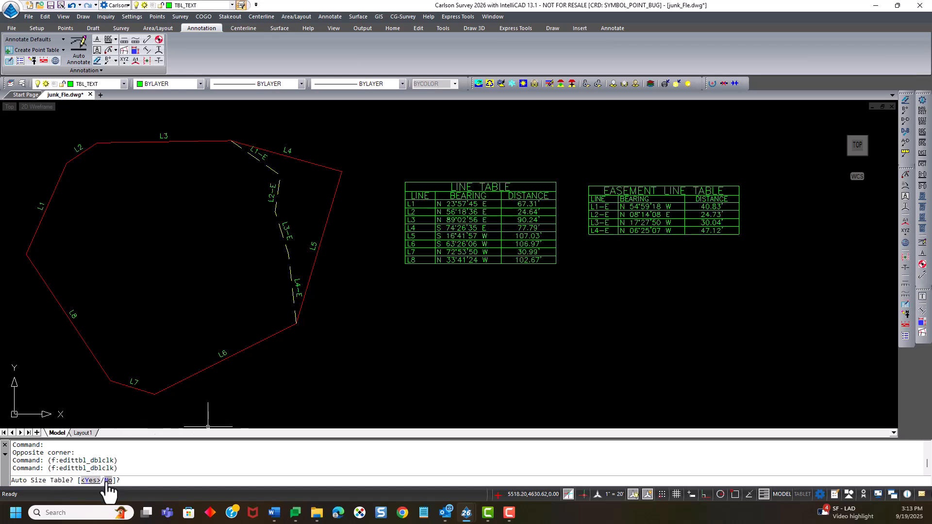
{"action": "type", "text": "N"}
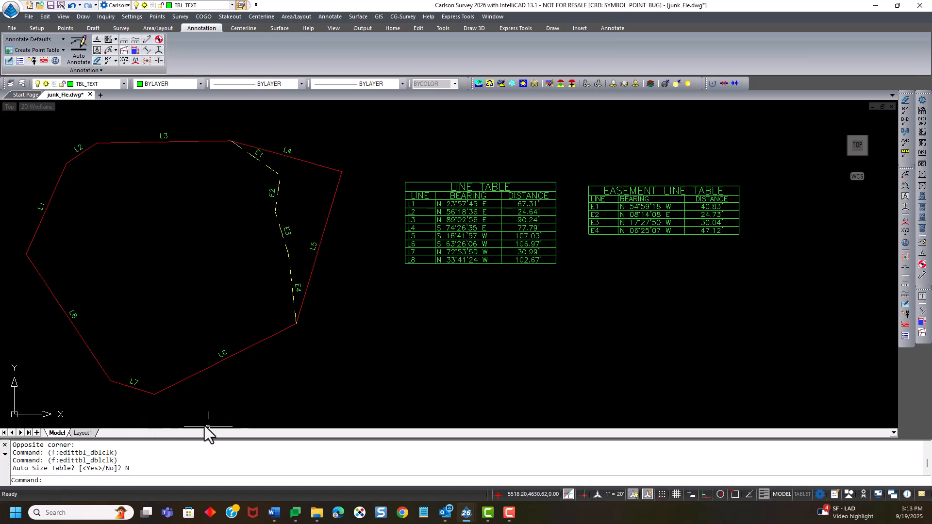
{"action": "mouse_move", "coordinate": [577, 233]}
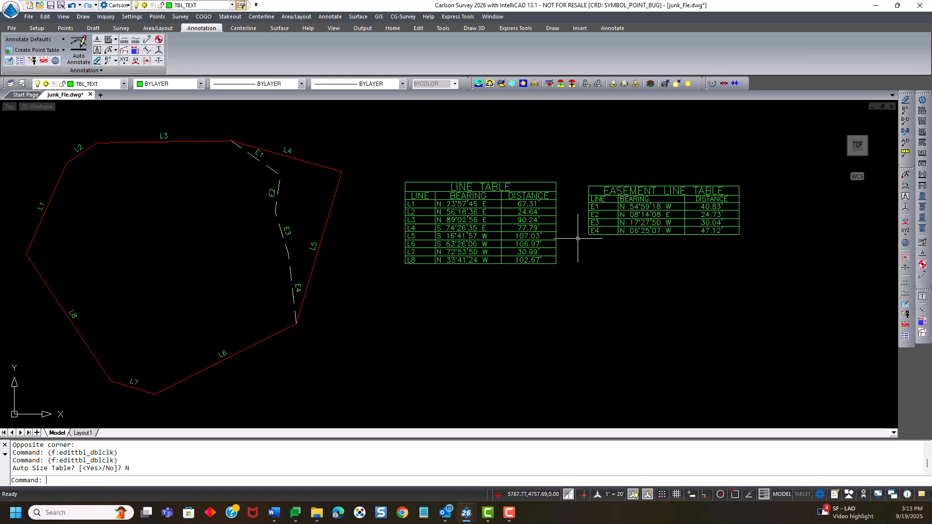
{"action": "mouse_move", "coordinate": [250, 156]}
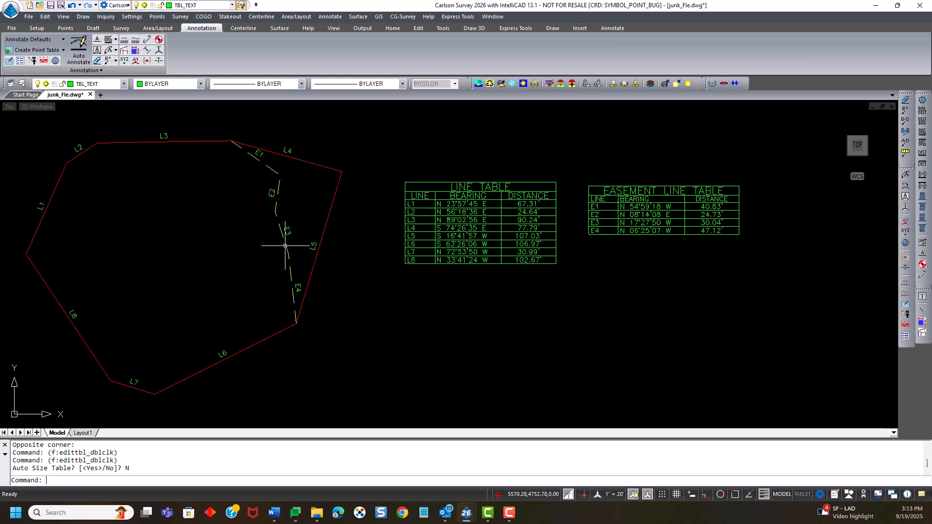
{"action": "mouse_move", "coordinate": [500, 251]}
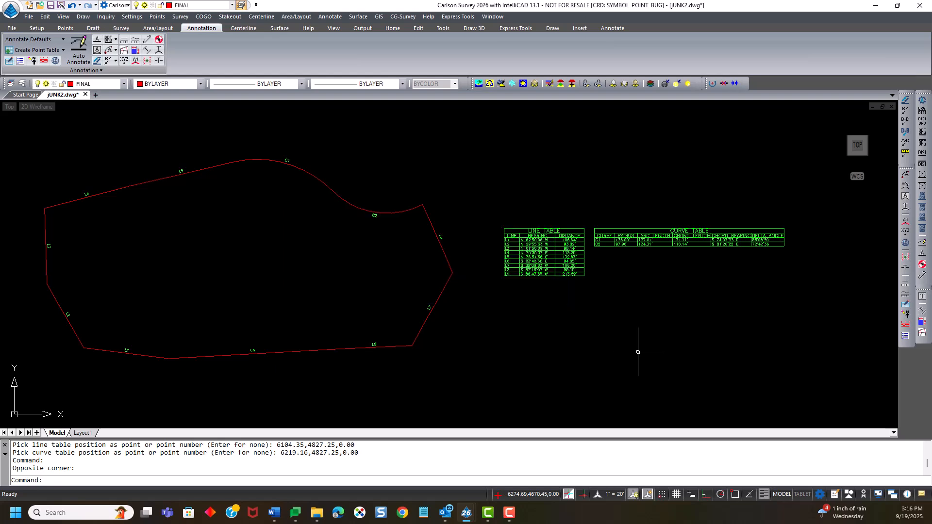
{"action": "mouse_move", "coordinate": [626, 350]}
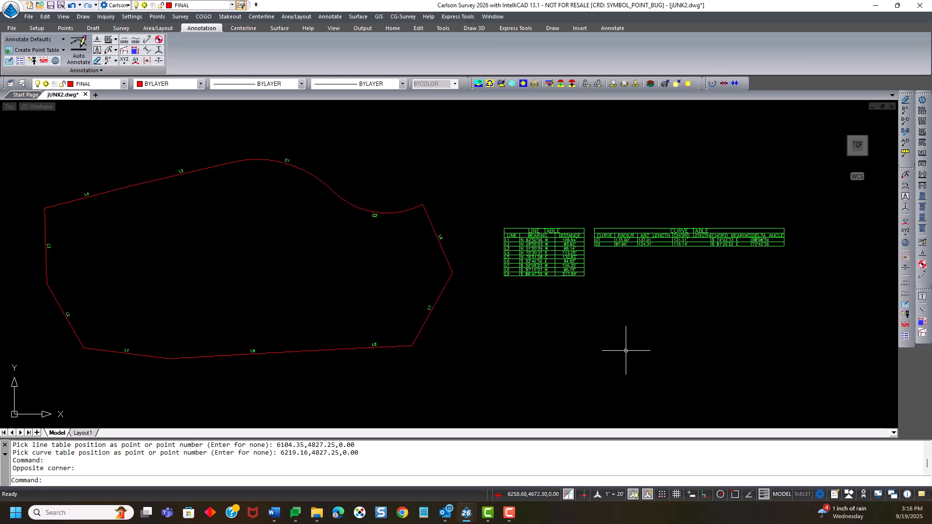
{"action": "mouse_move", "coordinate": [344, 220]}
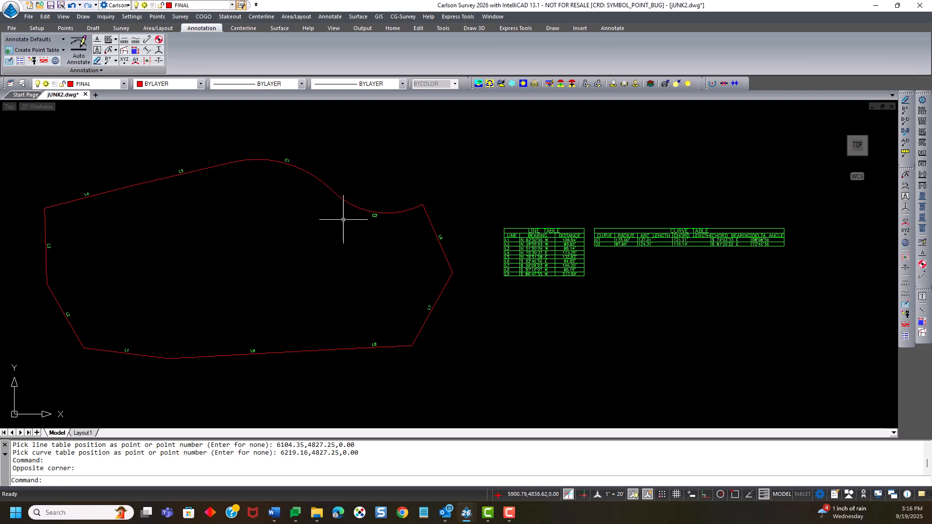
{"action": "mouse_move", "coordinate": [477, 314]}
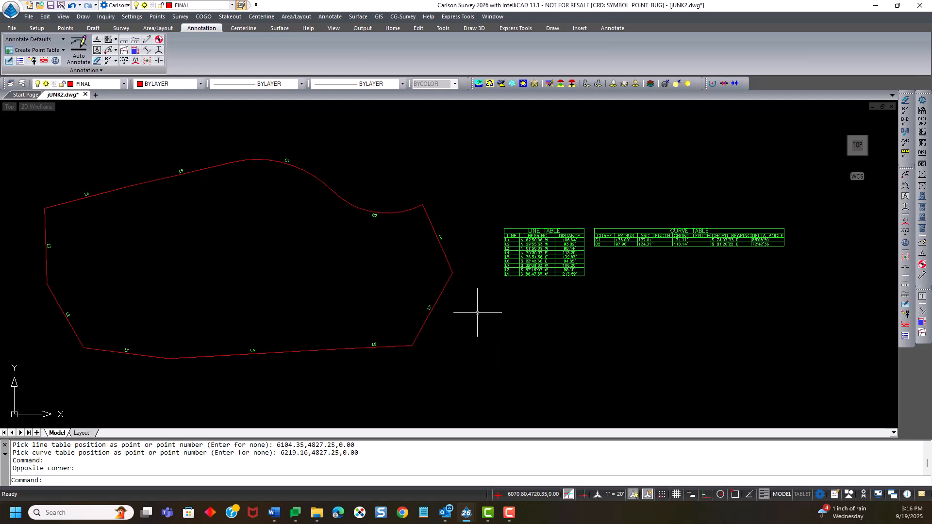
{"action": "mouse_move", "coordinate": [459, 320]}
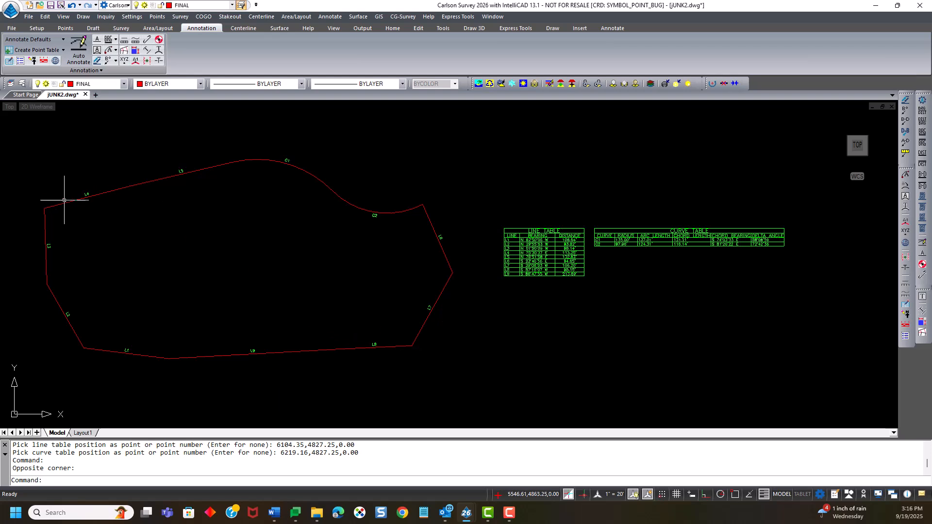
{"action": "mouse_move", "coordinate": [128, 365]}
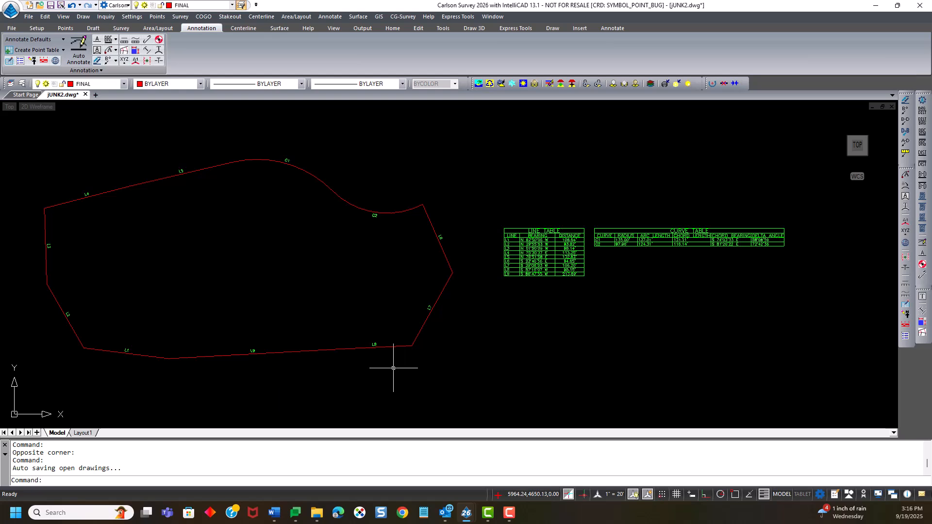
{"action": "mouse_move", "coordinate": [325, 249]}
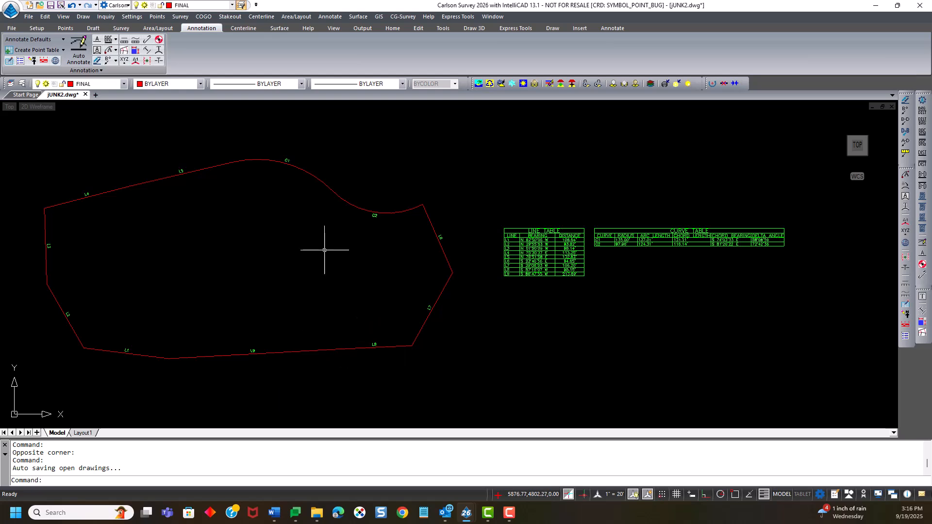
{"action": "mouse_move", "coordinate": [374, 217]}
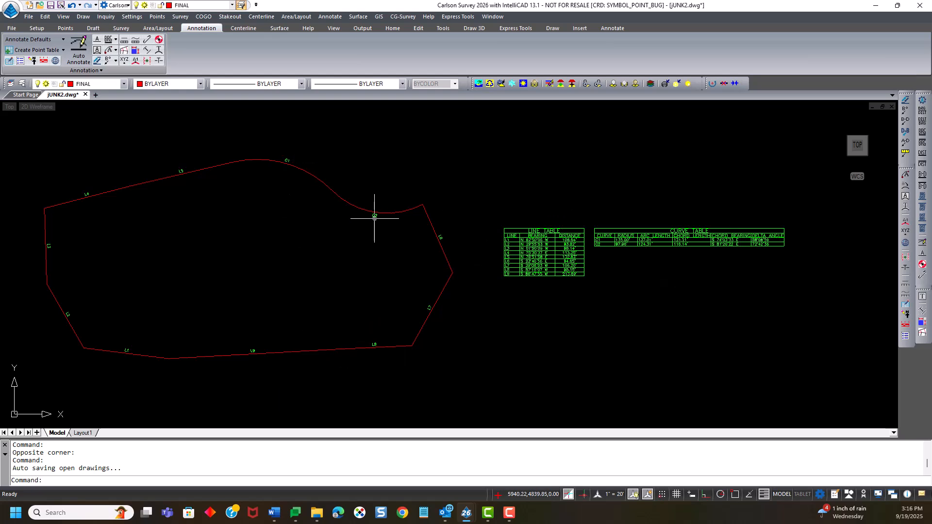
{"action": "mouse_move", "coordinate": [97, 280]}
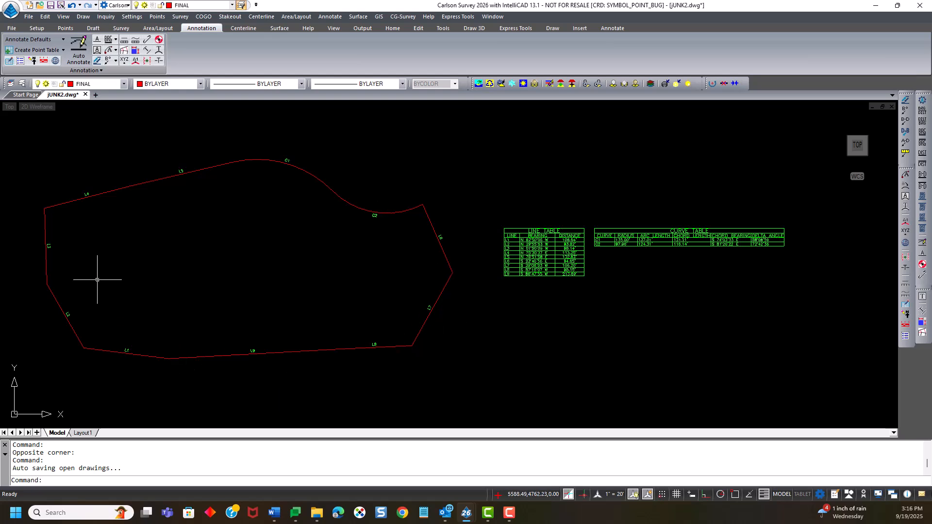
{"action": "mouse_move", "coordinate": [98, 280]}
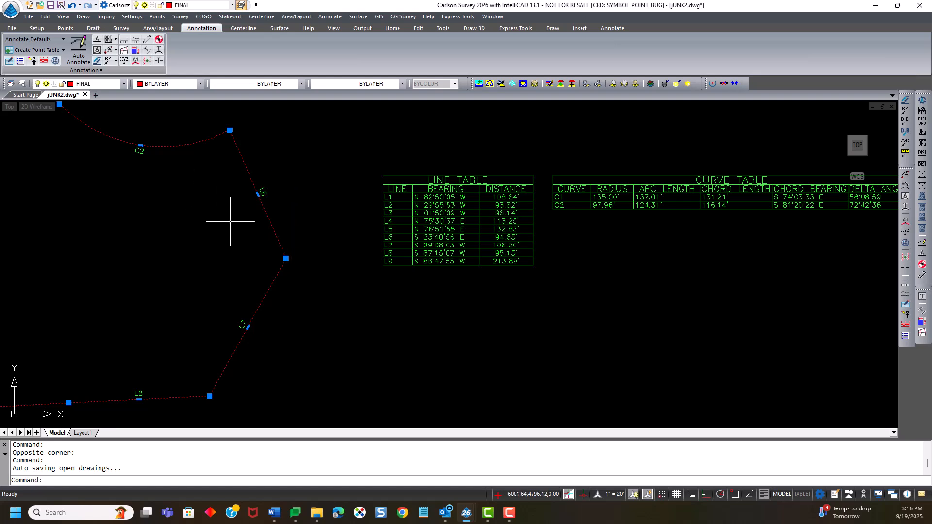
Right-click on the parcel in the drawing while stretching the L6–L7 corner.
{"action": "right_click", "coordinate": [286, 258]}
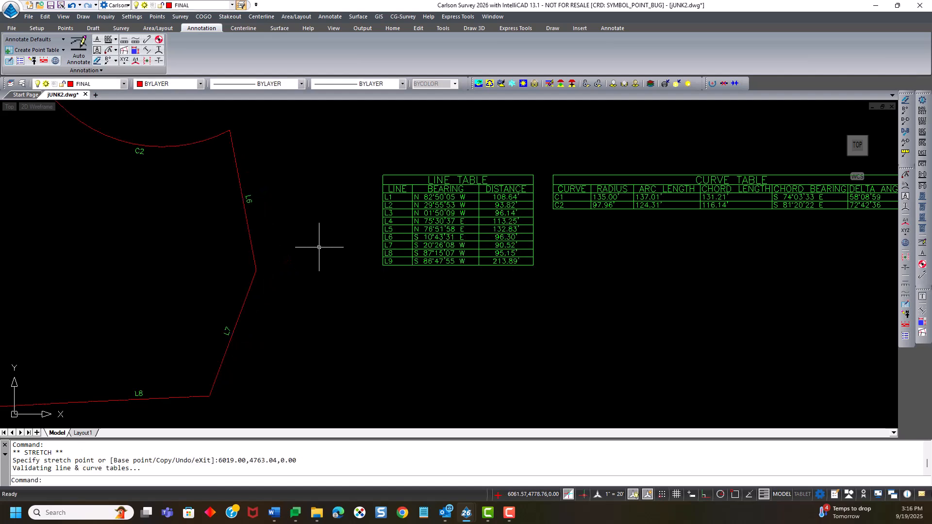
{"action": "mouse_move", "coordinate": [295, 257]}
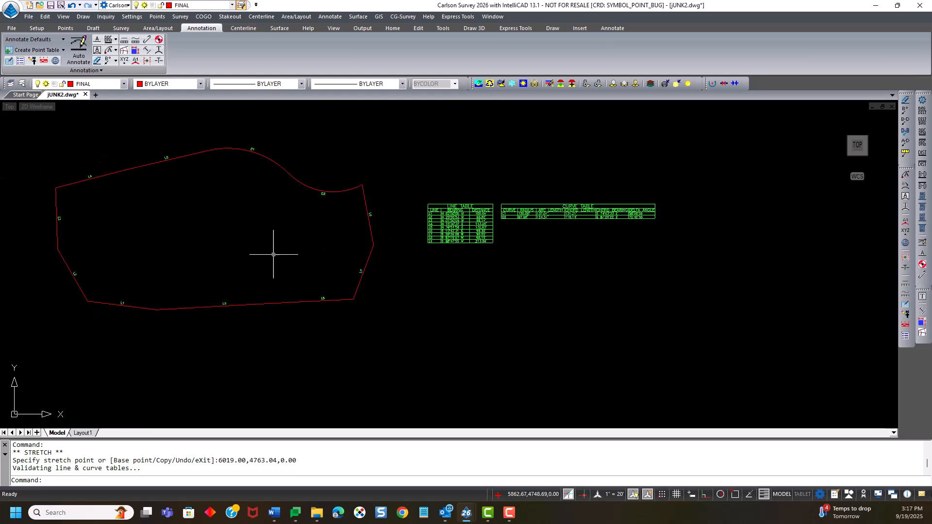
{"action": "mouse_move", "coordinate": [270, 255]}
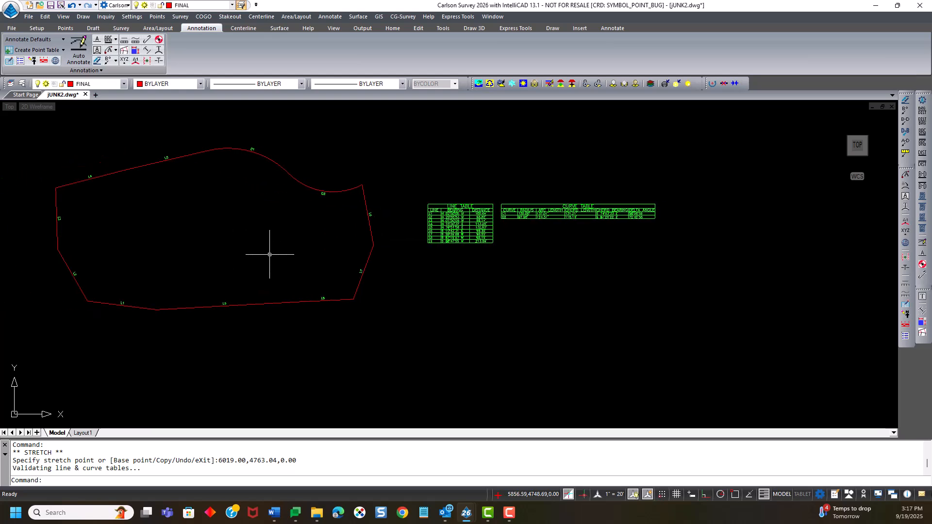
Draw a polyline lot line from the top boundary to a bend inside the parcel.
{"action": "type", "text": "PL"}
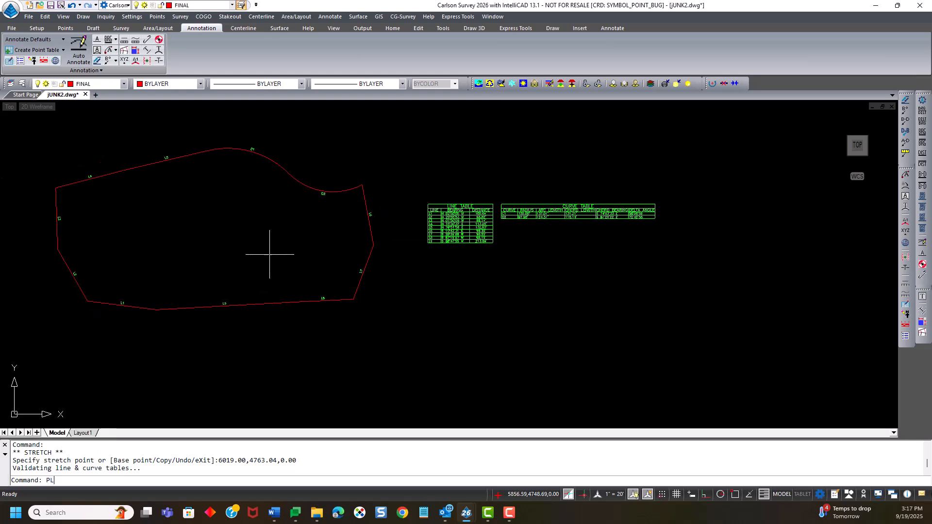
{"action": "key", "text": "enter"}
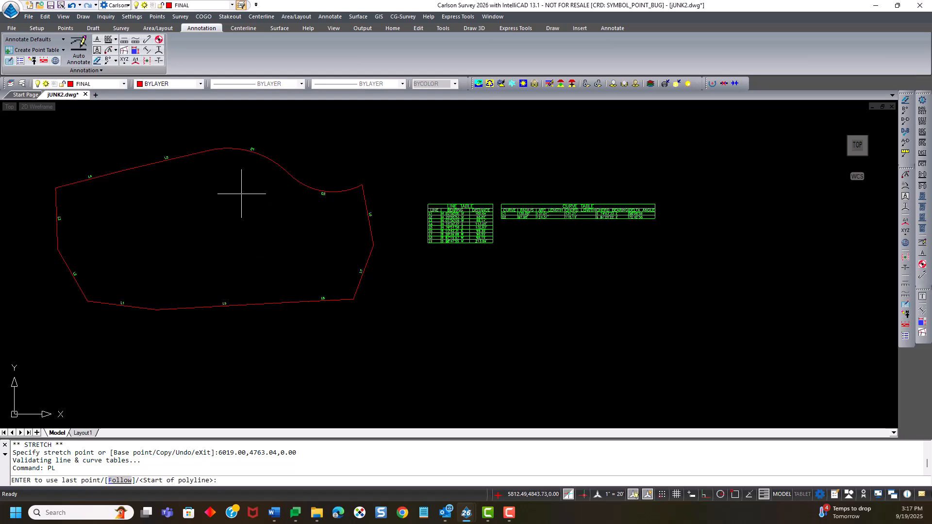
{"action": "left_click", "coordinate": [280, 200]}
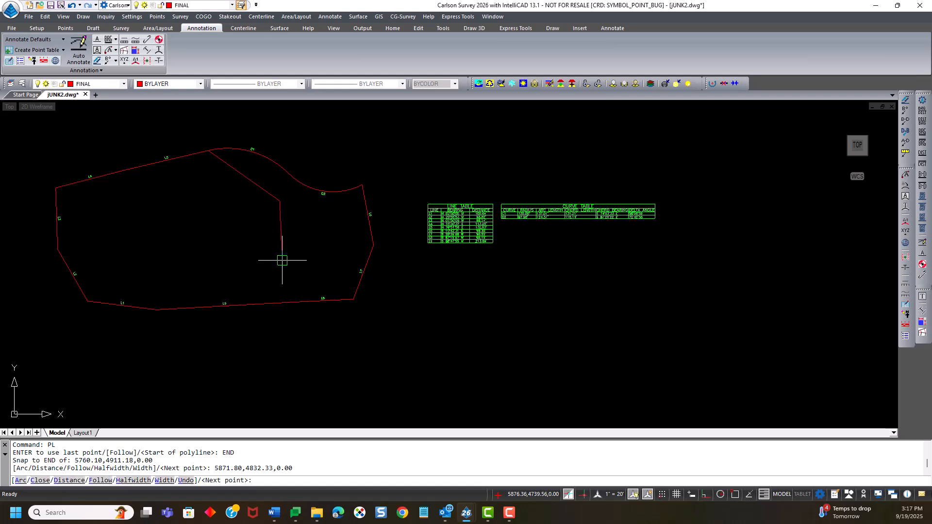
{"action": "left_click", "coordinate": [272, 291]}
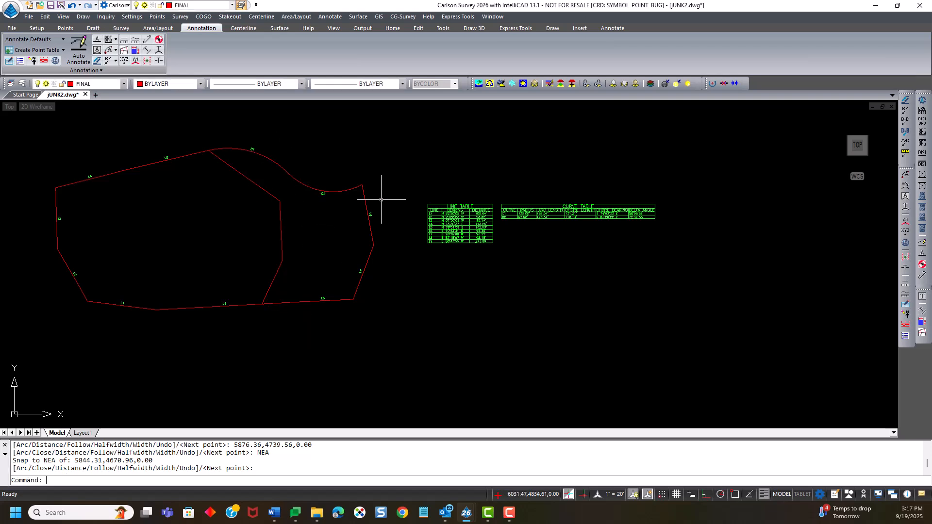
{"action": "mouse_move", "coordinate": [295, 241]}
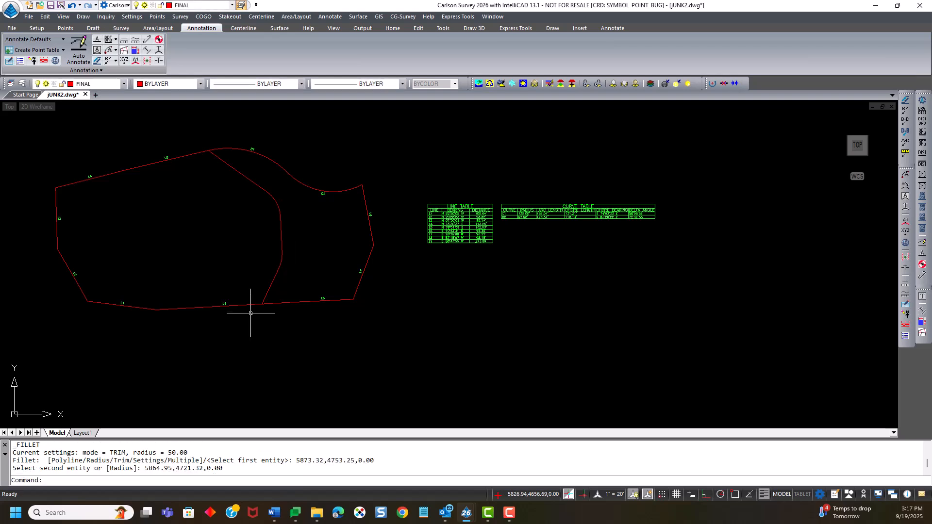
{"action": "mouse_move", "coordinate": [271, 267]}
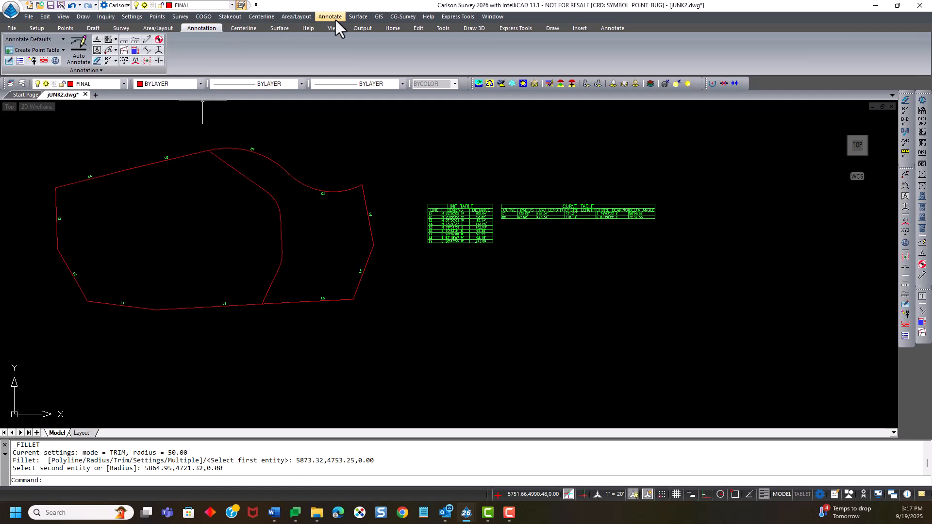
Unlink the eleven line and curve labels from the parcel, then finish reshaping the boundary.
{"action": "left_click", "coordinate": [330, 16]}
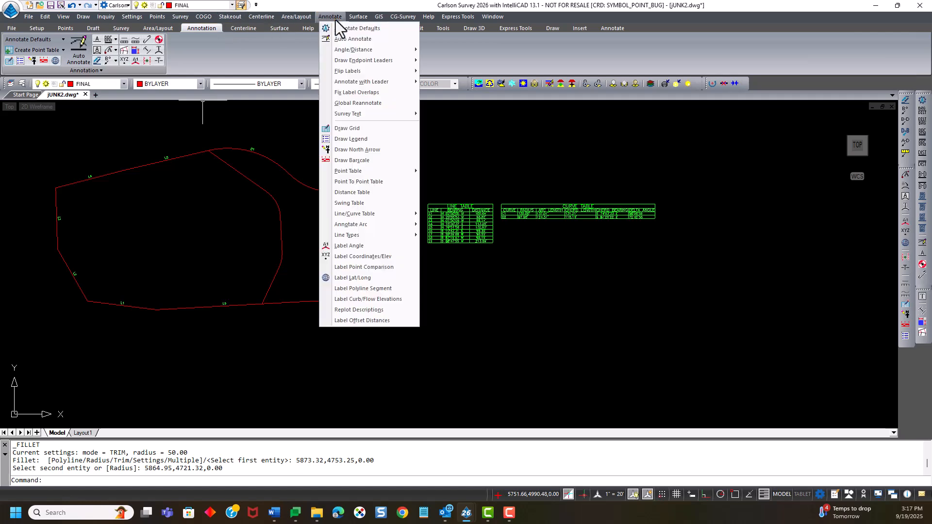
{"action": "mouse_move", "coordinate": [354, 214]}
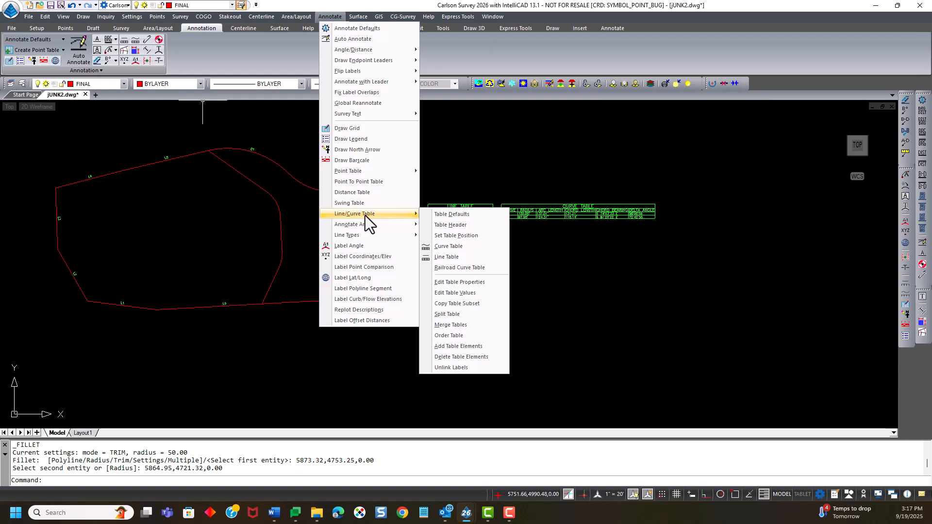
{"action": "mouse_move", "coordinate": [464, 367]}
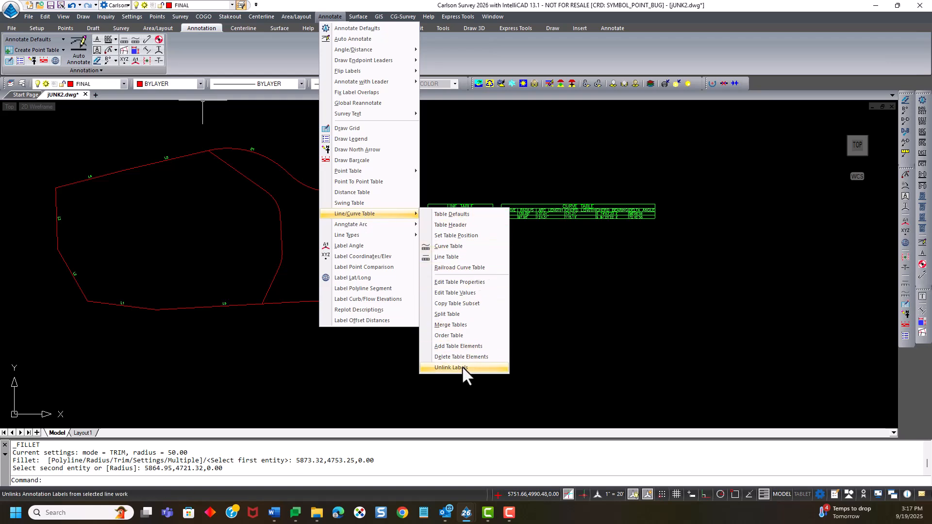
{"action": "left_click", "coordinate": [448, 367]}
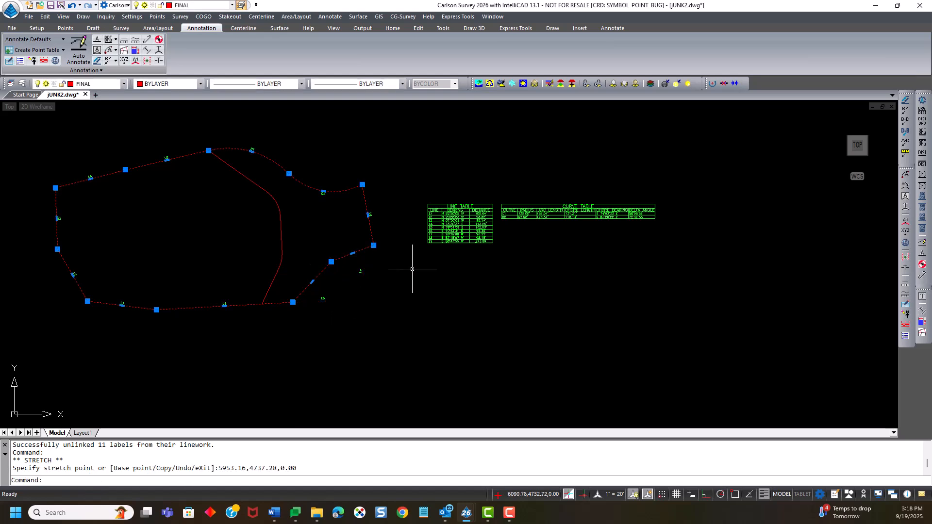
{"action": "key", "text": "Escape"}
{"action": "type", "text": "TR"}
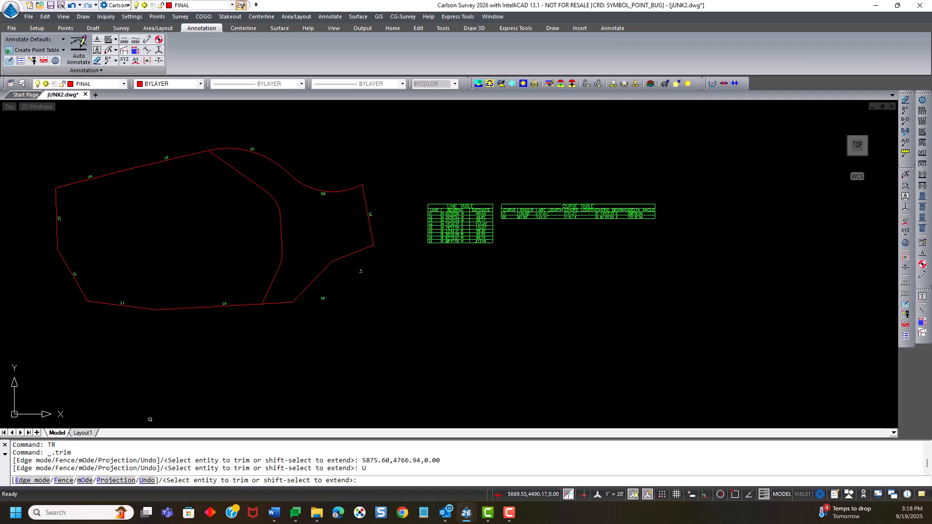
{"action": "mouse_move", "coordinate": [254, 351]}
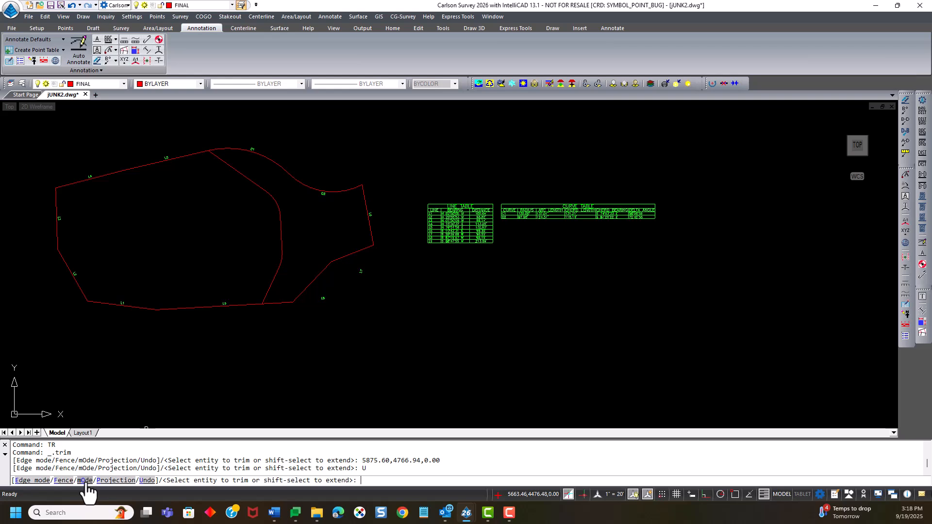
Set the trim mode option and trim the boundary piece east of the dividing line.
{"action": "type", "text": "O"}
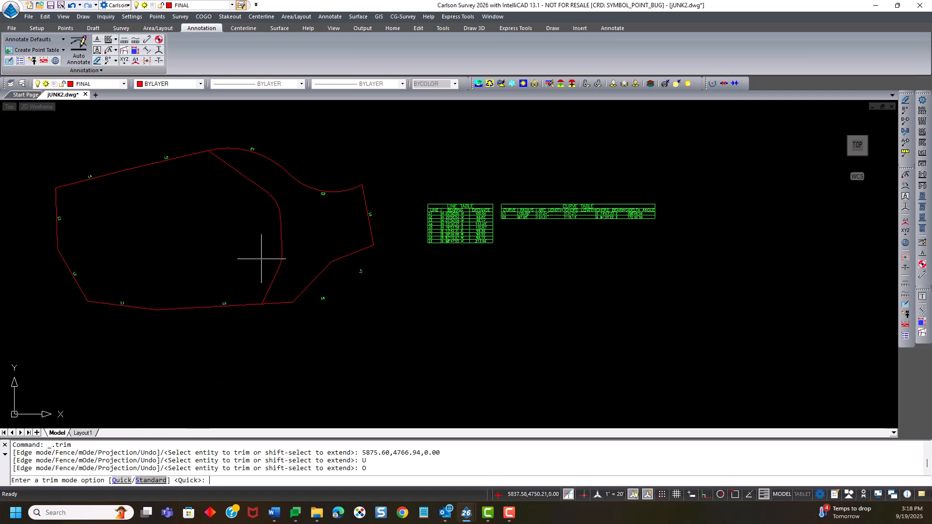
{"action": "mouse_move", "coordinate": [270, 319]}
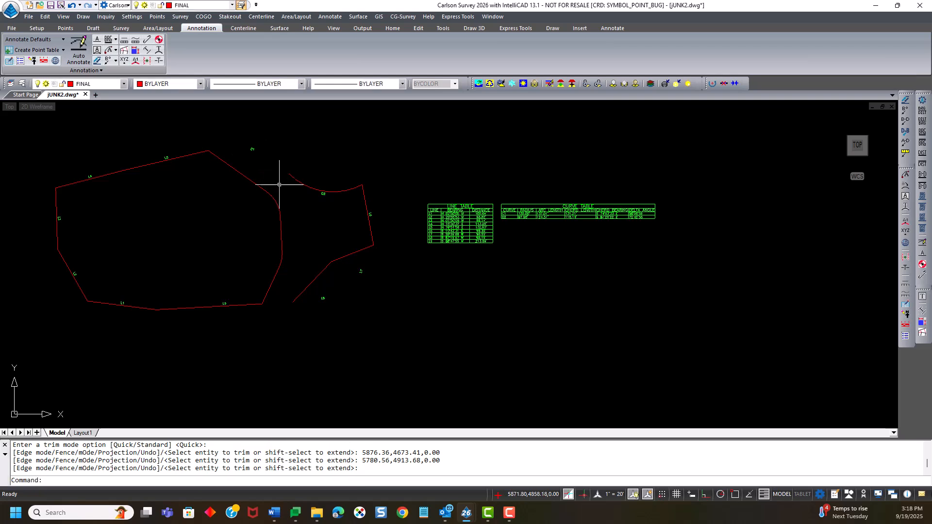
{"action": "left_click", "coordinate": [279, 185]}
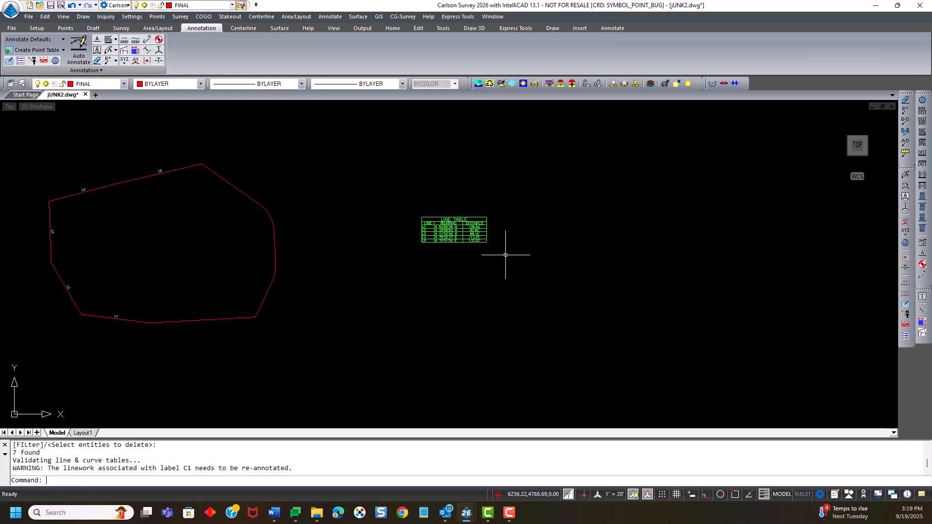
{"action": "mouse_move", "coordinate": [195, 190]}
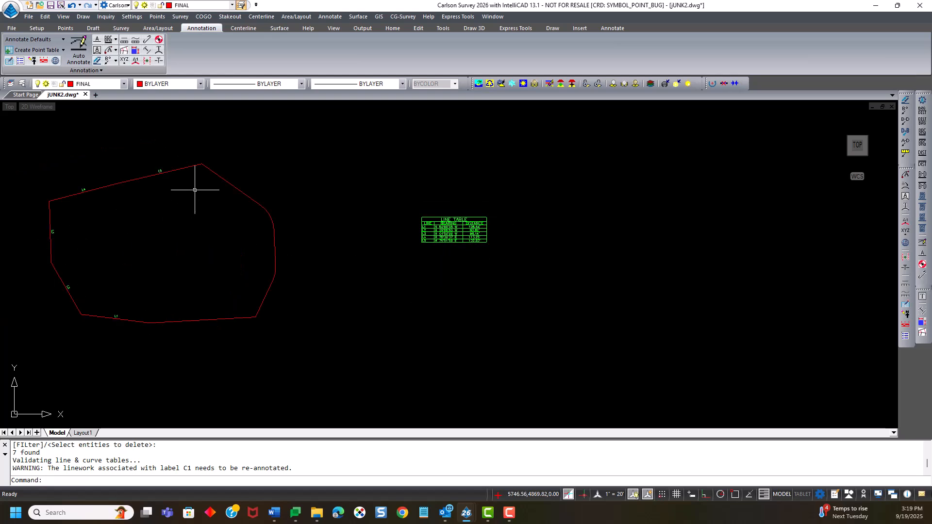
{"action": "mouse_move", "coordinate": [222, 172]}
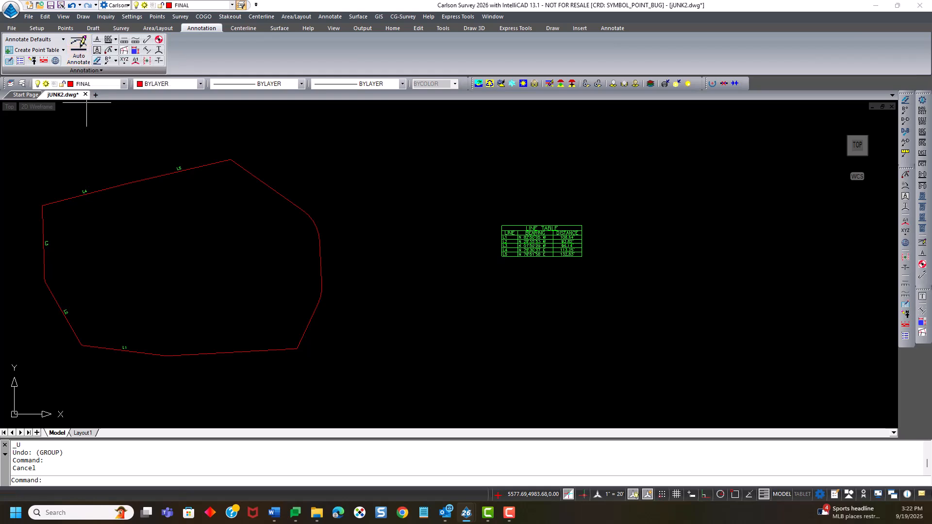
Review the Auto Annotate line and arc settings and start labeling the left lot.
{"action": "left_click", "coordinate": [78, 55]}
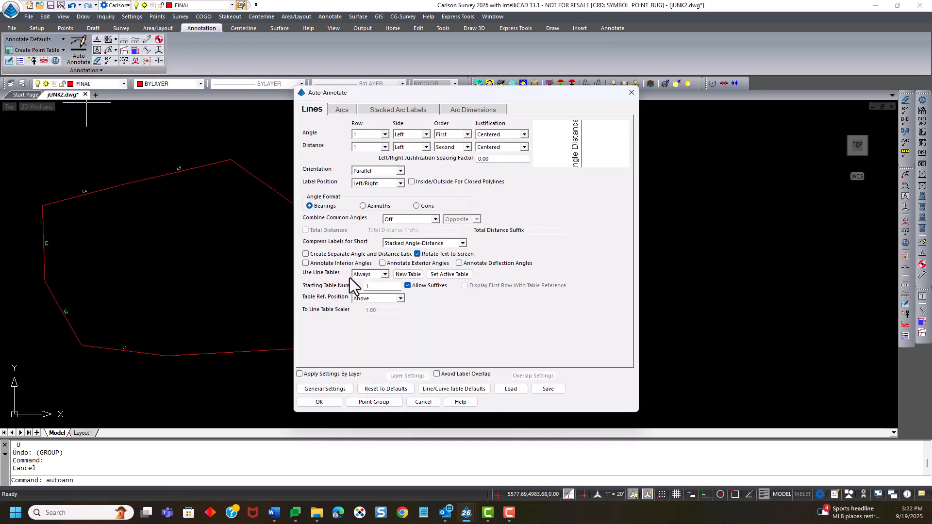
{"action": "left_click", "coordinate": [341, 109]}
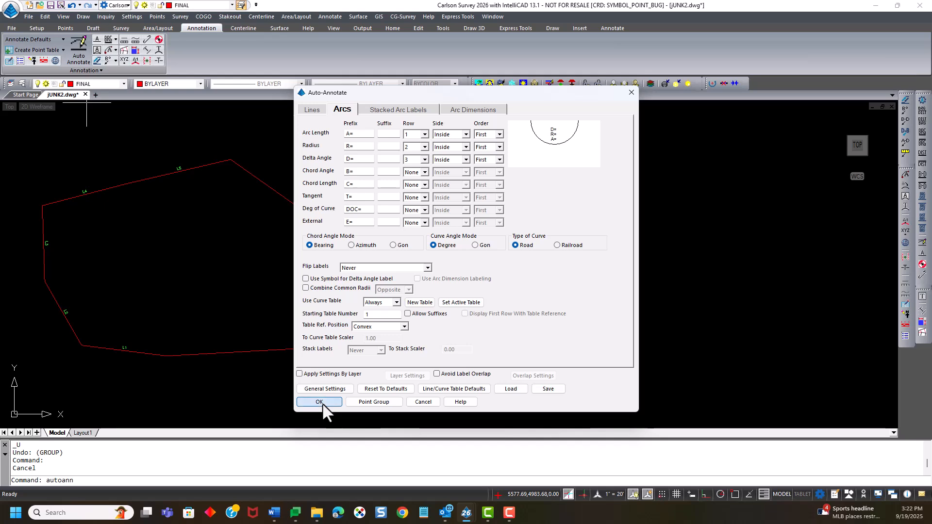
{"action": "left_click", "coordinate": [320, 402]}
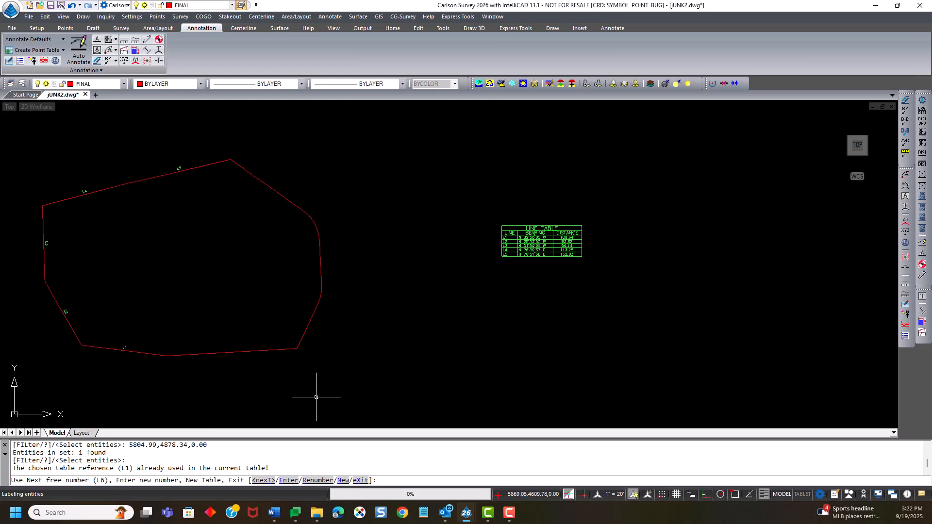
{"action": "mouse_move", "coordinate": [294, 390]}
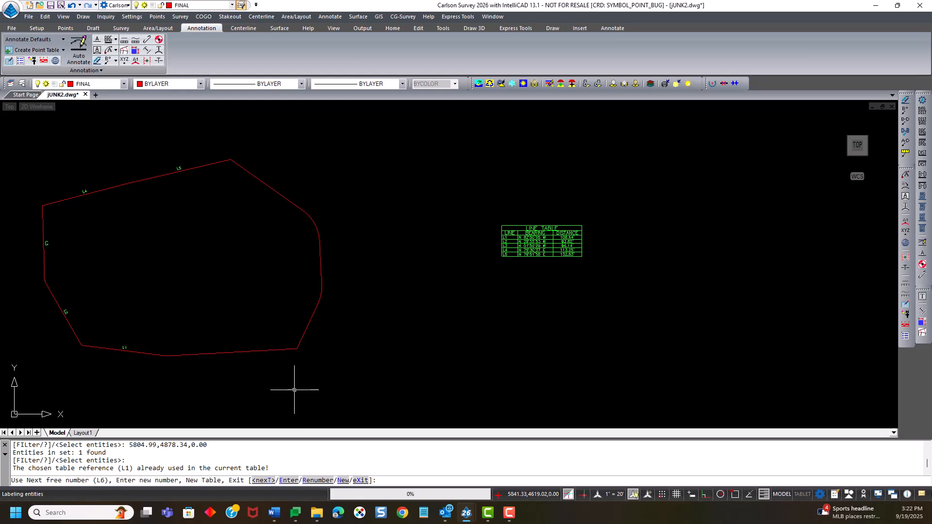
{"action": "mouse_move", "coordinate": [171, 227]}
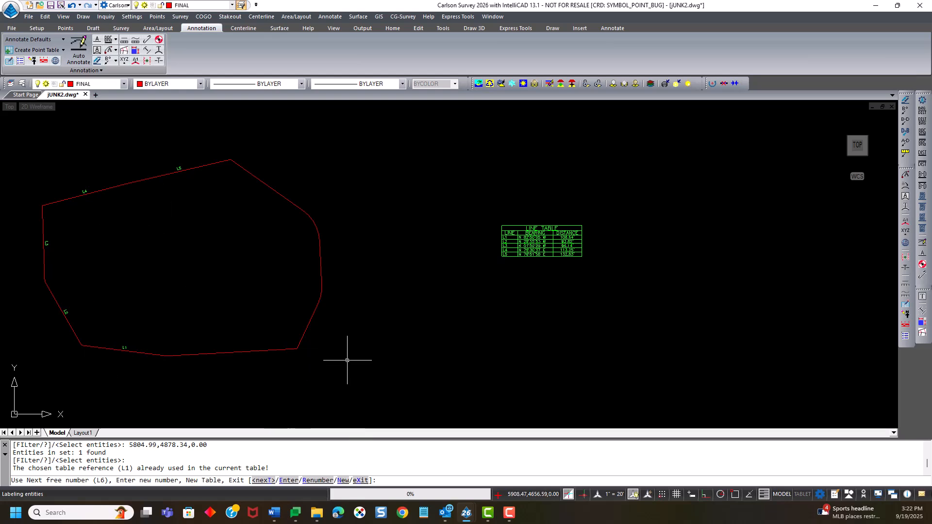
{"action": "mouse_move", "coordinate": [348, 363]}
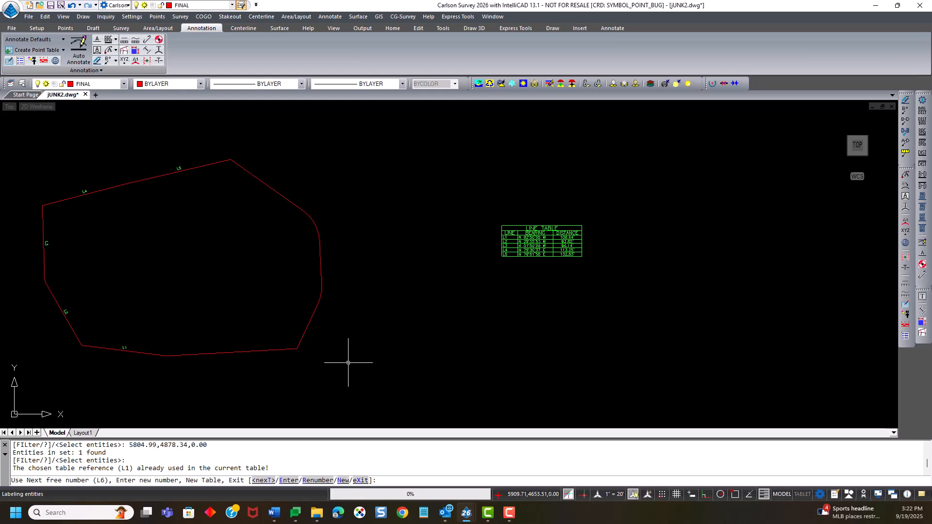
{"action": "mouse_move", "coordinate": [378, 372]}
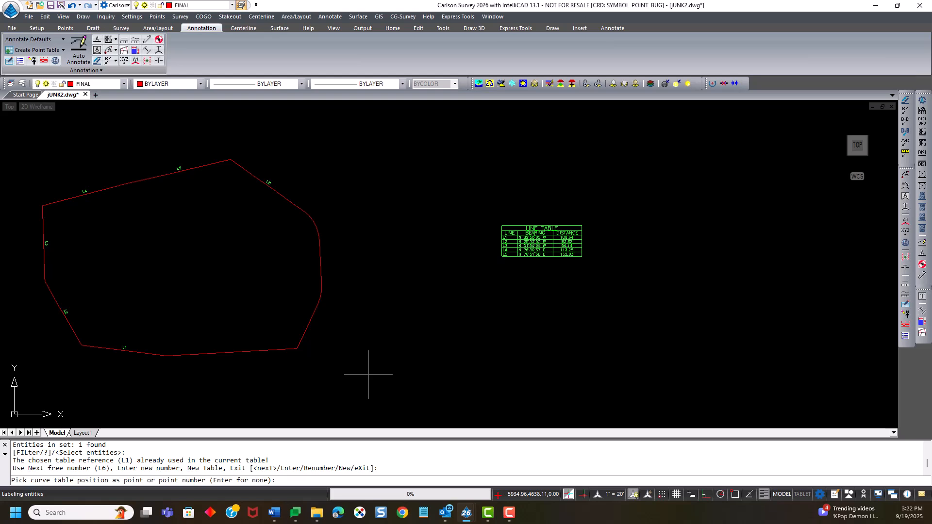
{"action": "mouse_move", "coordinate": [254, 411]}
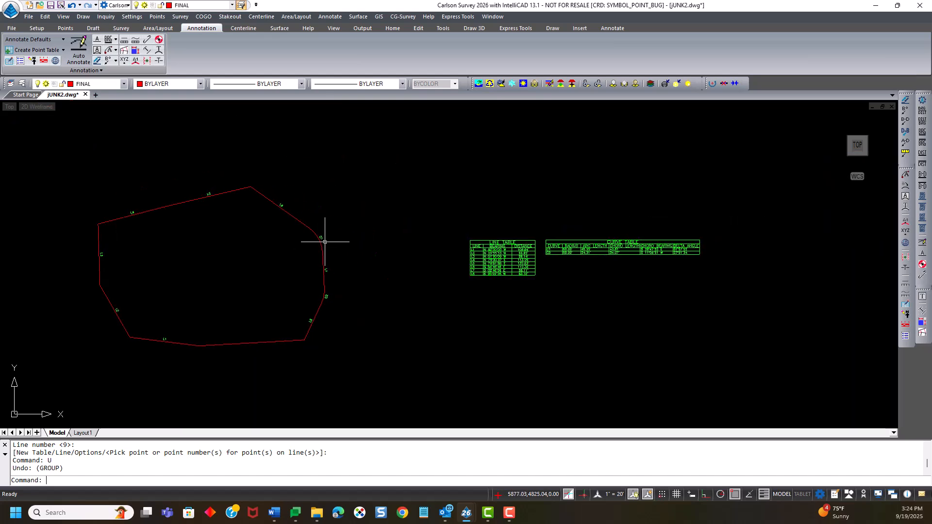
Run LINETBL from the annotation menu and pick a point on the lot's bottom boundary line.
{"action": "left_click", "coordinate": [330, 16]}
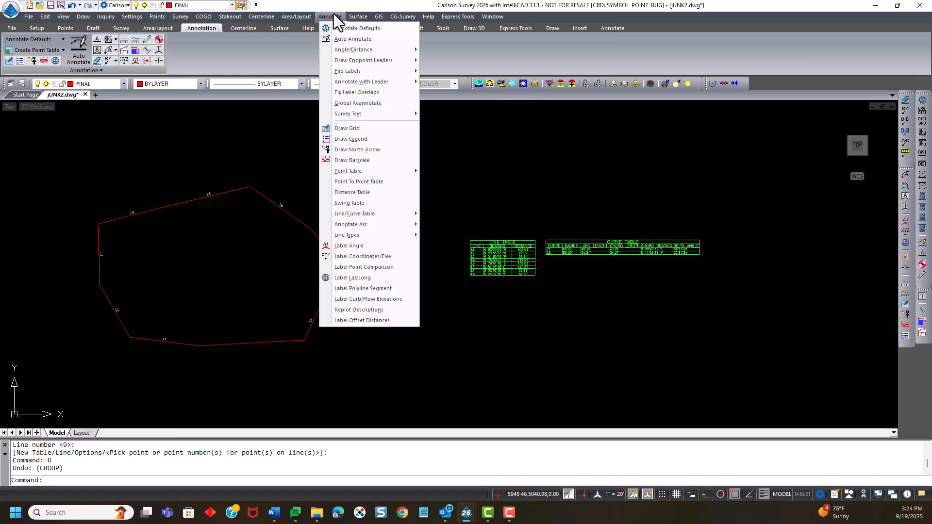
{"action": "mouse_move", "coordinate": [355, 213]}
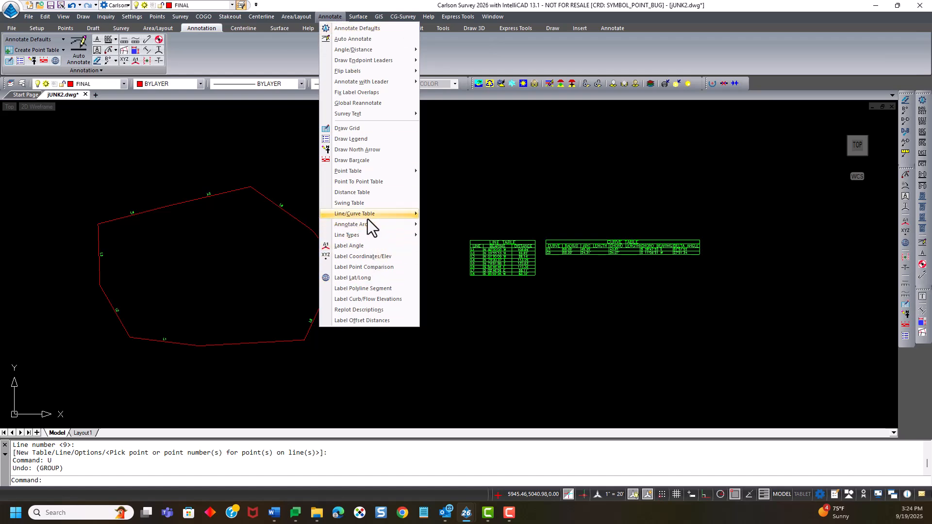
{"action": "mouse_move", "coordinate": [354, 213]}
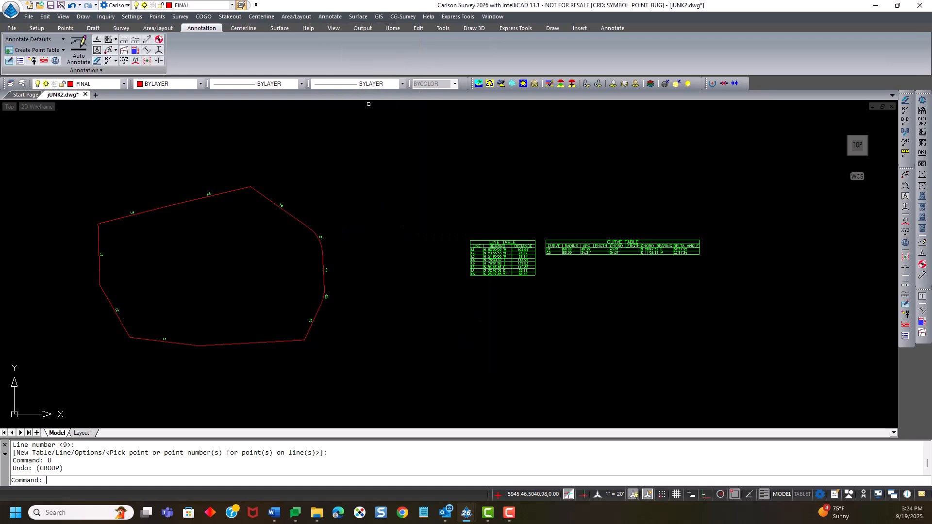
{"action": "type", "text": "linetbl"}
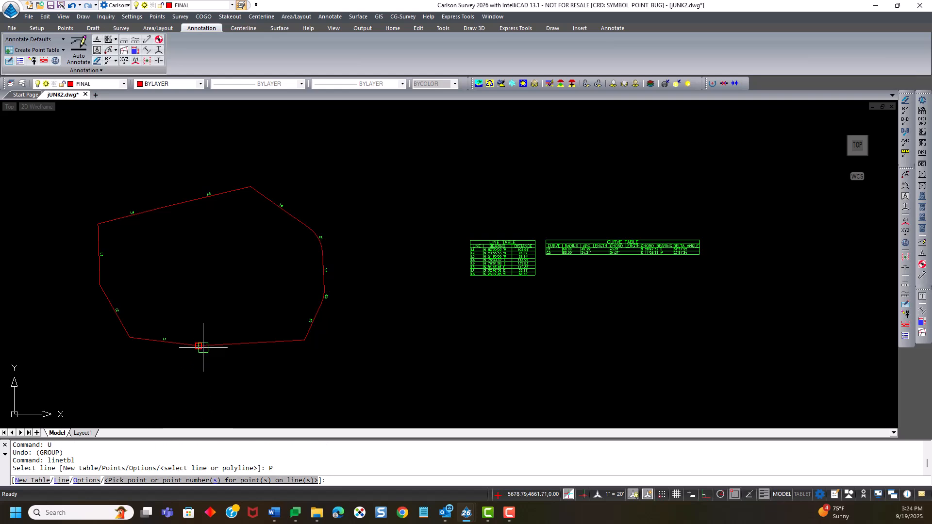
{"action": "left_click", "coordinate": [202, 348]}
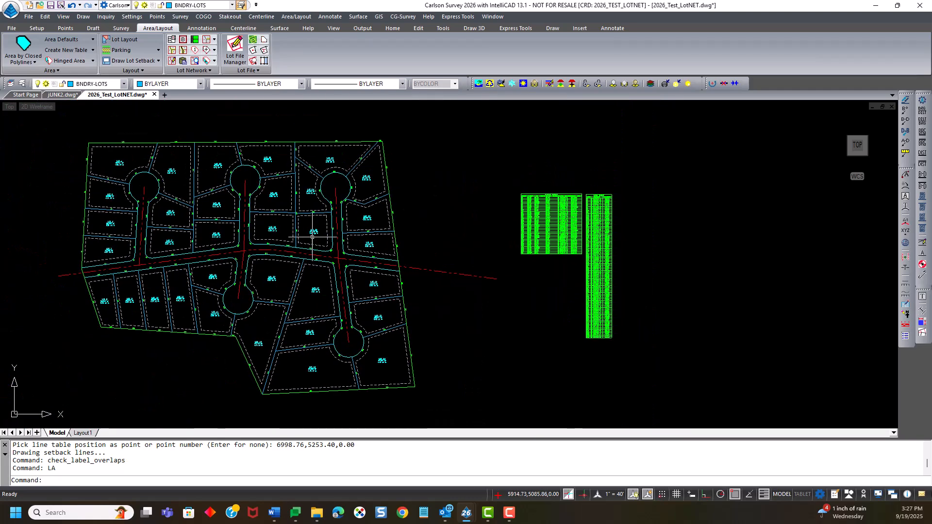
{"action": "mouse_move", "coordinate": [188, 220]}
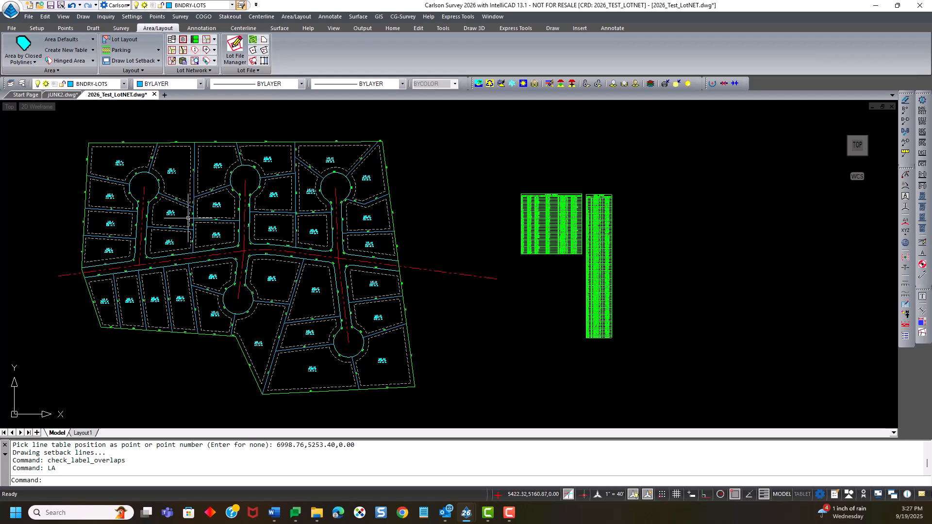
{"action": "mouse_move", "coordinate": [180, 135]}
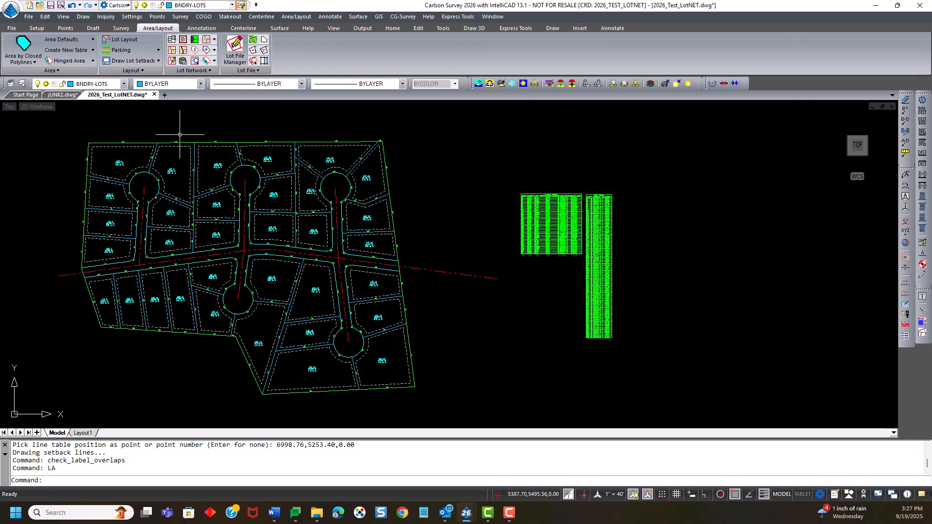
{"action": "mouse_move", "coordinate": [201, 172]}
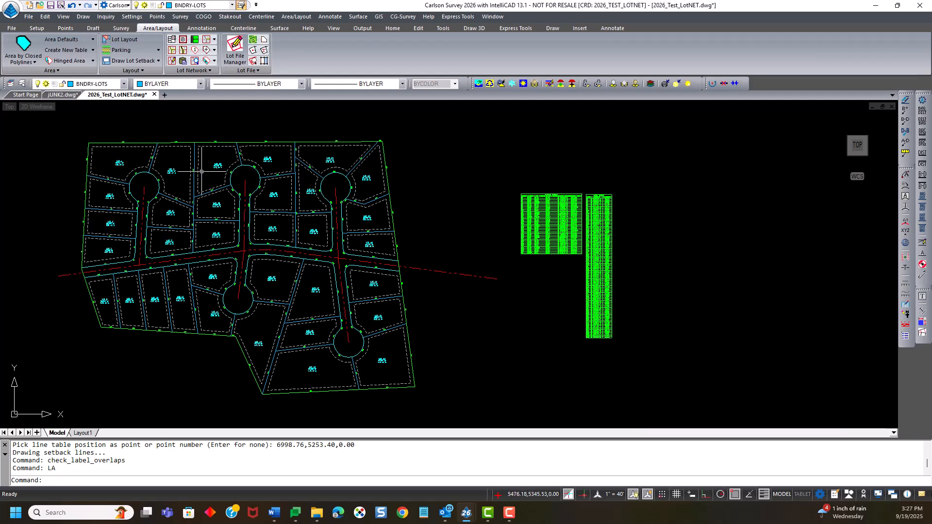
{"action": "mouse_move", "coordinate": [61, 256]}
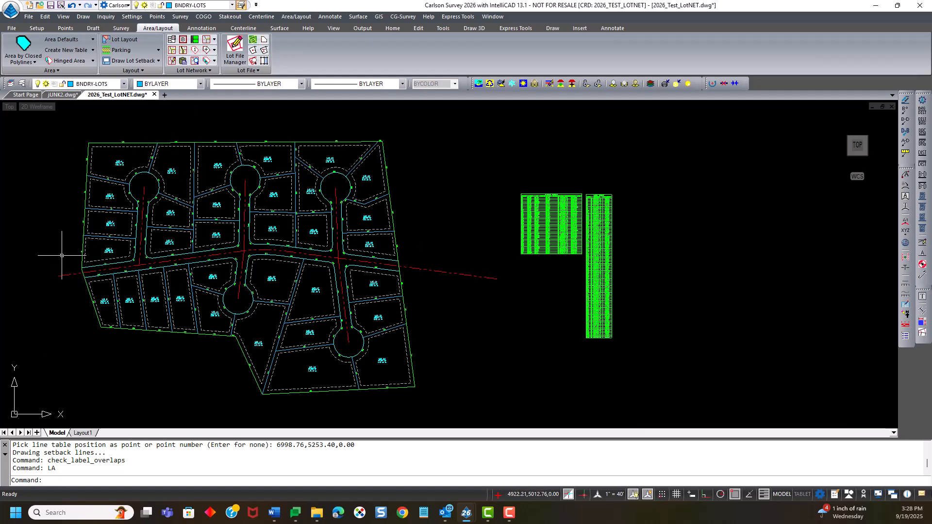
{"action": "mouse_move", "coordinate": [533, 285]}
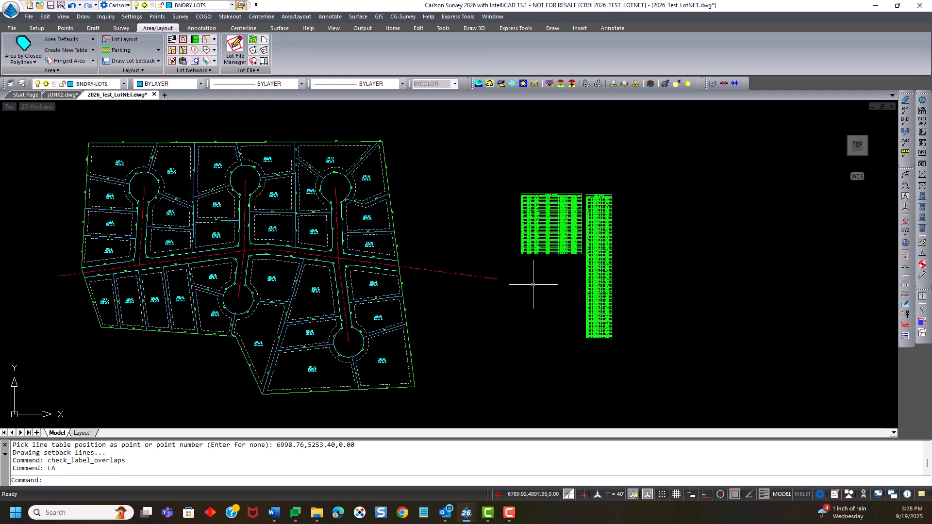
{"action": "mouse_move", "coordinate": [594, 312]}
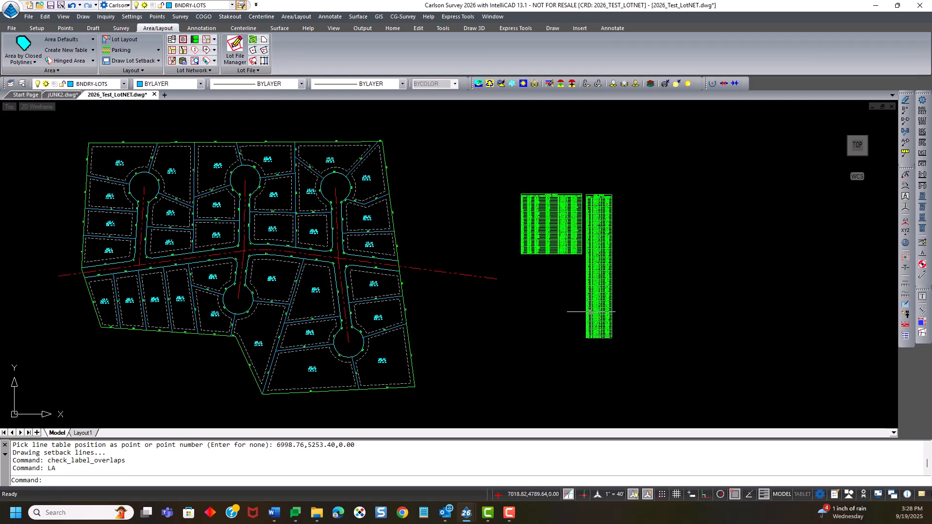
{"action": "mouse_move", "coordinate": [547, 256]}
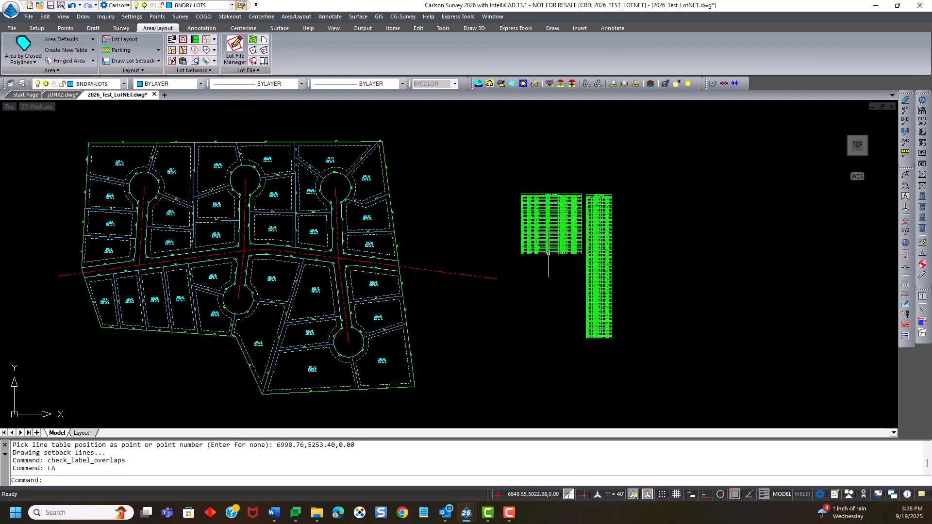
{"action": "mouse_move", "coordinate": [408, 292]}
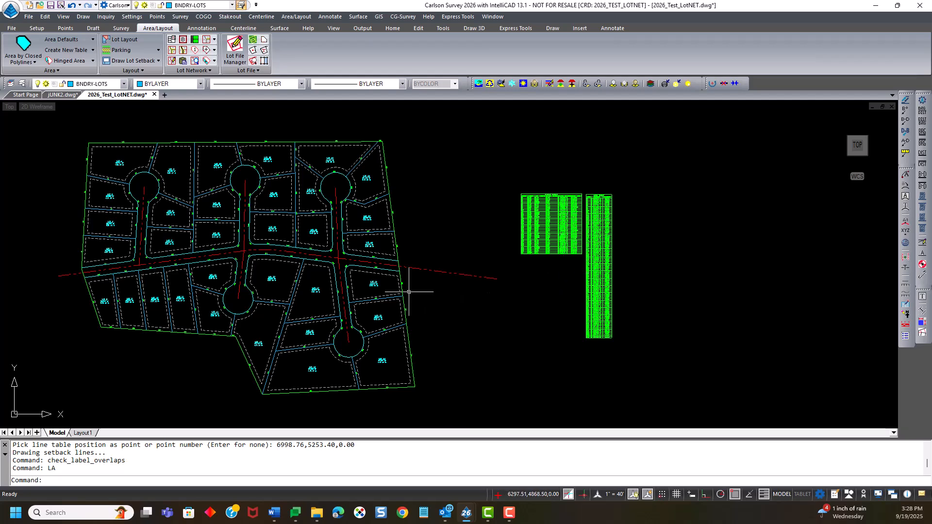
{"action": "mouse_move", "coordinate": [204, 219]}
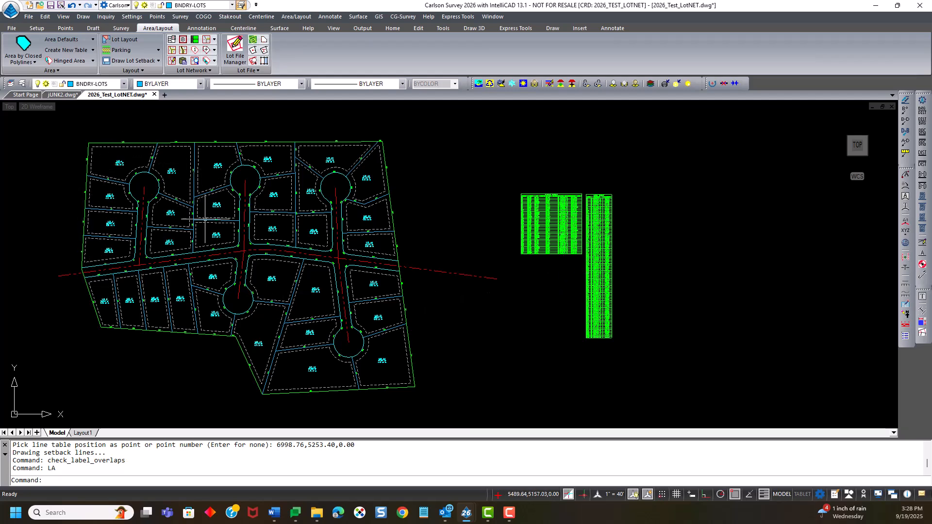
{"action": "mouse_move", "coordinate": [178, 199]}
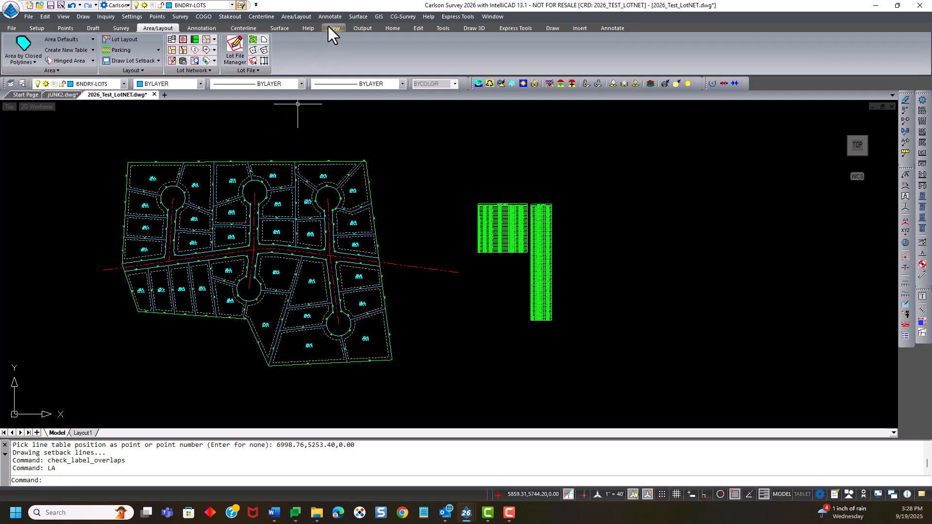
Copy a table subset limited to labels from a window around the upper-left lots.
{"action": "left_click", "coordinate": [329, 16]}
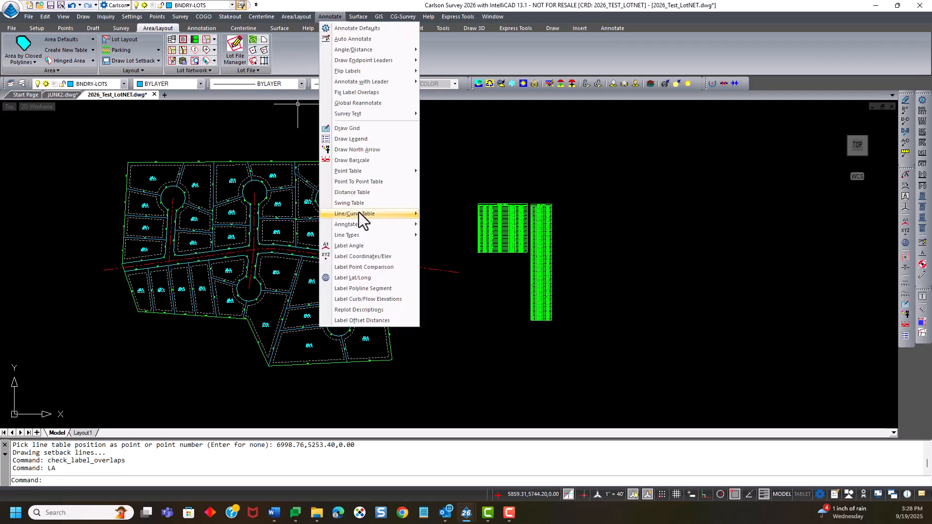
{"action": "left_click", "coordinate": [355, 214]}
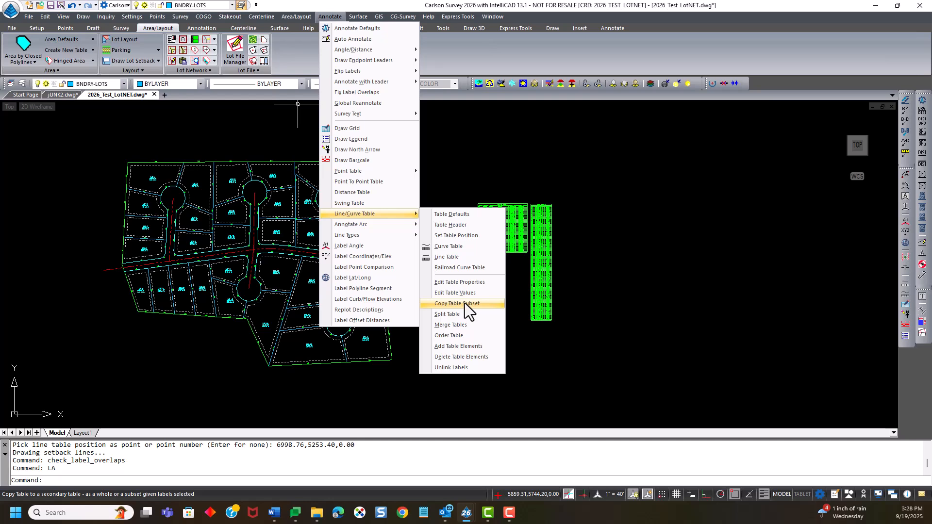
{"action": "left_click", "coordinate": [456, 303]}
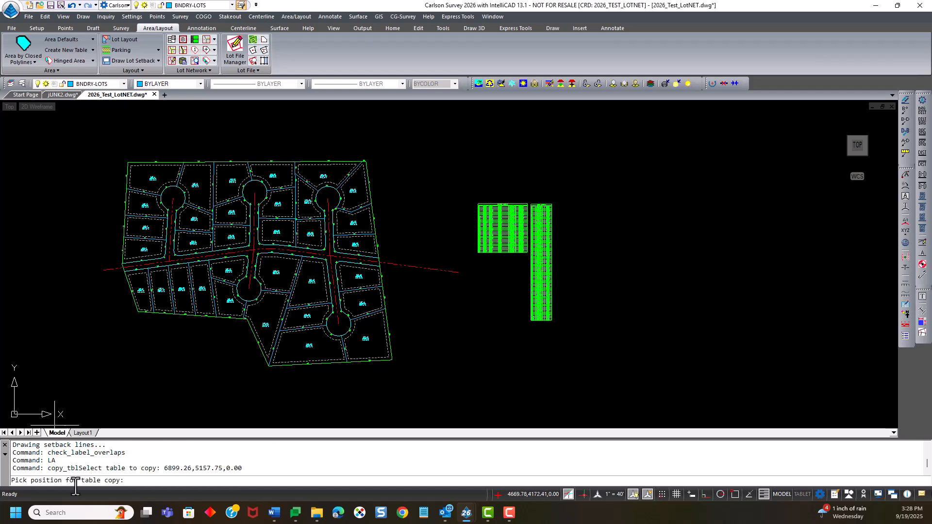
{"action": "mouse_move", "coordinate": [47, 176]}
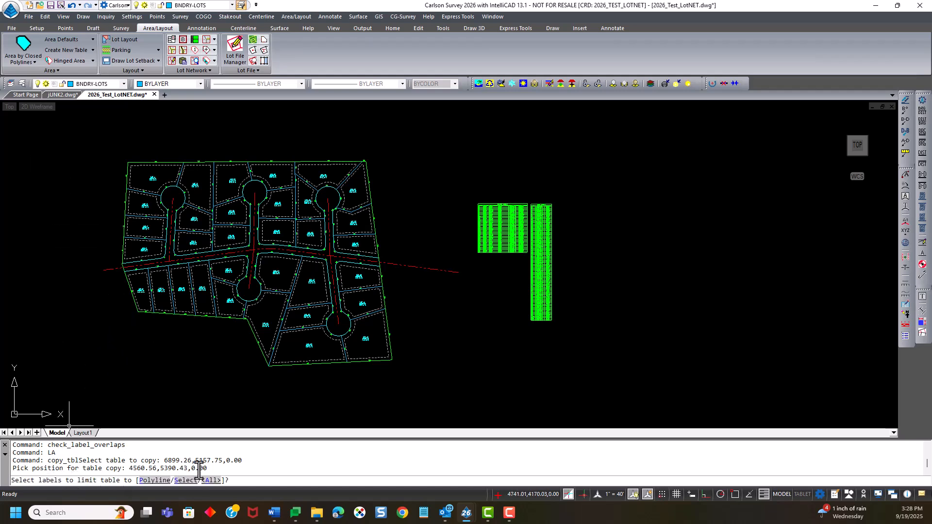
{"action": "mouse_move", "coordinate": [218, 167]}
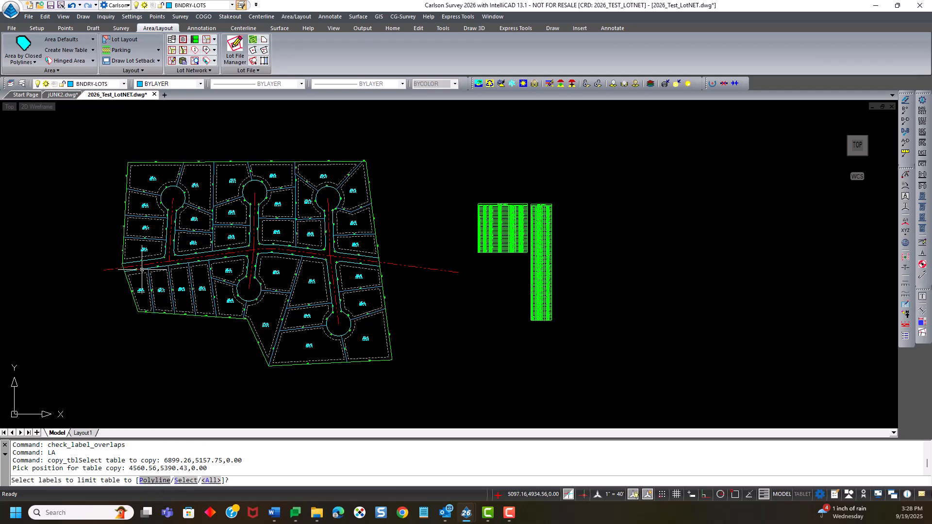
{"action": "mouse_move", "coordinate": [101, 242]}
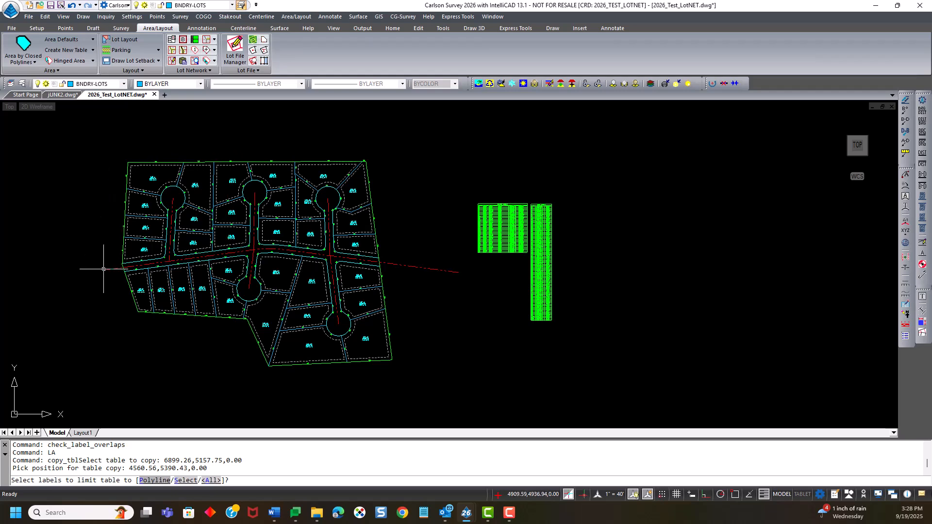
{"action": "mouse_move", "coordinate": [184, 480]}
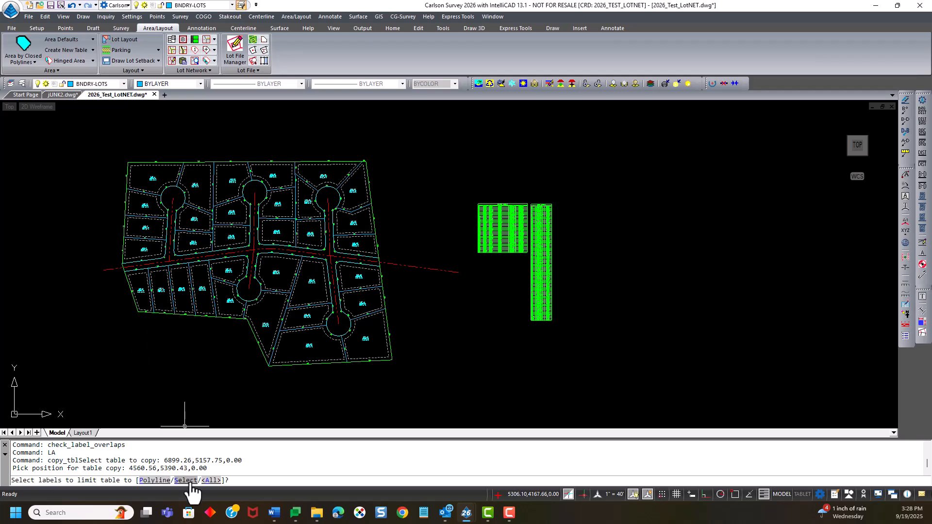
{"action": "type", "text": "S"}
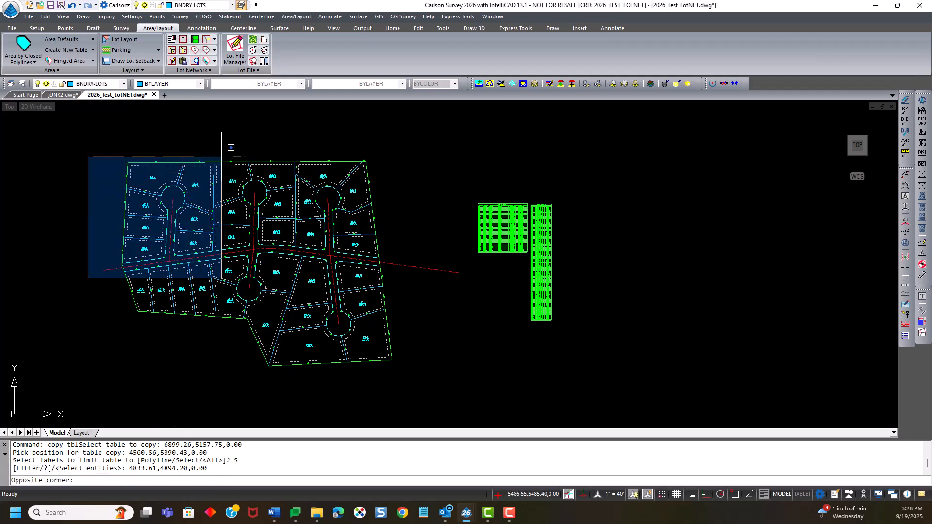
{"action": "left_click", "coordinate": [202, 267]}
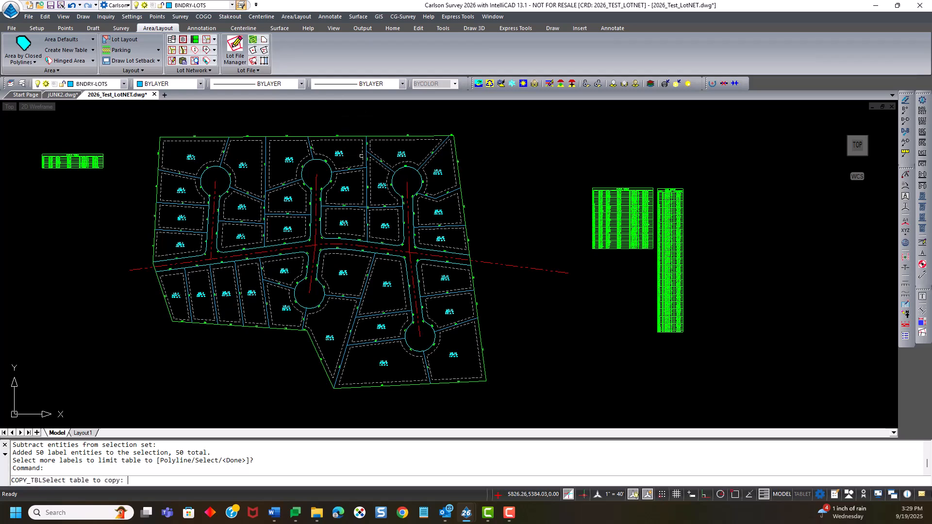
Copy the tall table using a WP polygon selection of lot labels.
{"action": "left_click", "coordinate": [671, 237]}
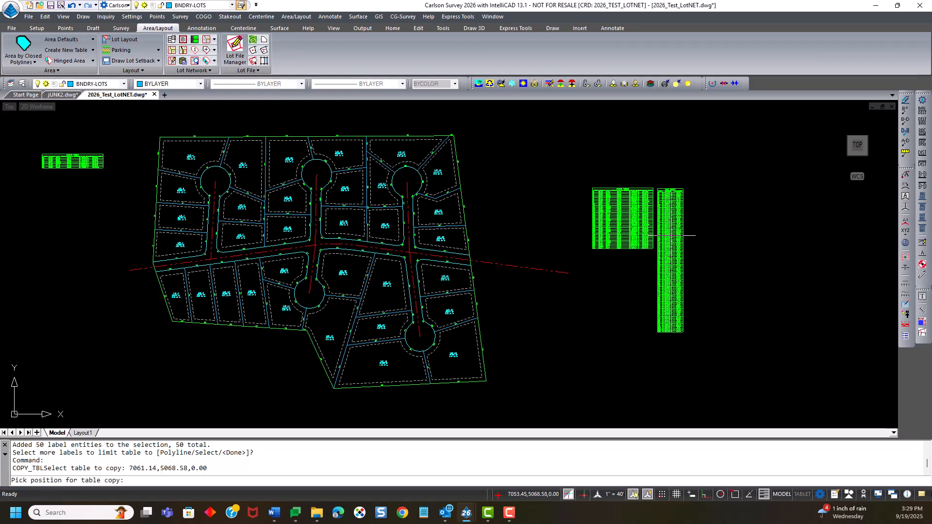
{"action": "mouse_move", "coordinate": [49, 176]}
{"action": "type", "text": "S"}
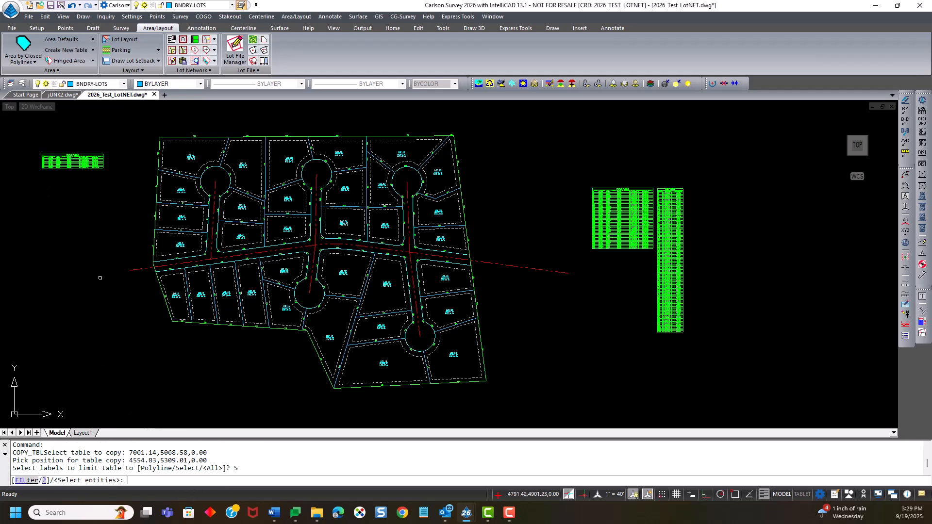
{"action": "type", "text": "WP"}
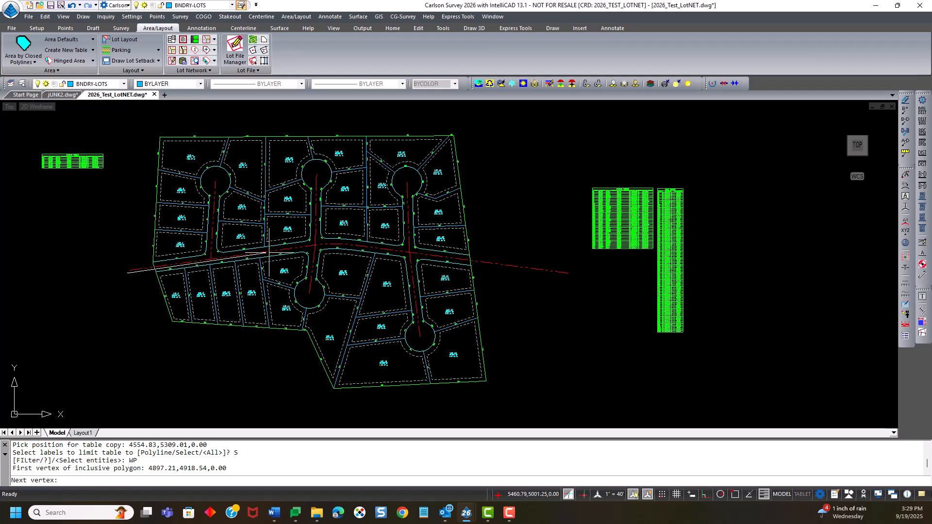
{"action": "left_click", "coordinate": [267, 270]}
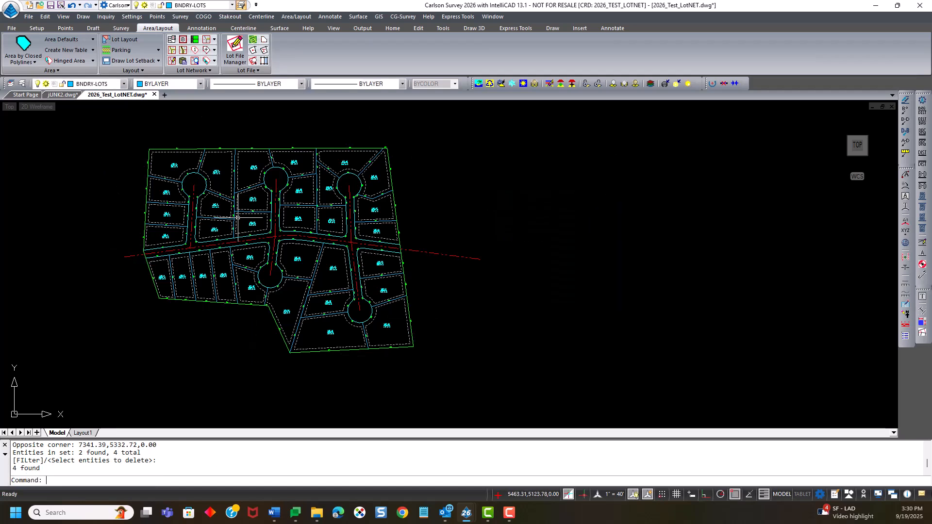
{"action": "mouse_move", "coordinate": [483, 267]}
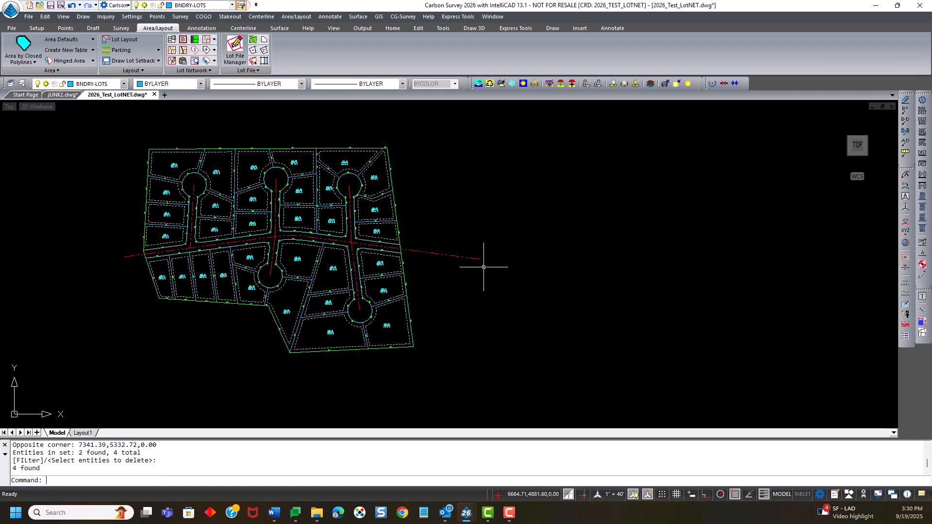
{"action": "mouse_move", "coordinate": [476, 256]}
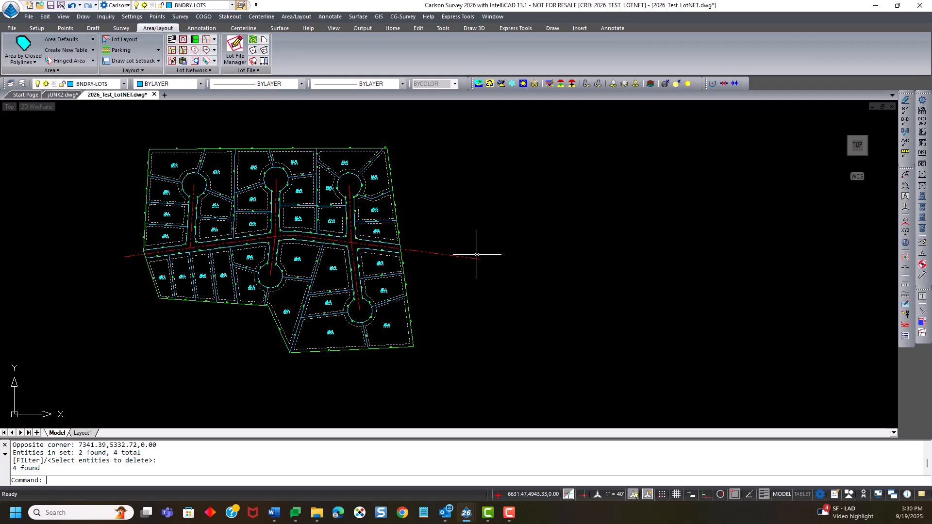
{"action": "mouse_move", "coordinate": [306, 330]}
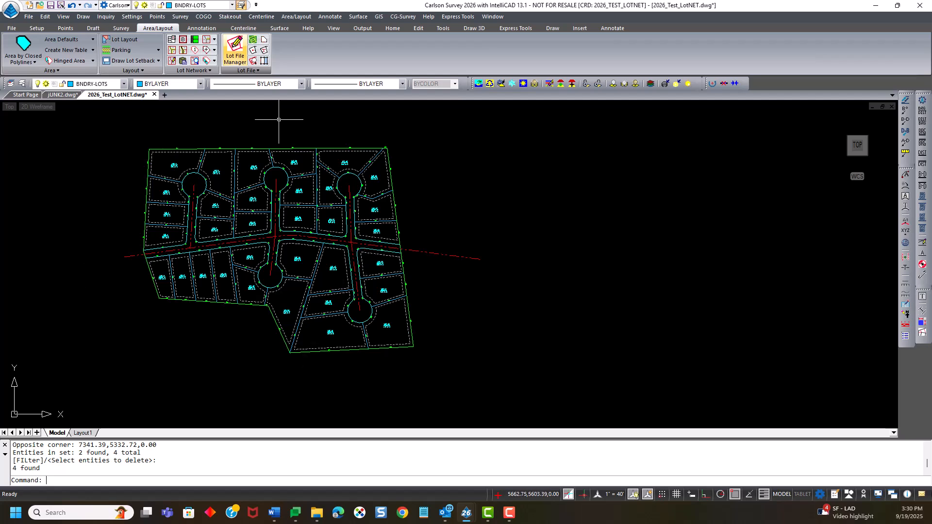
{"action": "mouse_move", "coordinate": [206, 353]}
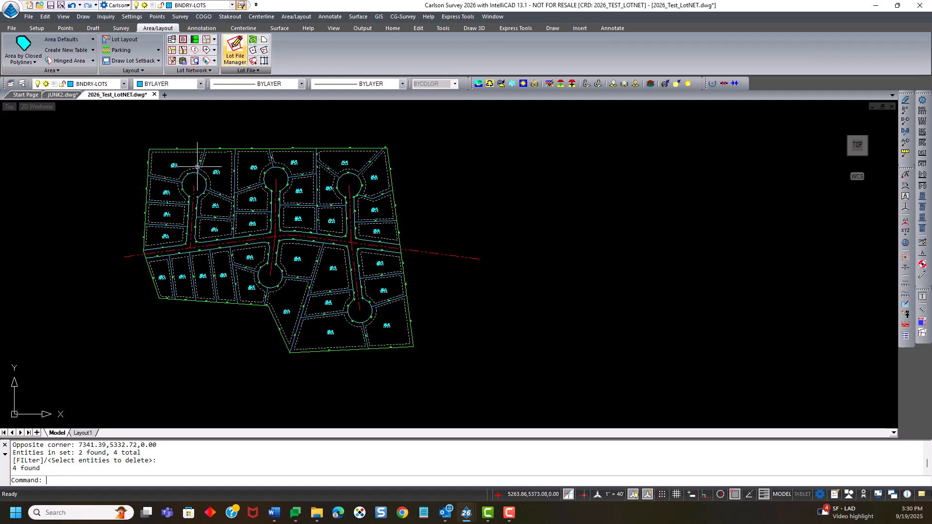
{"action": "mouse_move", "coordinate": [199, 161]}
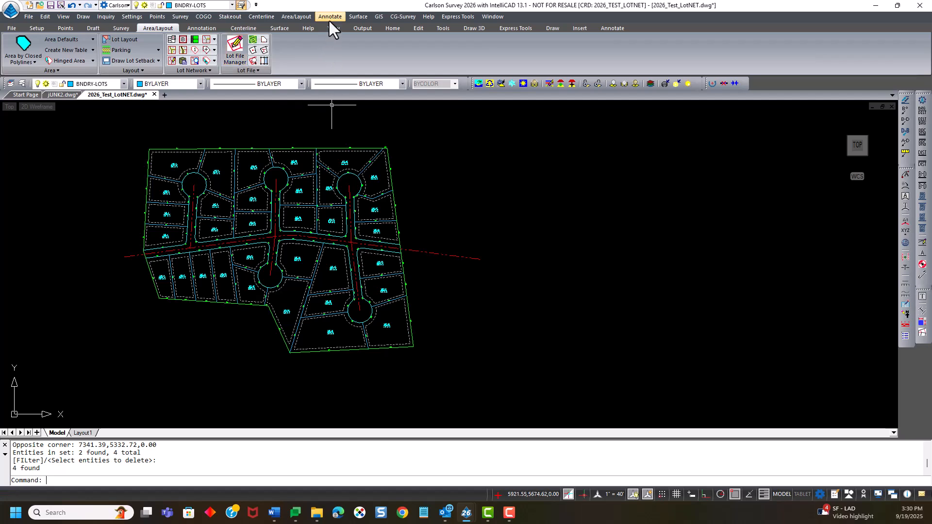
Build a new line table from all subdivision labels, placed right of the lots.
{"action": "left_click", "coordinate": [330, 16]}
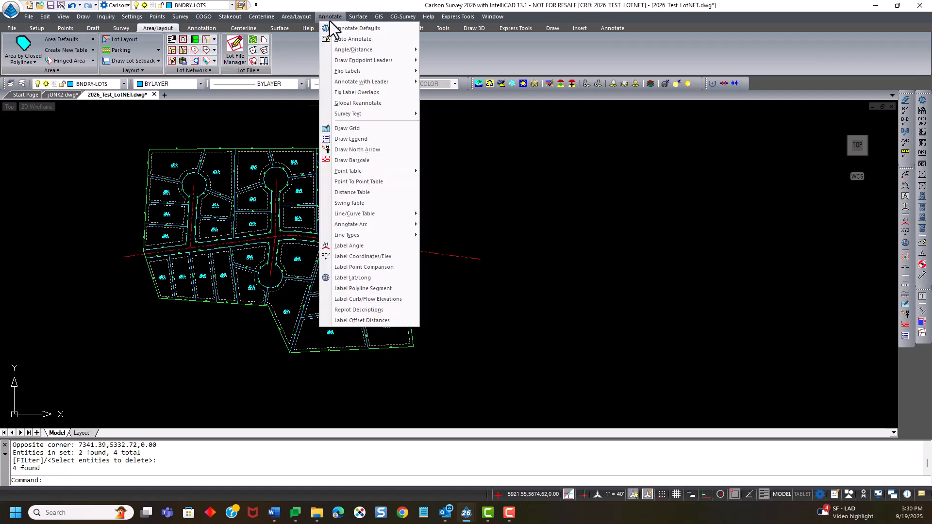
{"action": "mouse_move", "coordinate": [354, 214]}
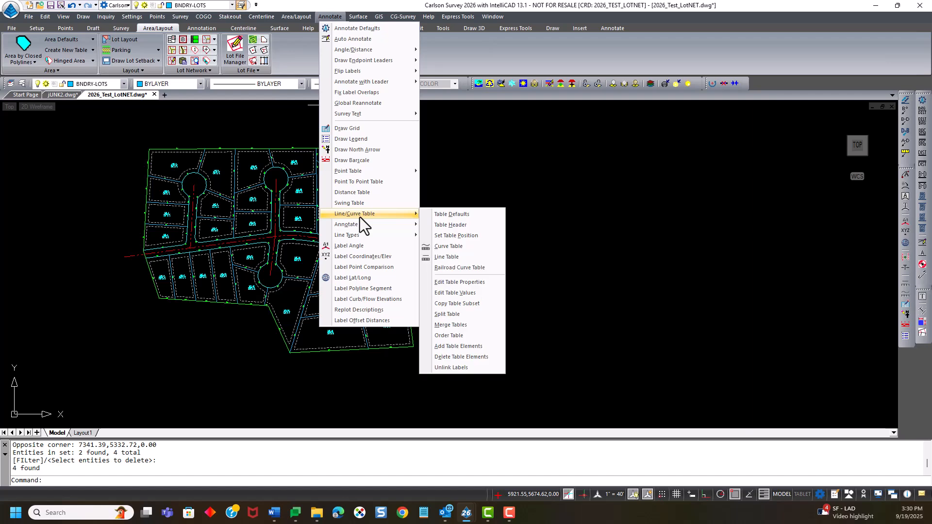
{"action": "mouse_move", "coordinate": [458, 347]}
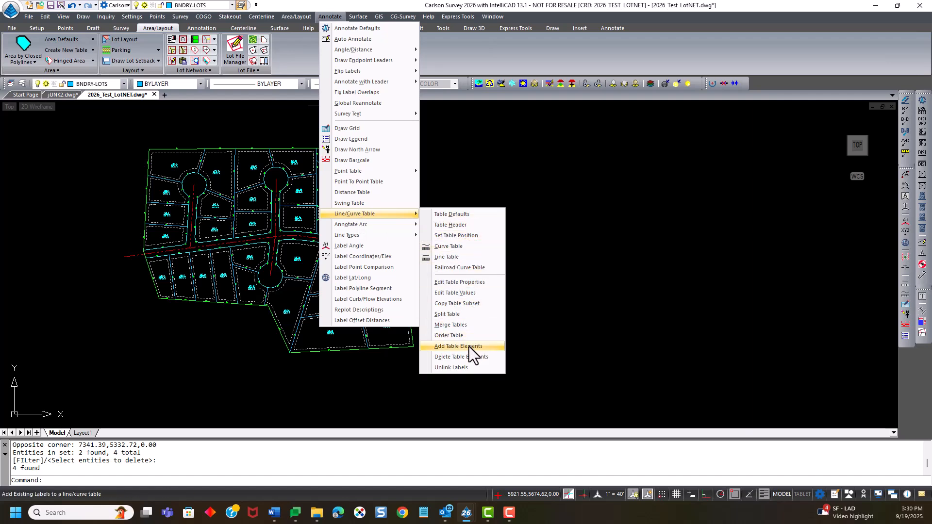
{"action": "left_click", "coordinate": [457, 346]}
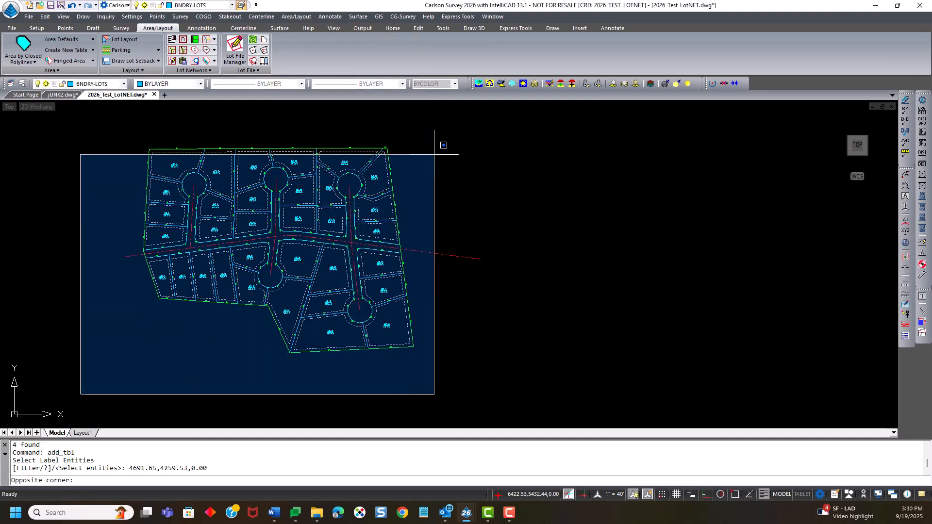
{"action": "left_click", "coordinate": [420, 174]}
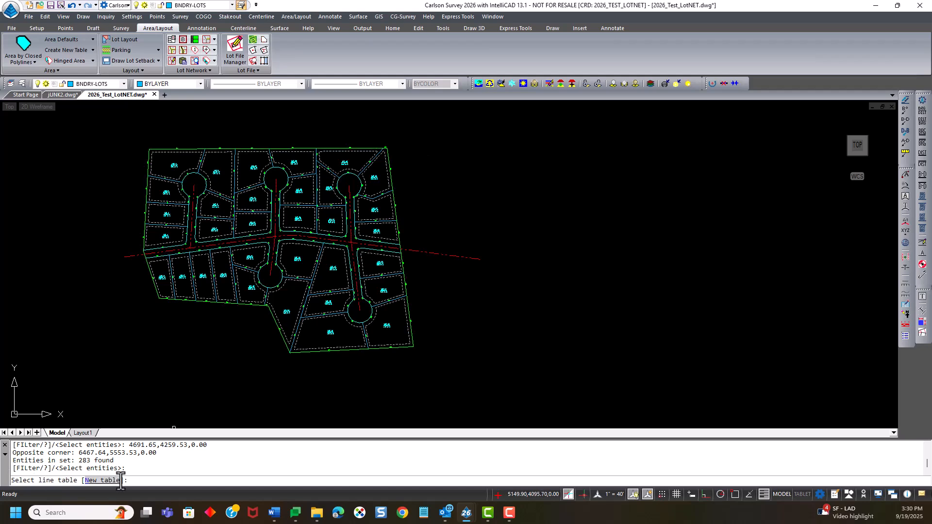
{"action": "type", "text": "N"}
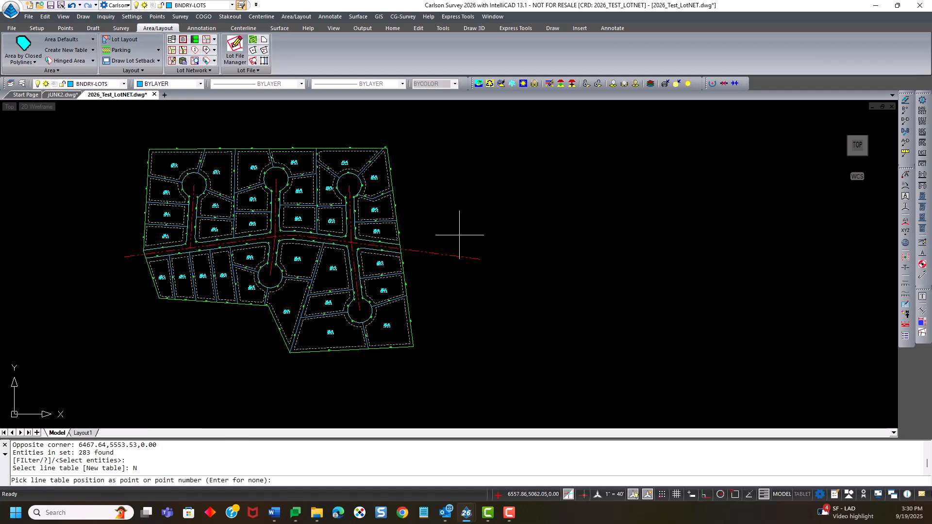
{"action": "mouse_move", "coordinate": [506, 168]}
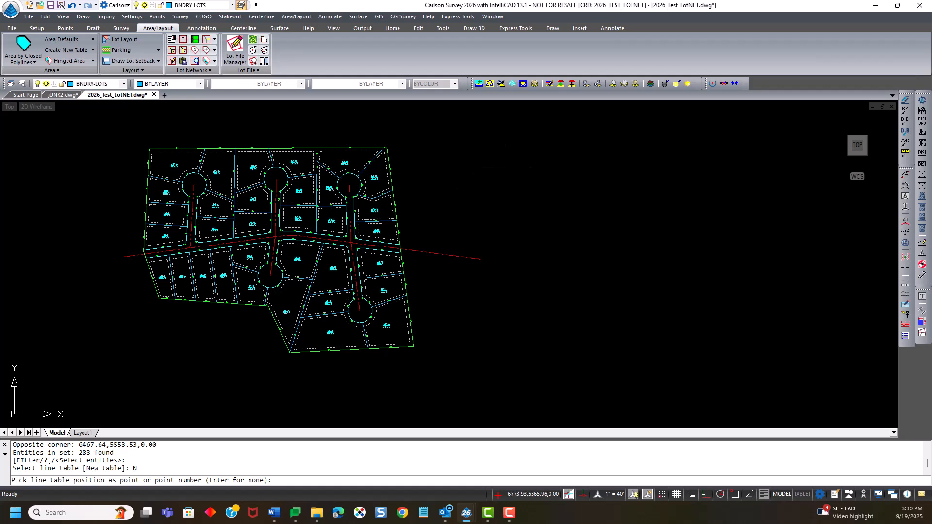
{"action": "left_click", "coordinate": [515, 173]}
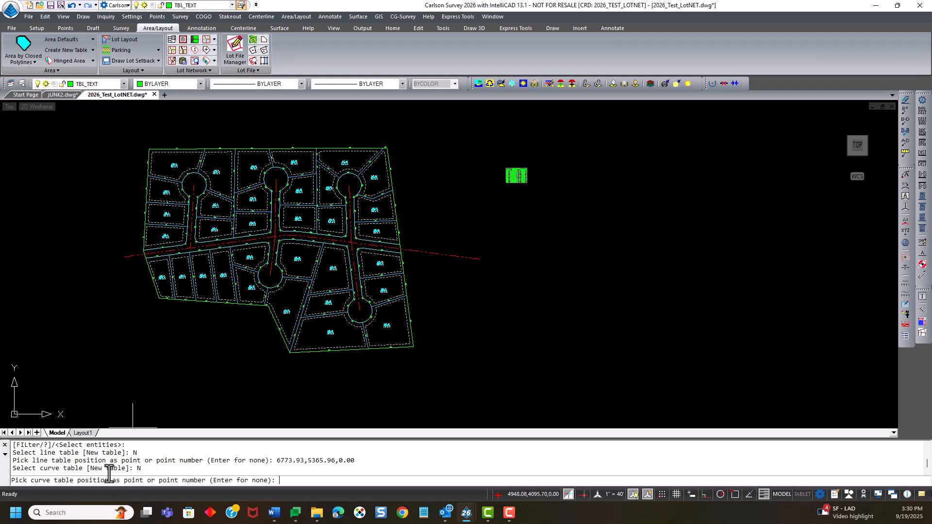
{"action": "mouse_move", "coordinate": [432, 269]}
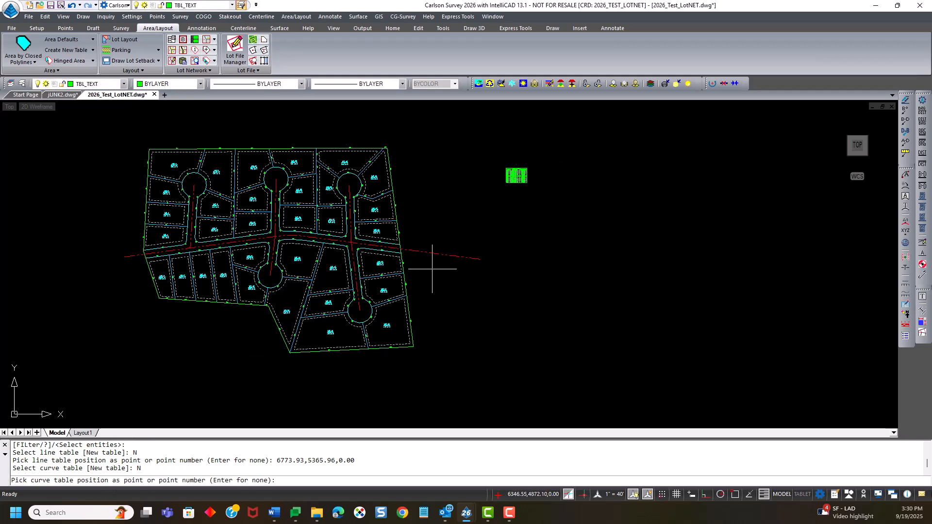